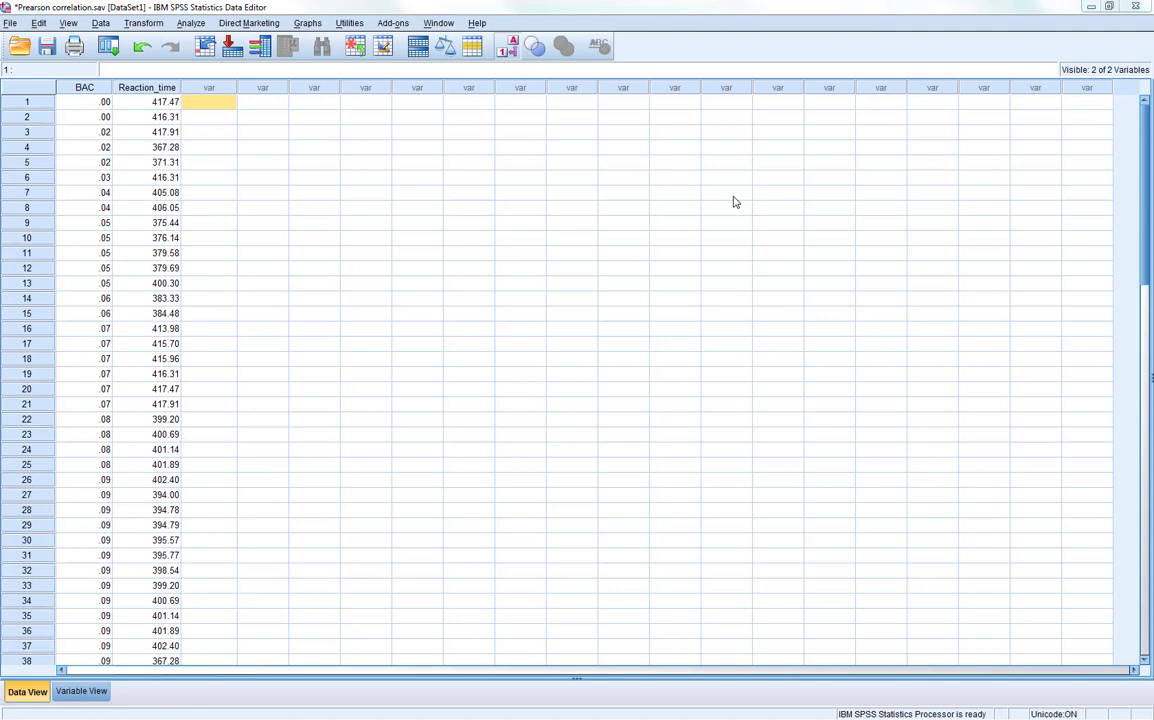
mouse_move(239, 224)
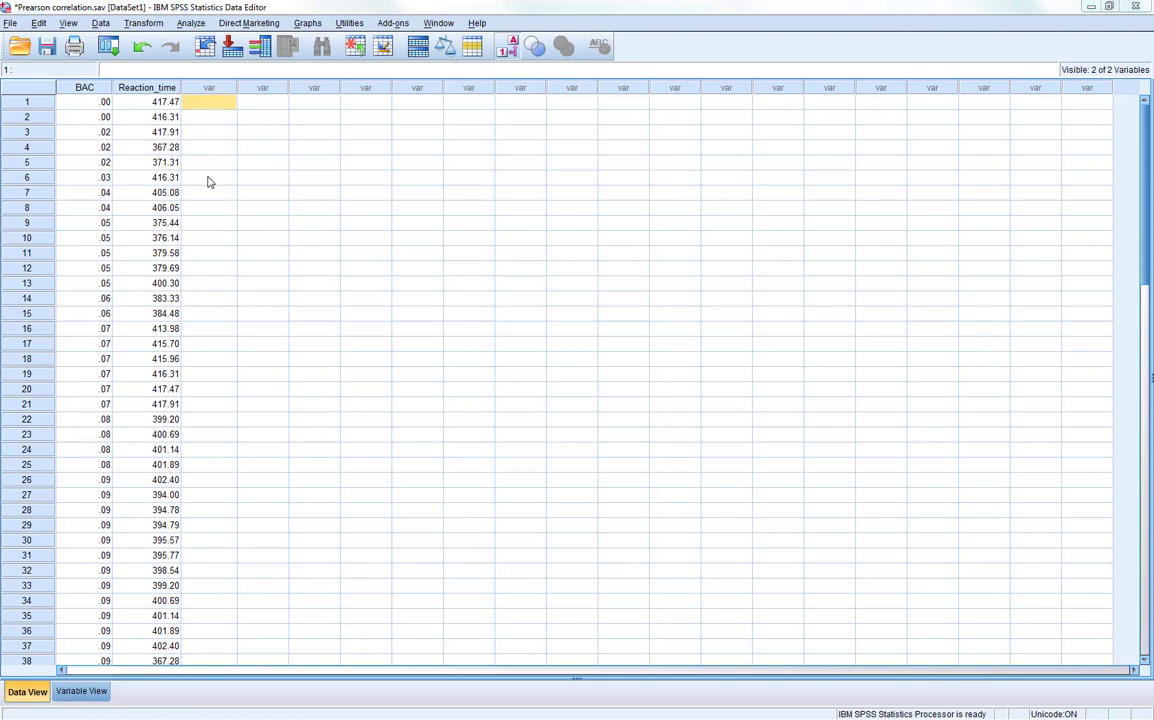
mouse_move(234, 166)
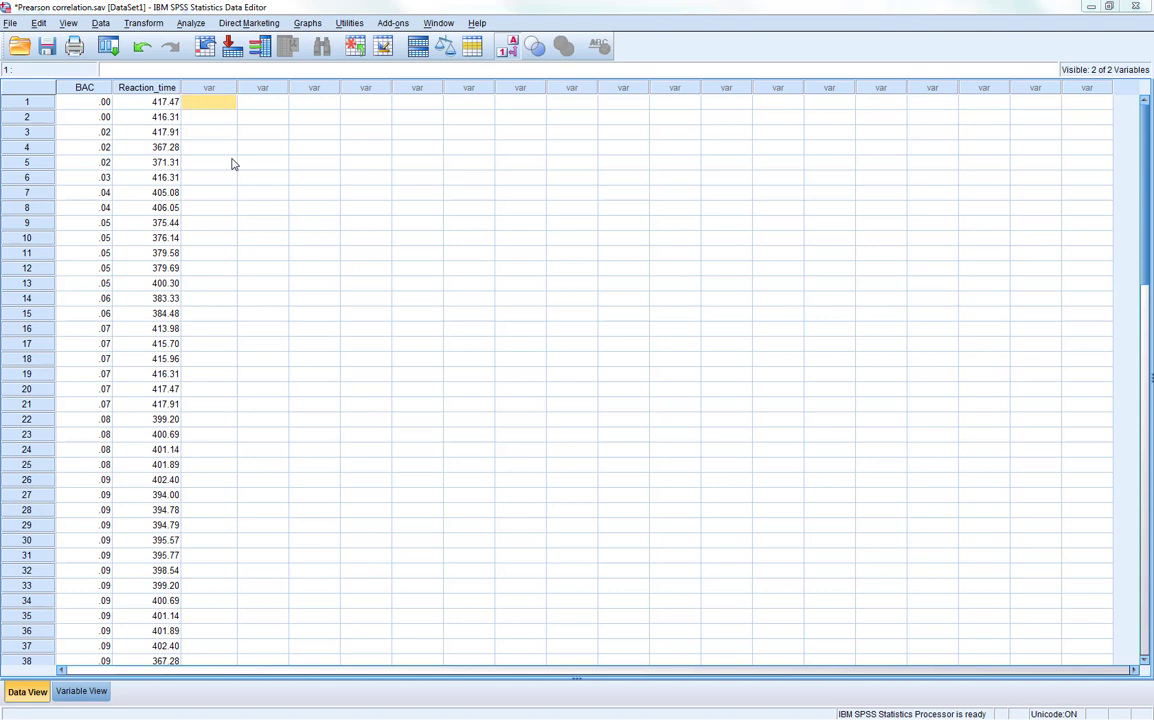
mouse_move(50, 104)
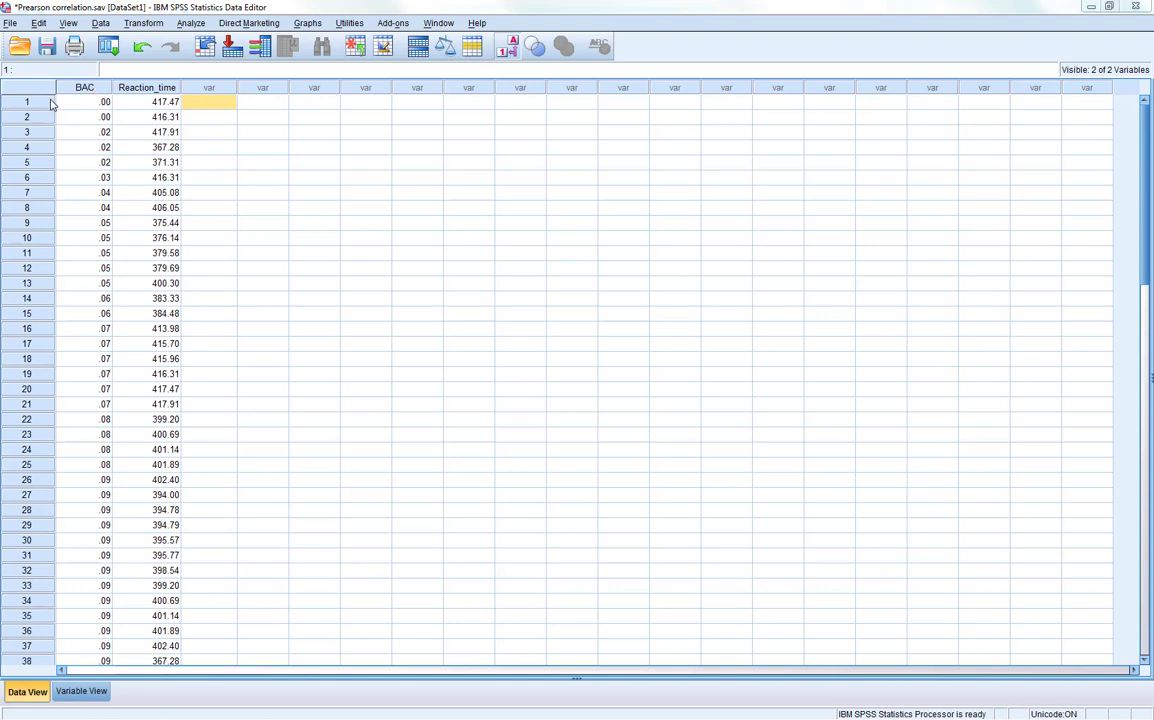
mouse_move(104, 101)
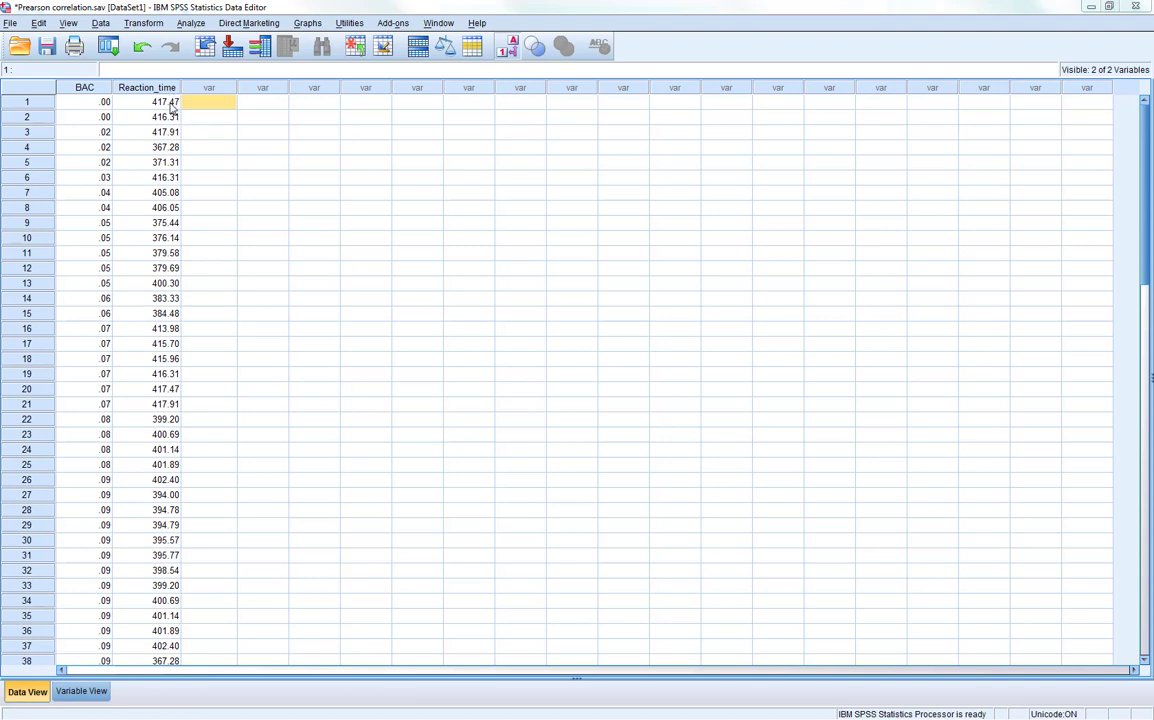
mouse_move(198, 110)
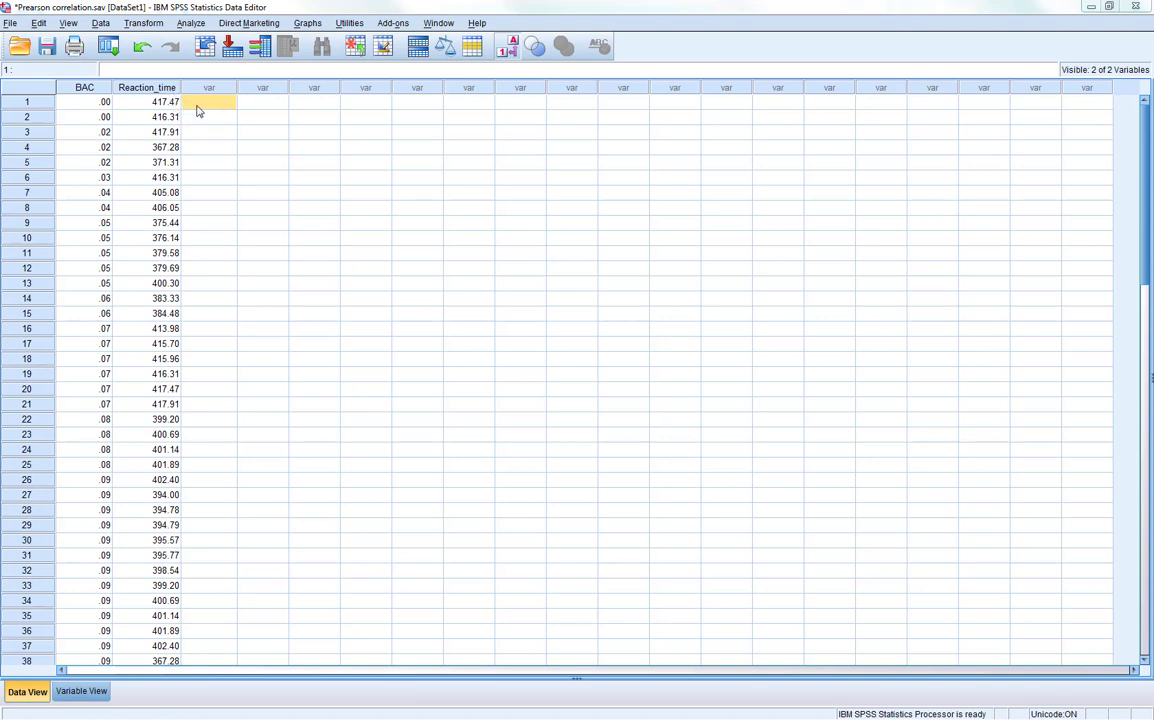
mouse_move(225, 109)
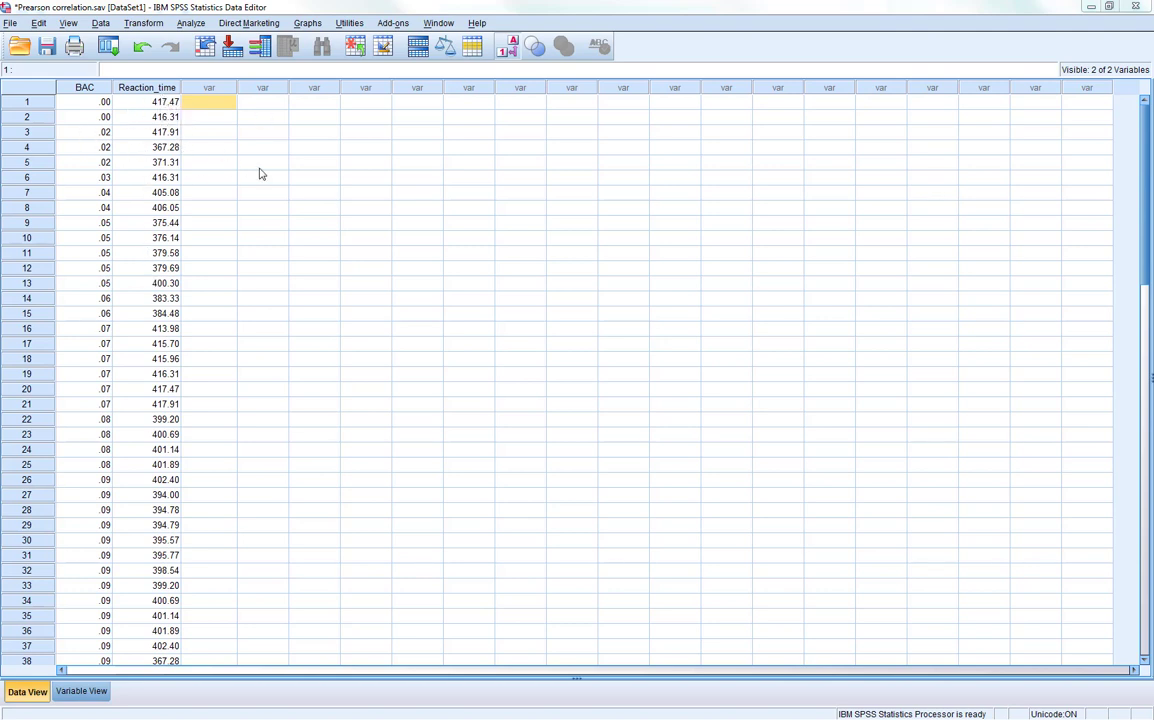
mouse_move(222, 181)
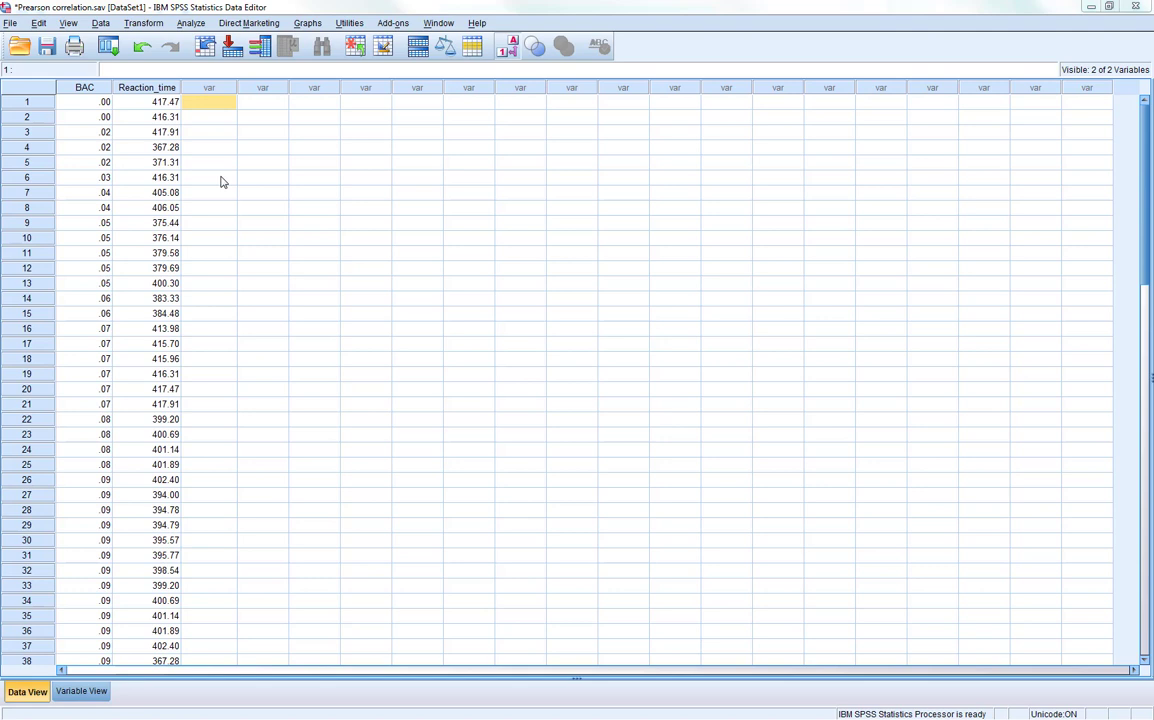
mouse_move(211, 123)
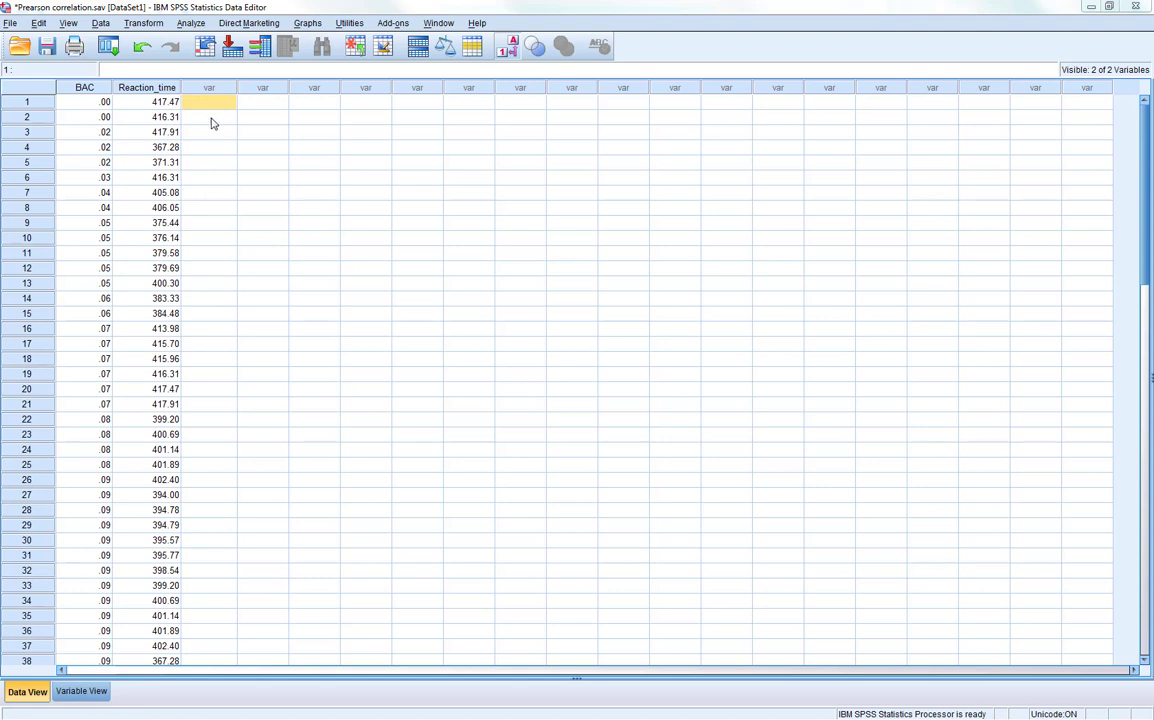
mouse_move(219, 243)
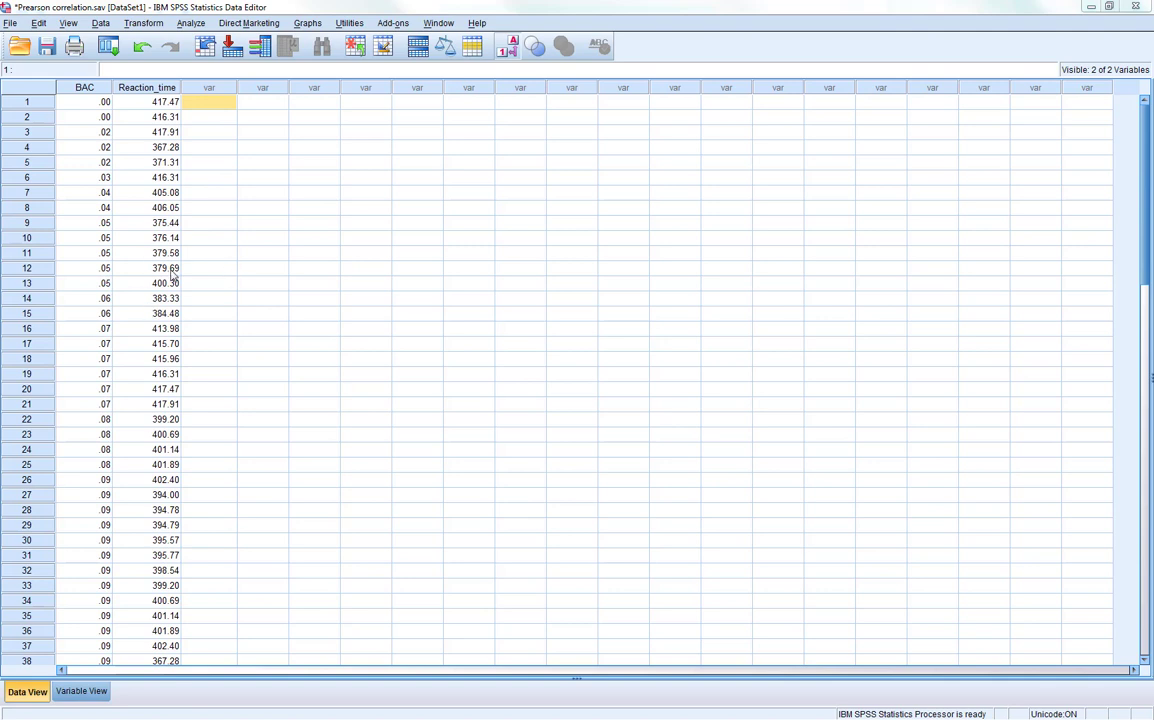
mouse_move(193, 226)
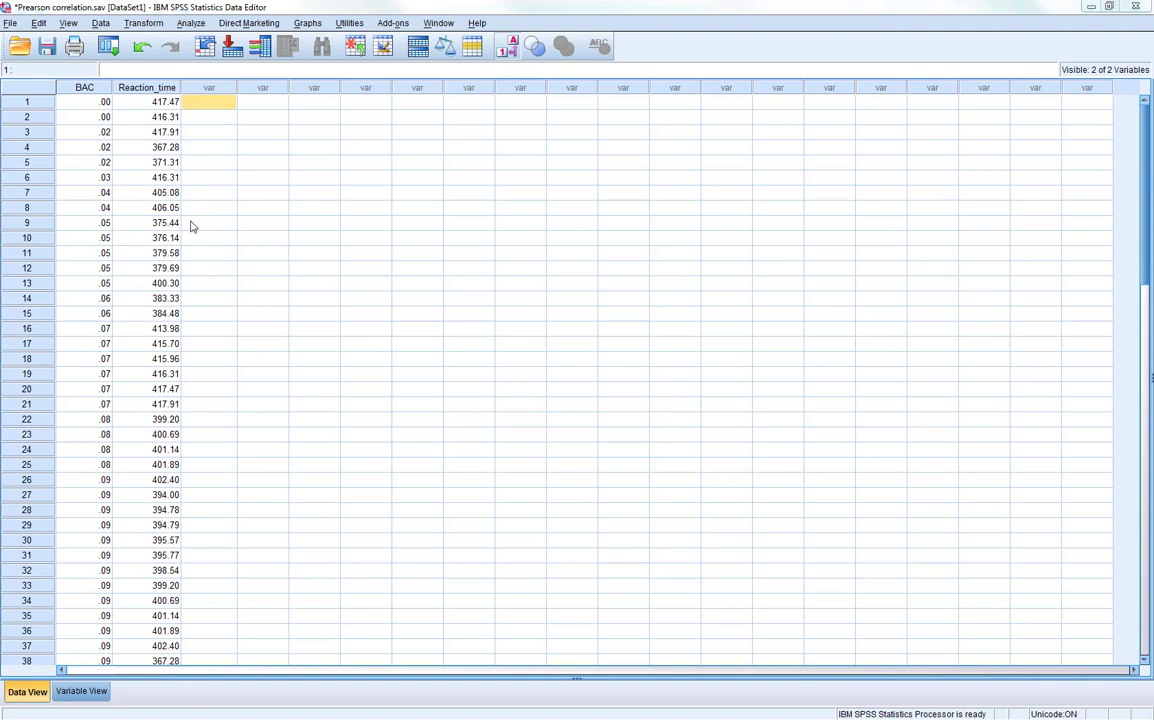
mouse_move(89, 124)
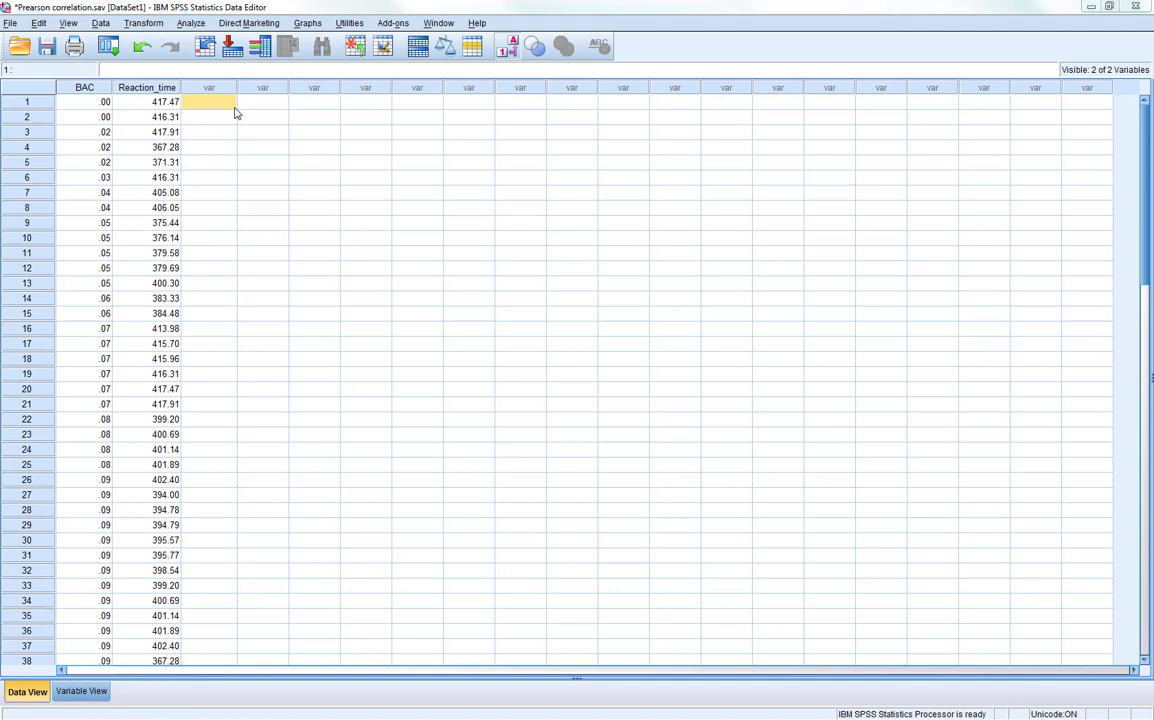
mouse_move(208, 262)
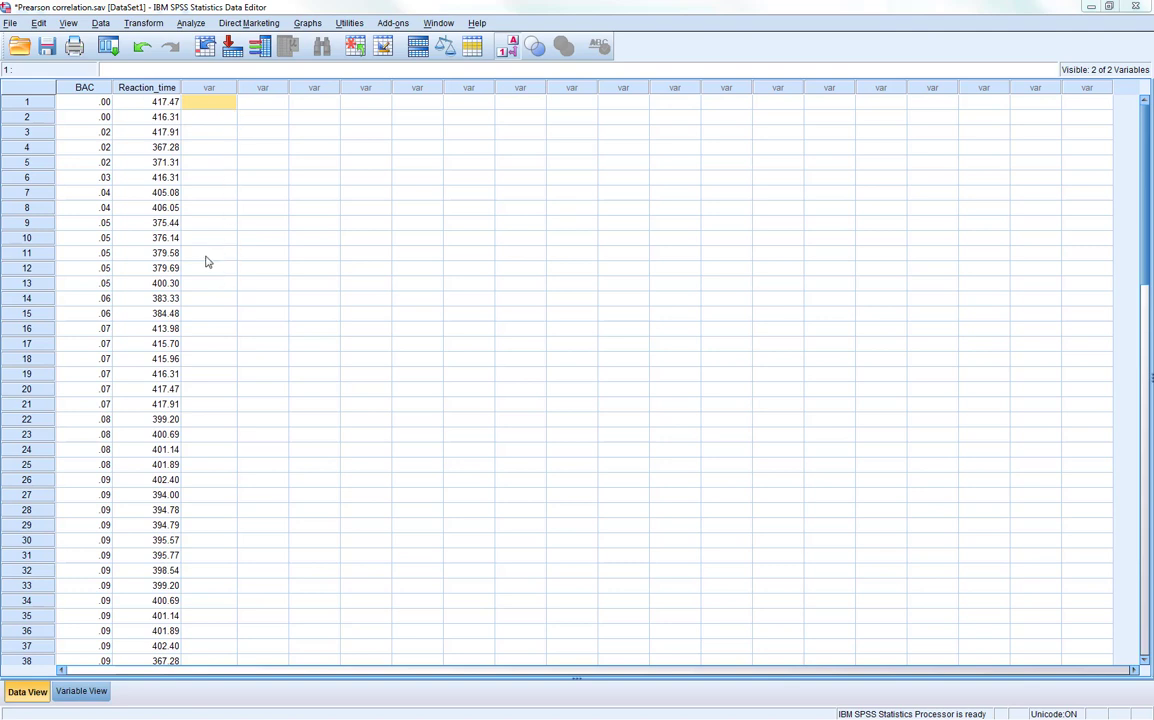
mouse_move(224, 201)
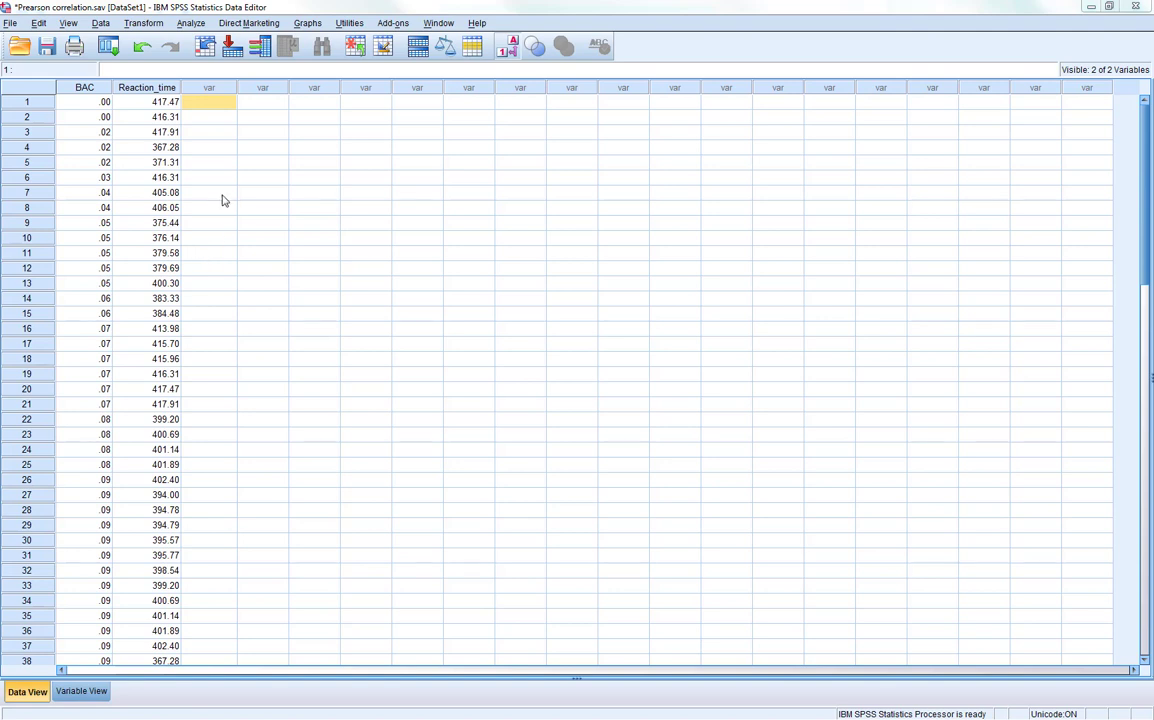
mouse_move(241, 271)
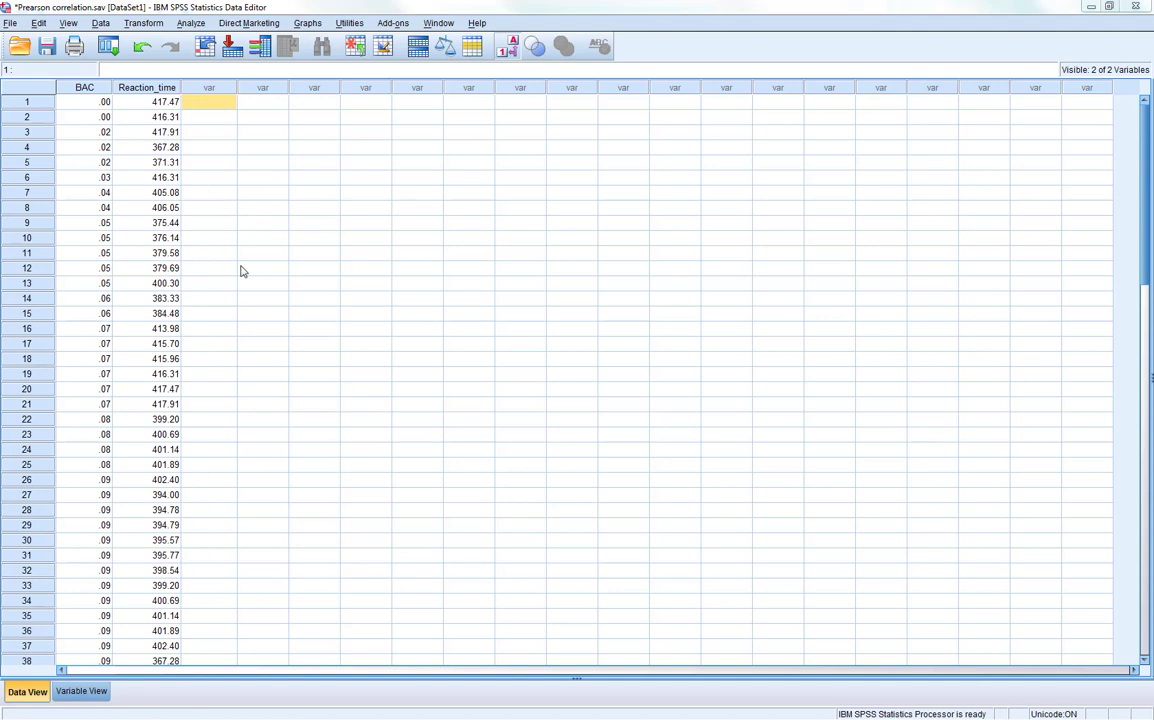
mouse_move(235, 370)
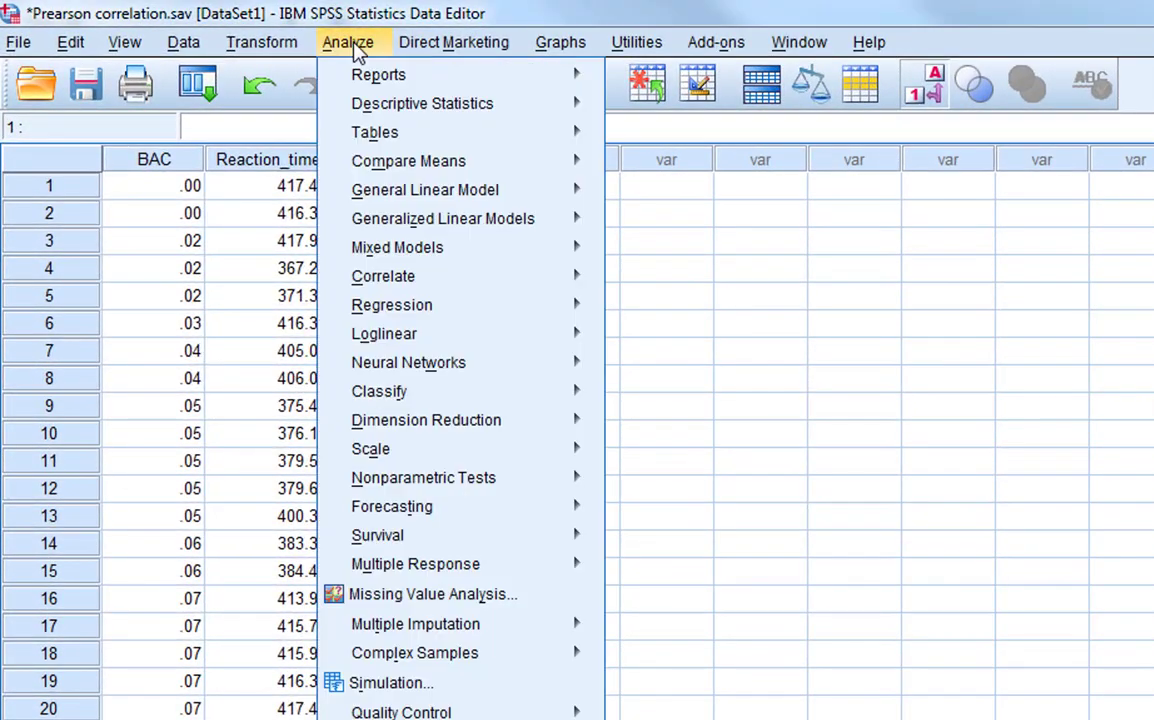
mouse_move(383, 276)
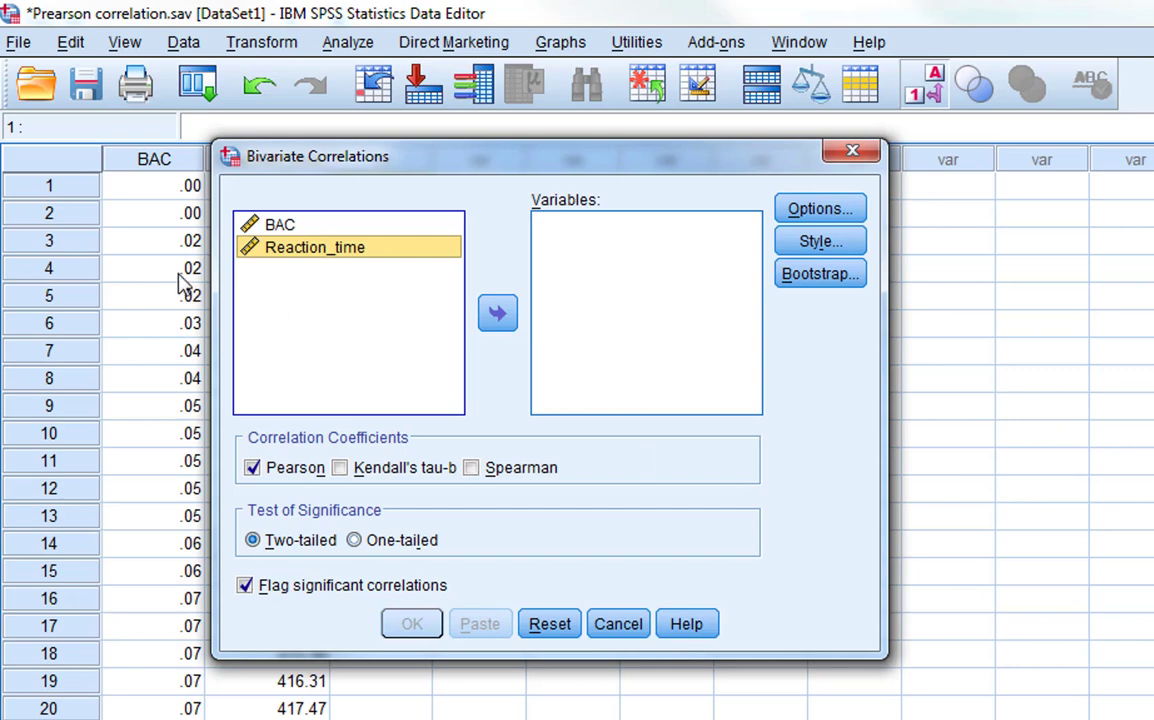
- Move BAC and Reaction_time into the Bivariate Correlations variables list
left_click(281, 224)
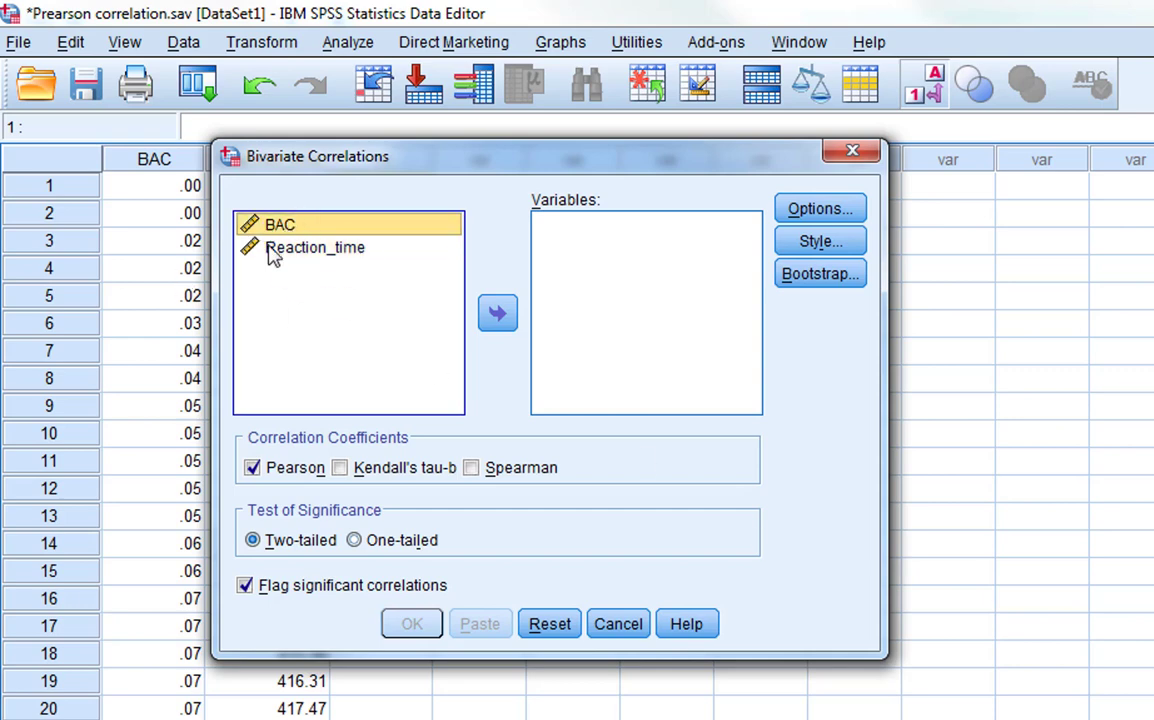
mouse_move(510, 315)
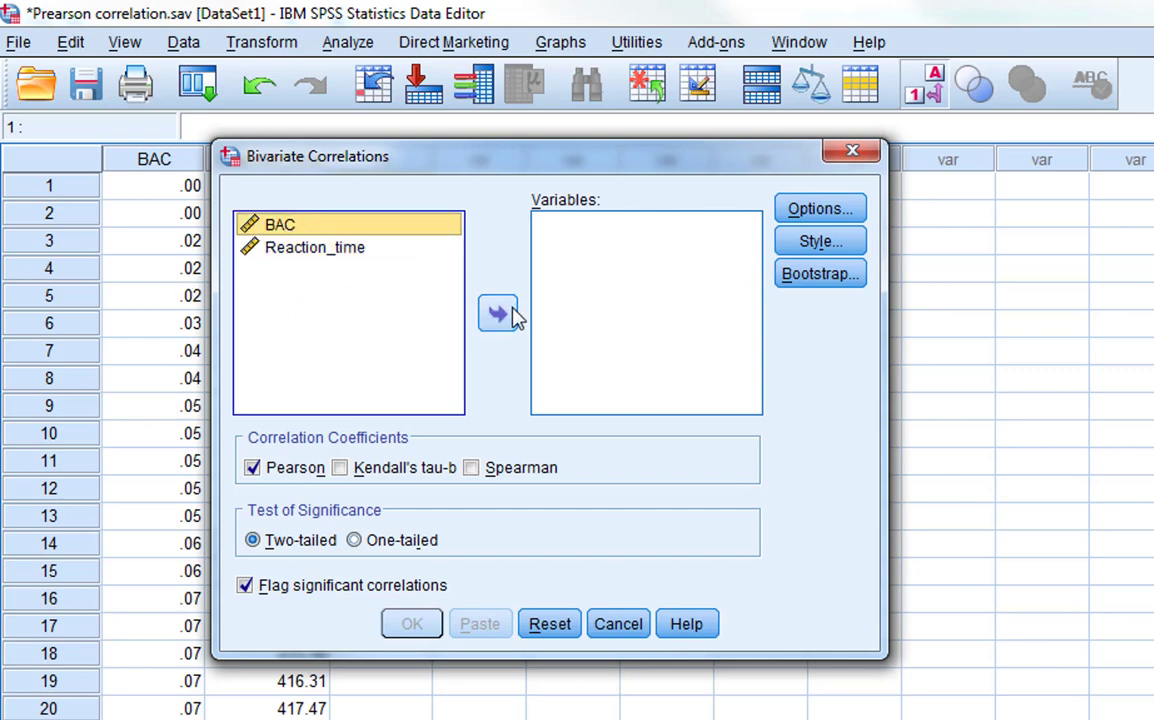
left_click(498, 313)
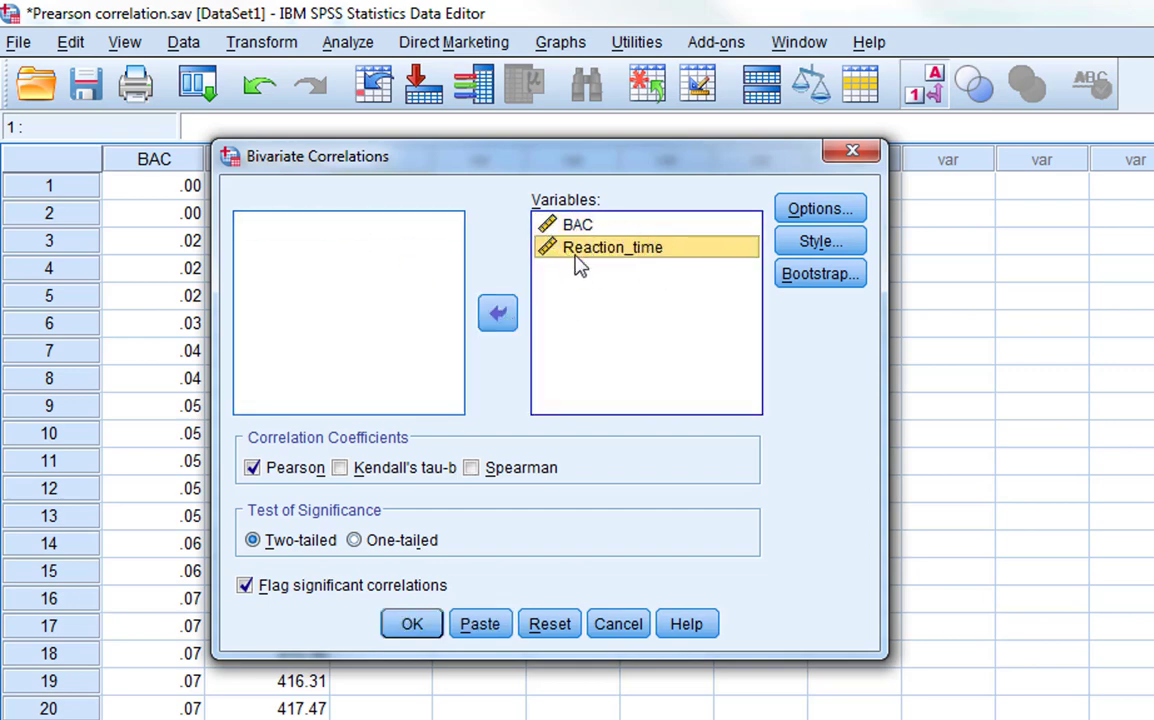
mouse_move(680, 250)
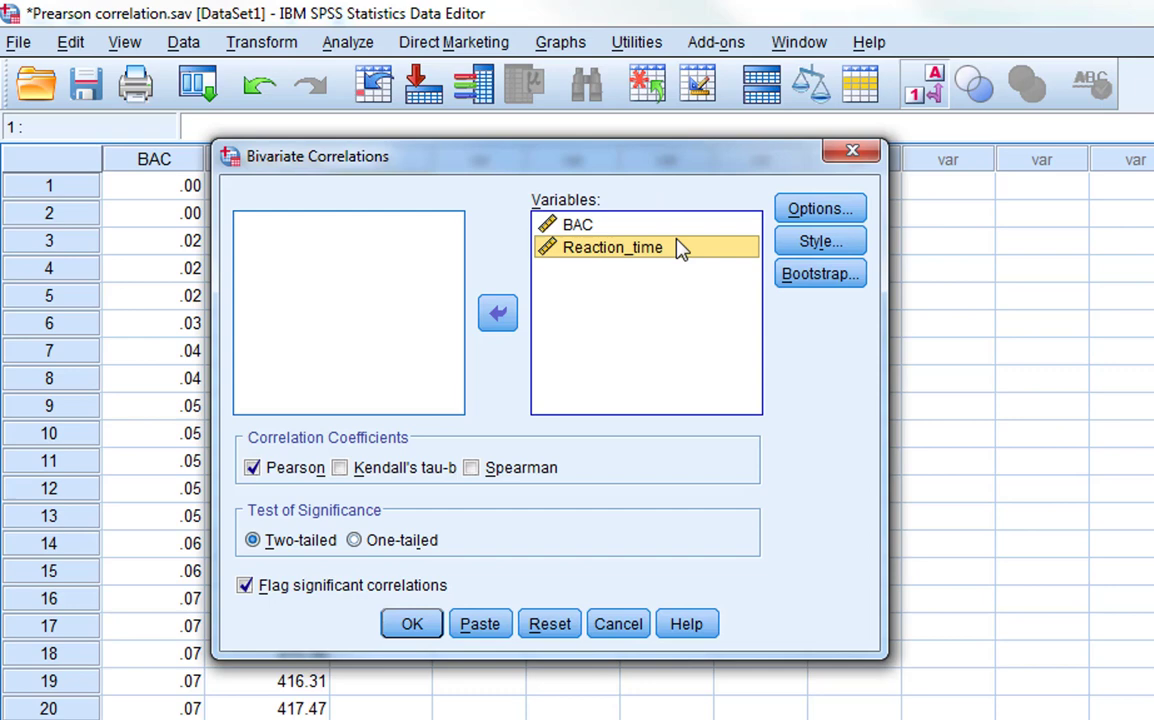
mouse_move(540, 300)
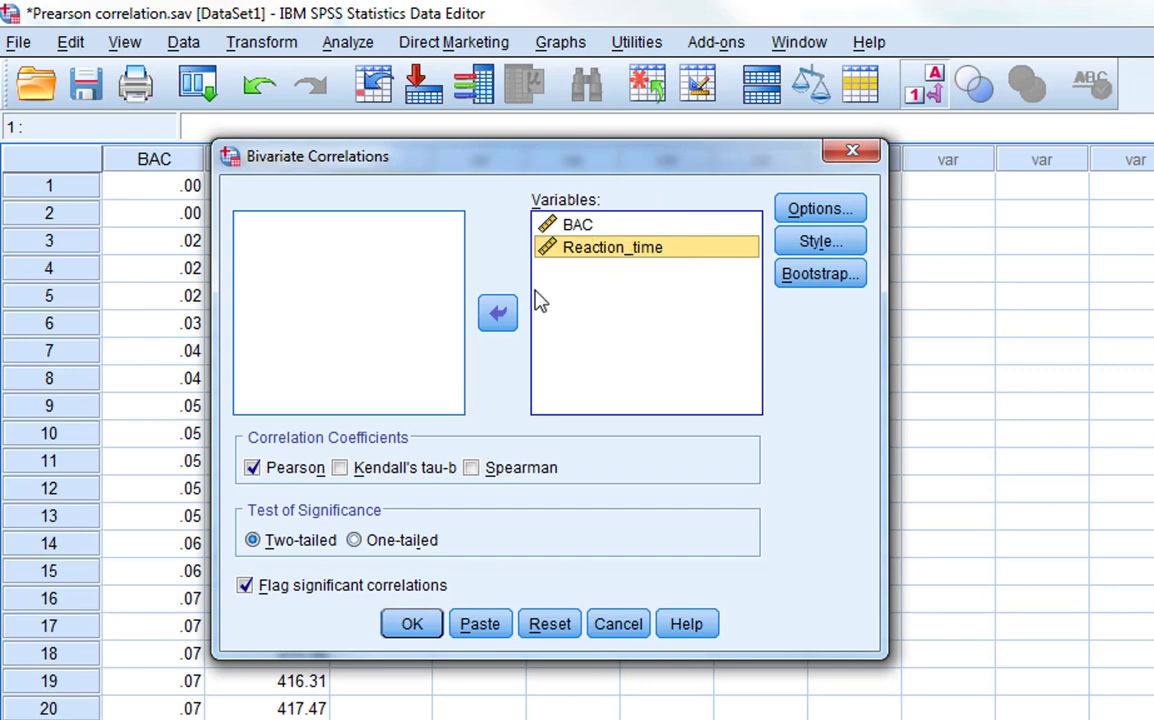
mouse_move(240, 480)
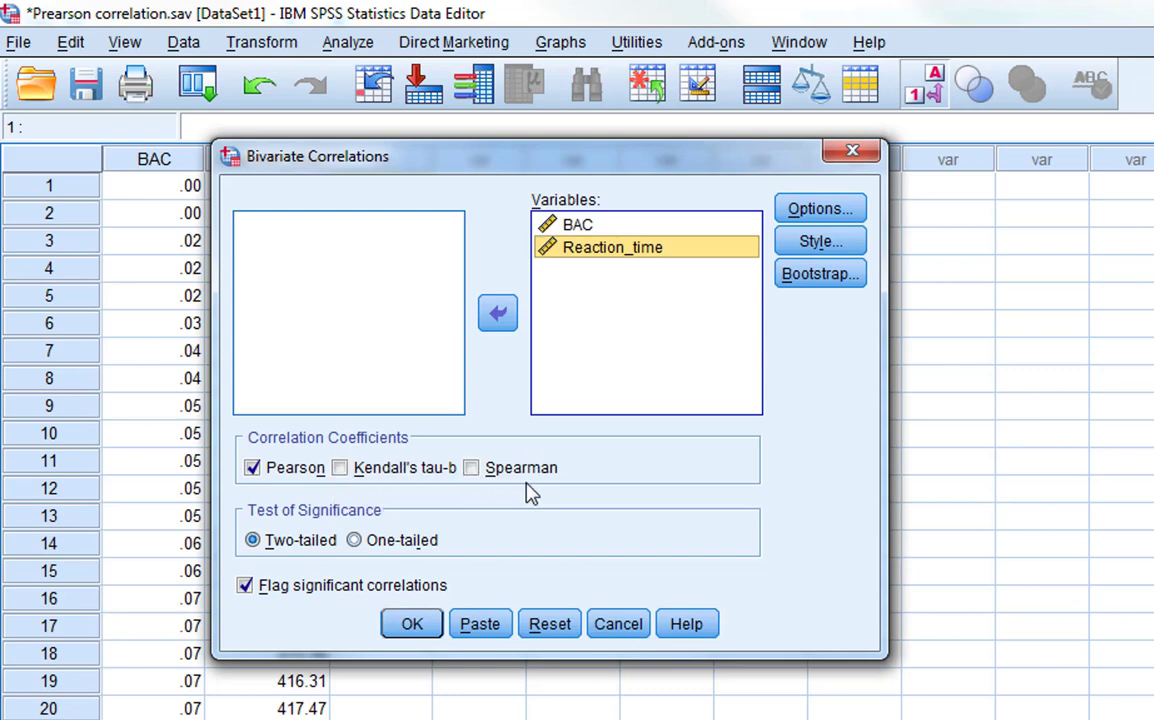
mouse_move(575, 488)
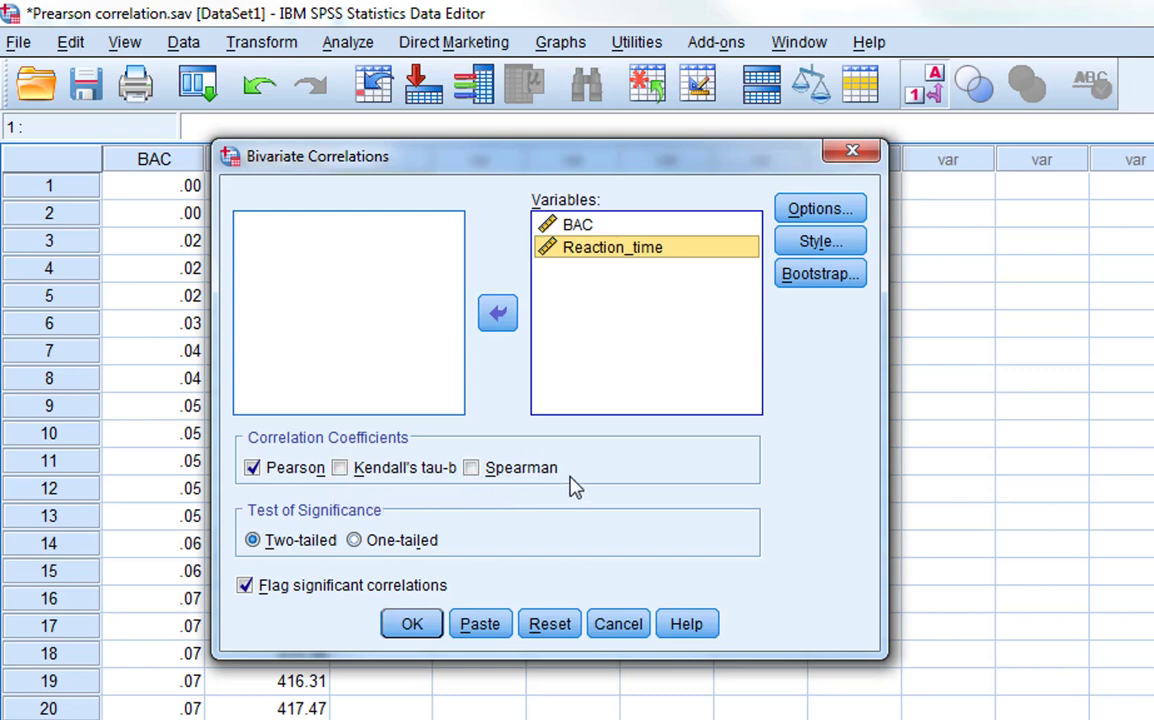
mouse_move(295, 527)
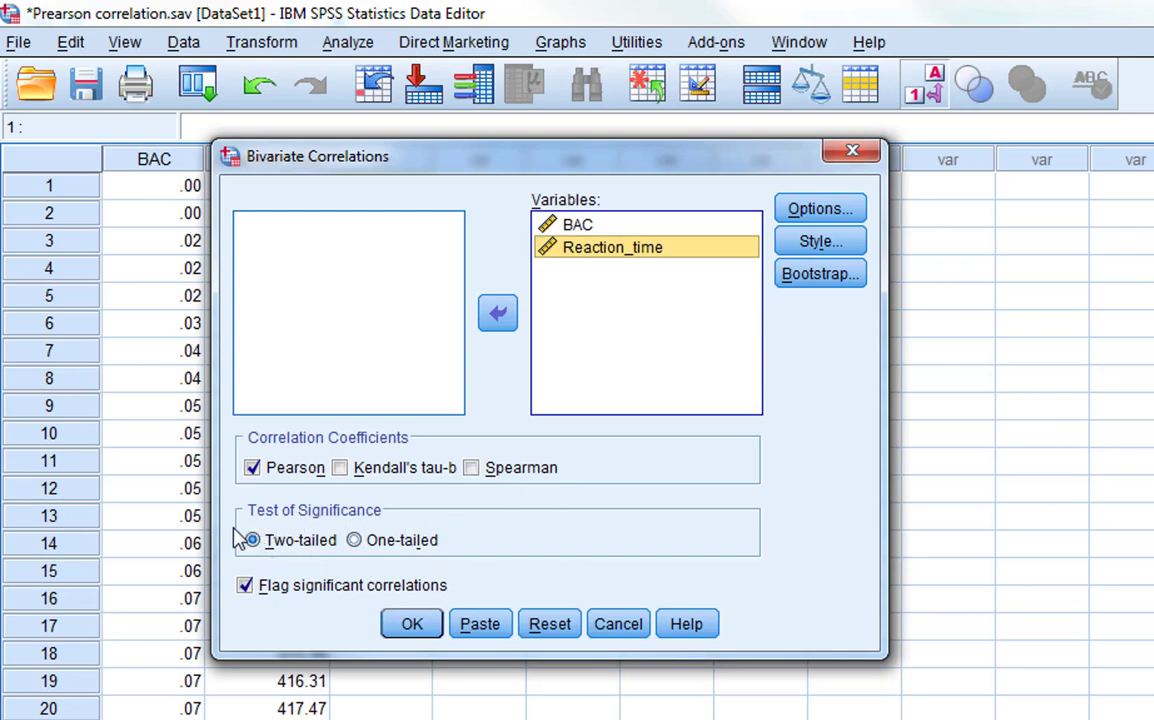
mouse_move(538, 528)
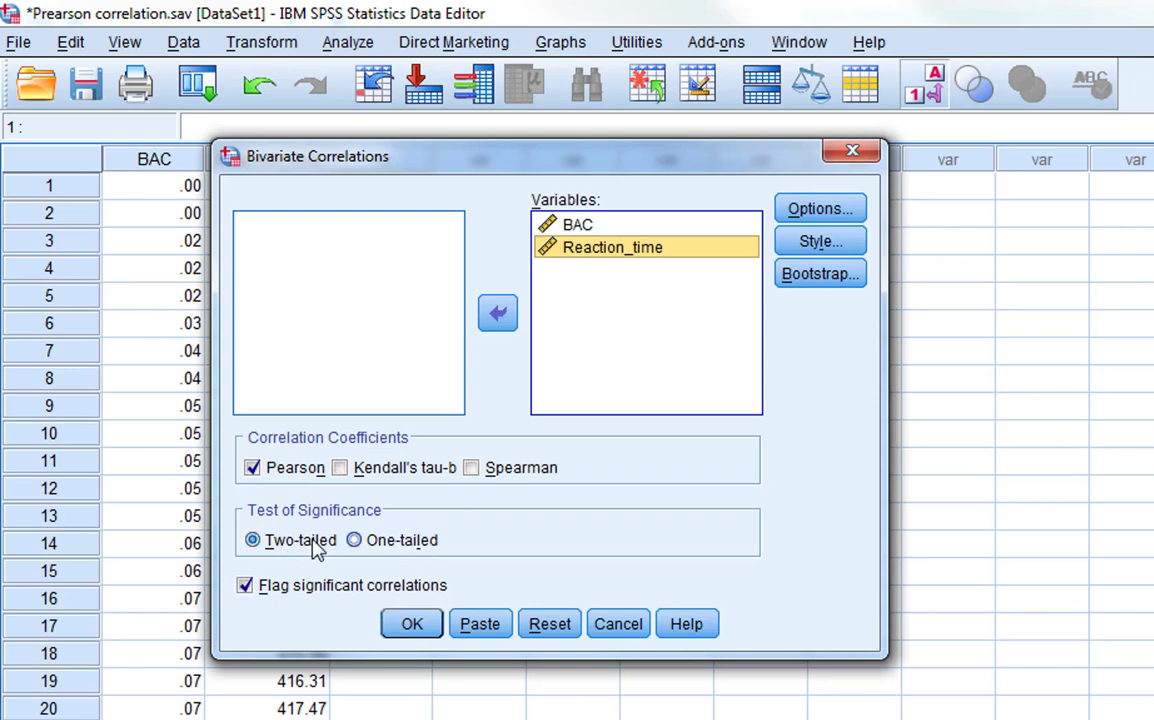
mouse_move(485, 547)
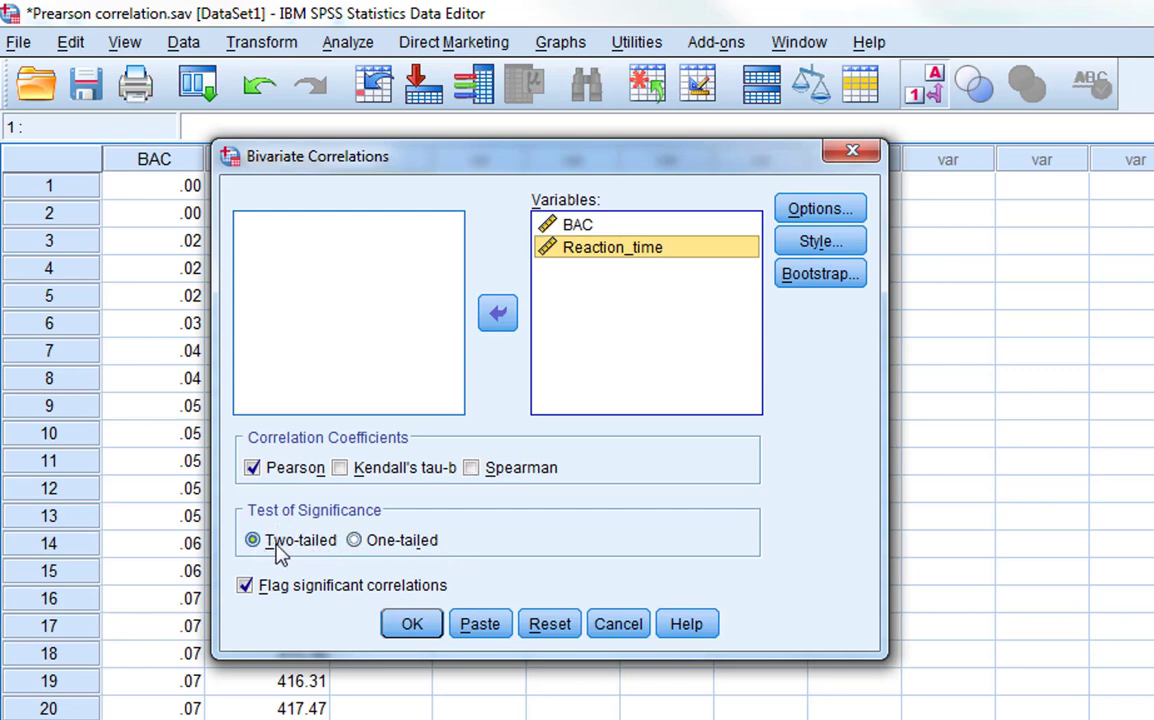
mouse_move(530, 547)
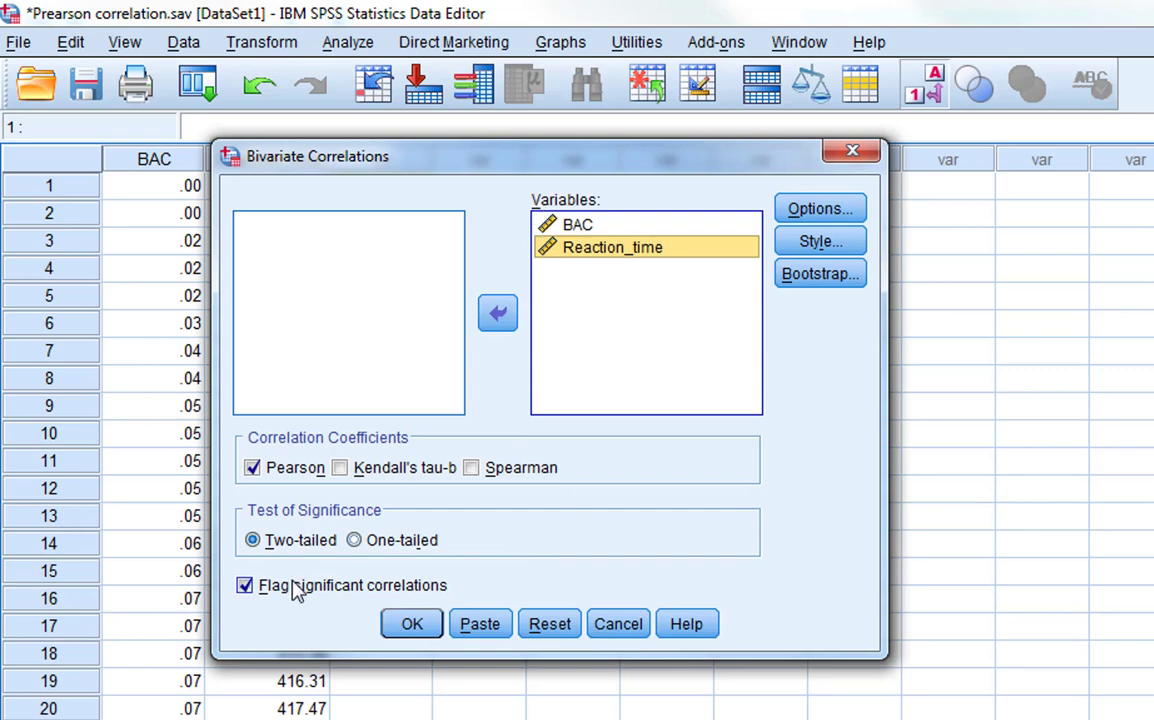
mouse_move(262, 591)
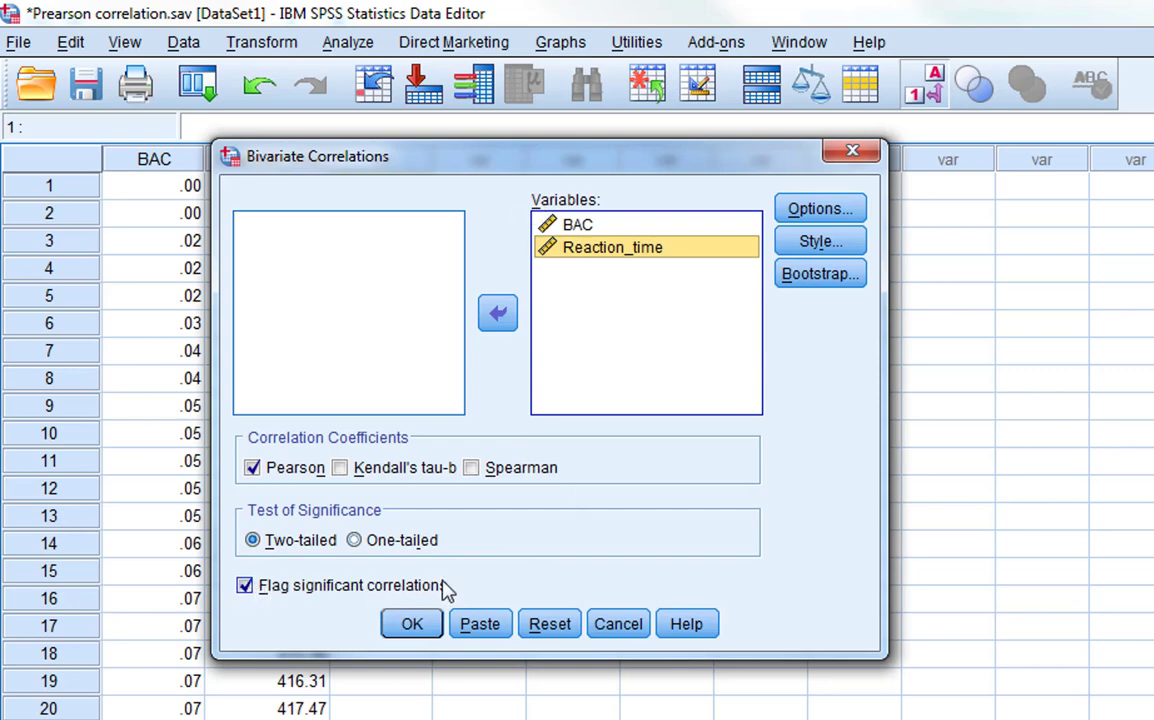
mouse_move(473, 590)
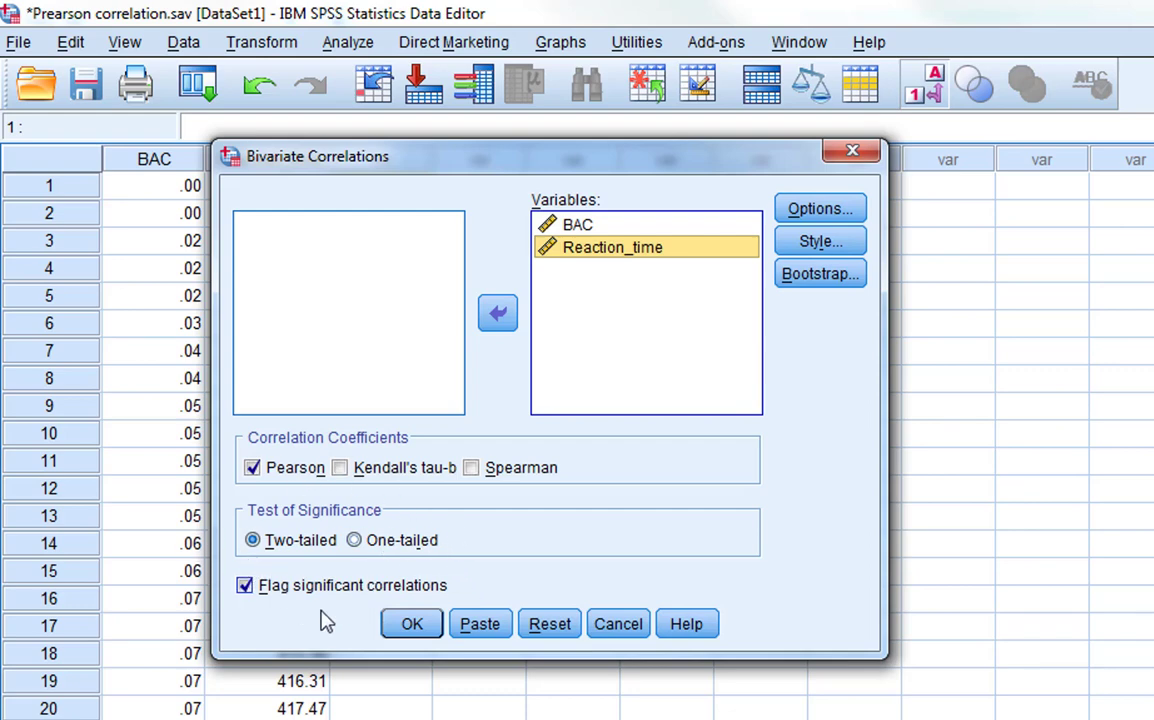
mouse_move(305, 618)
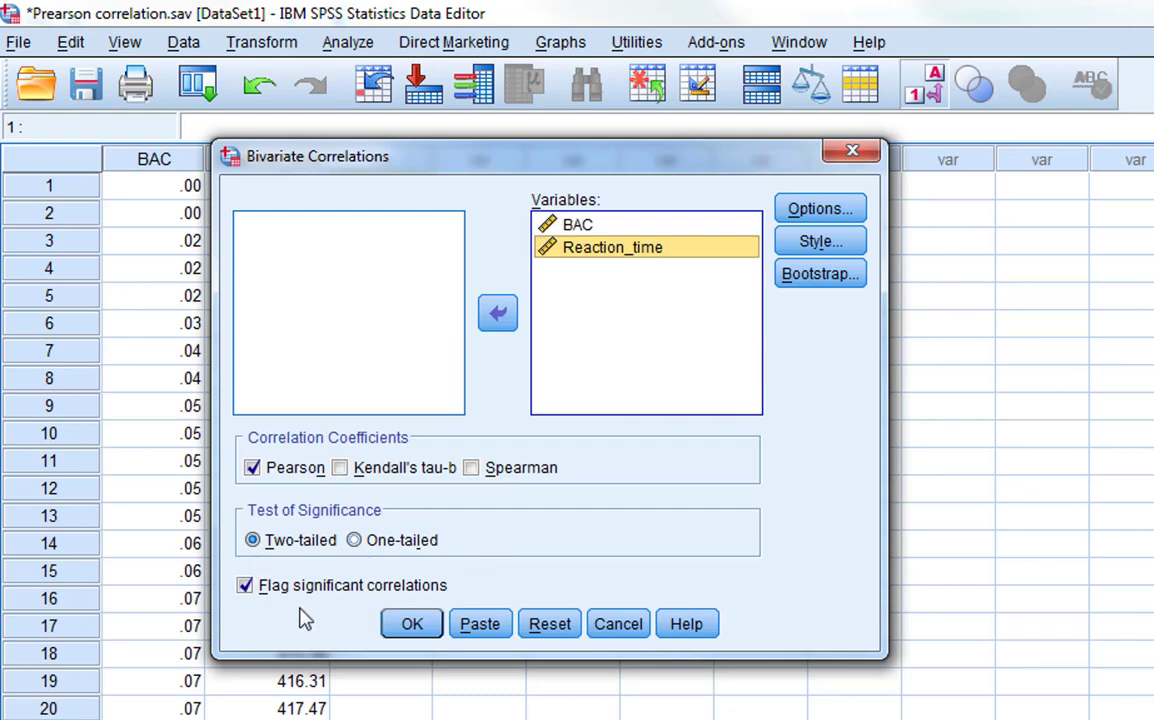
mouse_move(288, 539)
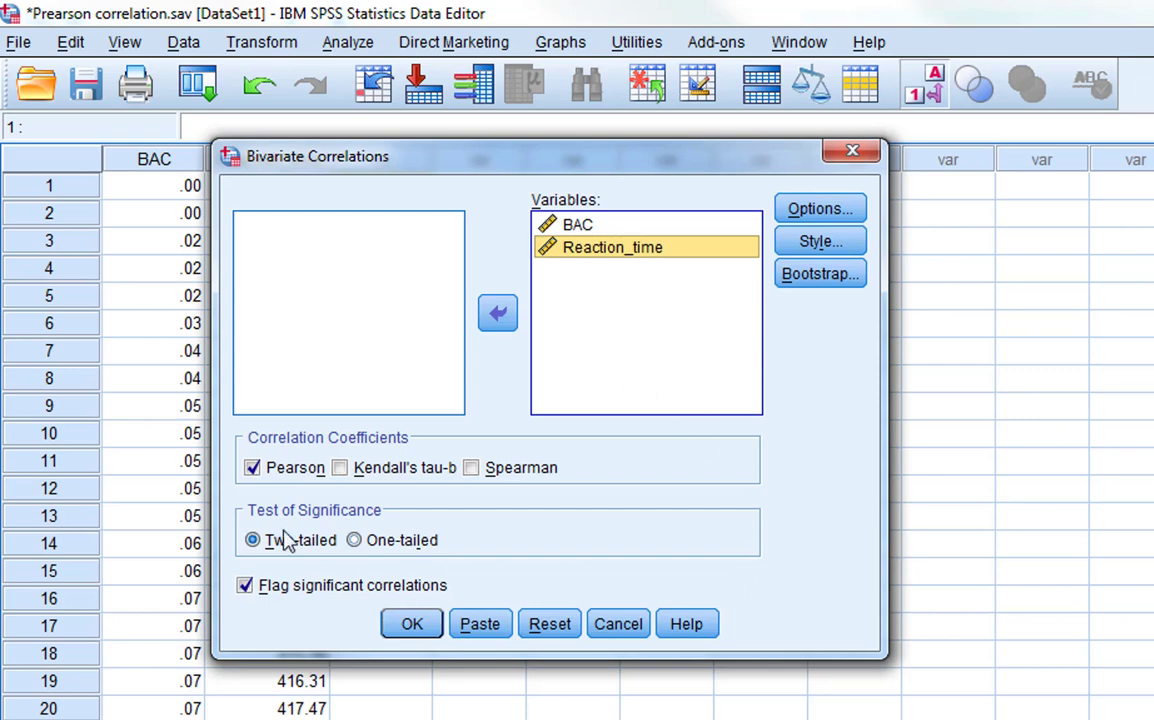
- Drag the Bivariate Correlations dialog up and to the left
left_click_drag(315, 156, 237, 137)
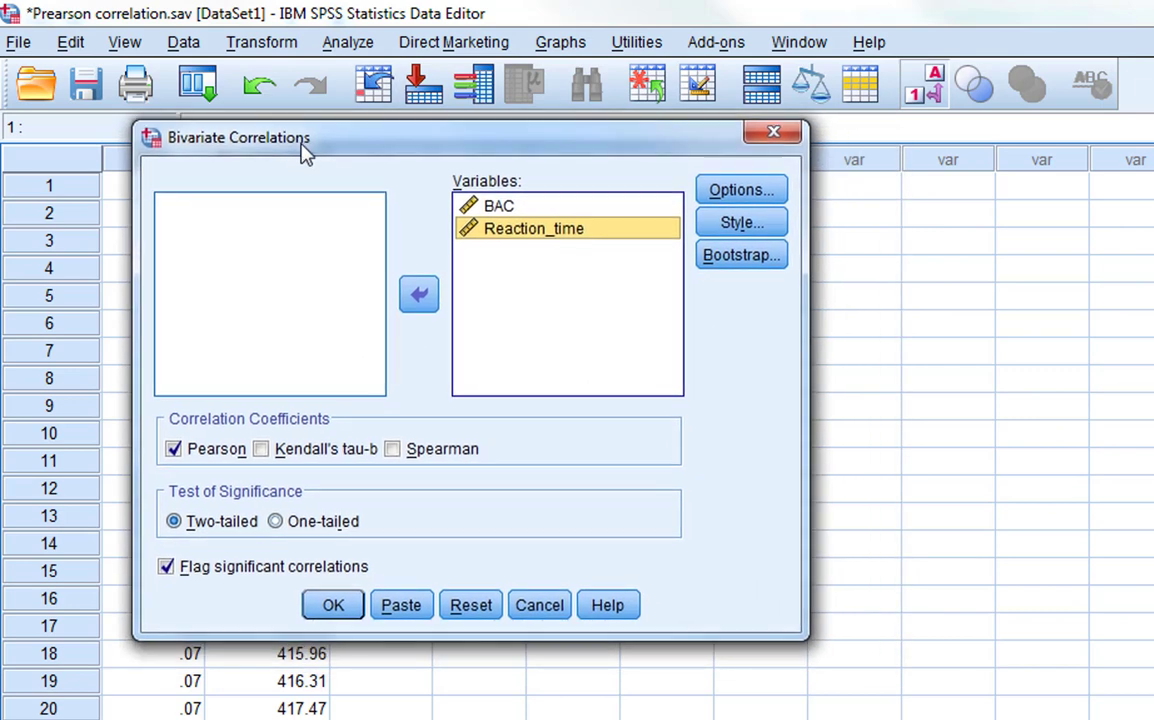
mouse_move(647, 613)
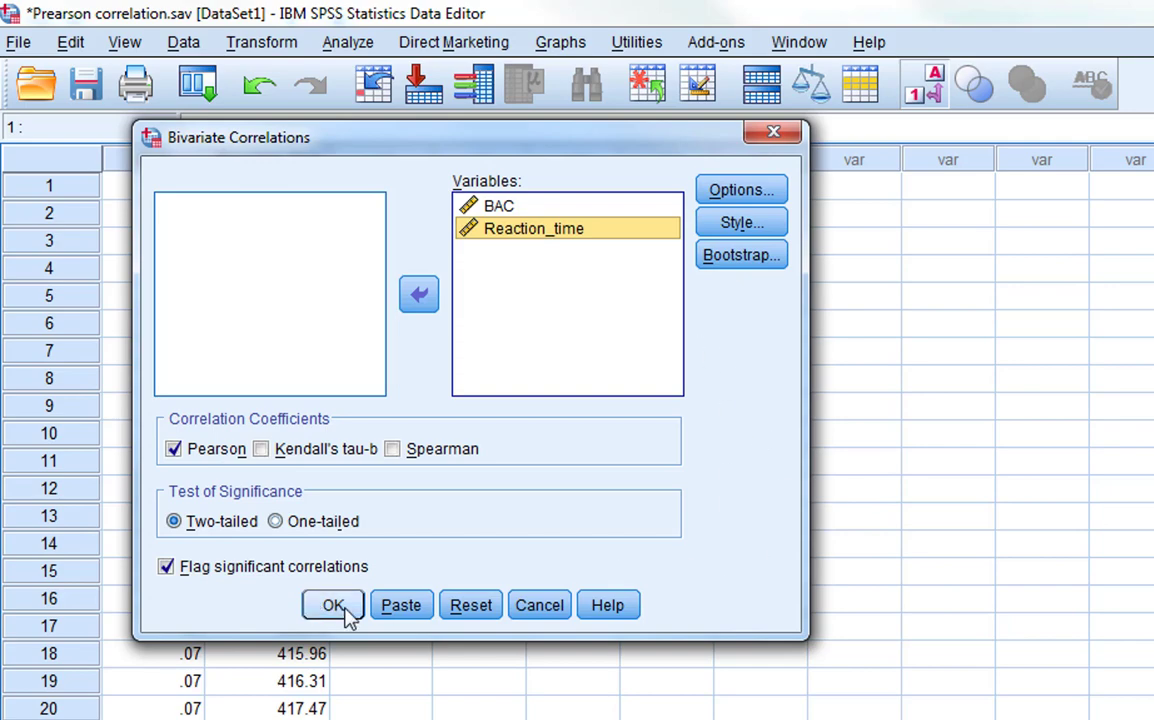
- Run the correlation and select the Correlations table showing r = .391, p = .001, N = 75
left_click(333, 605)
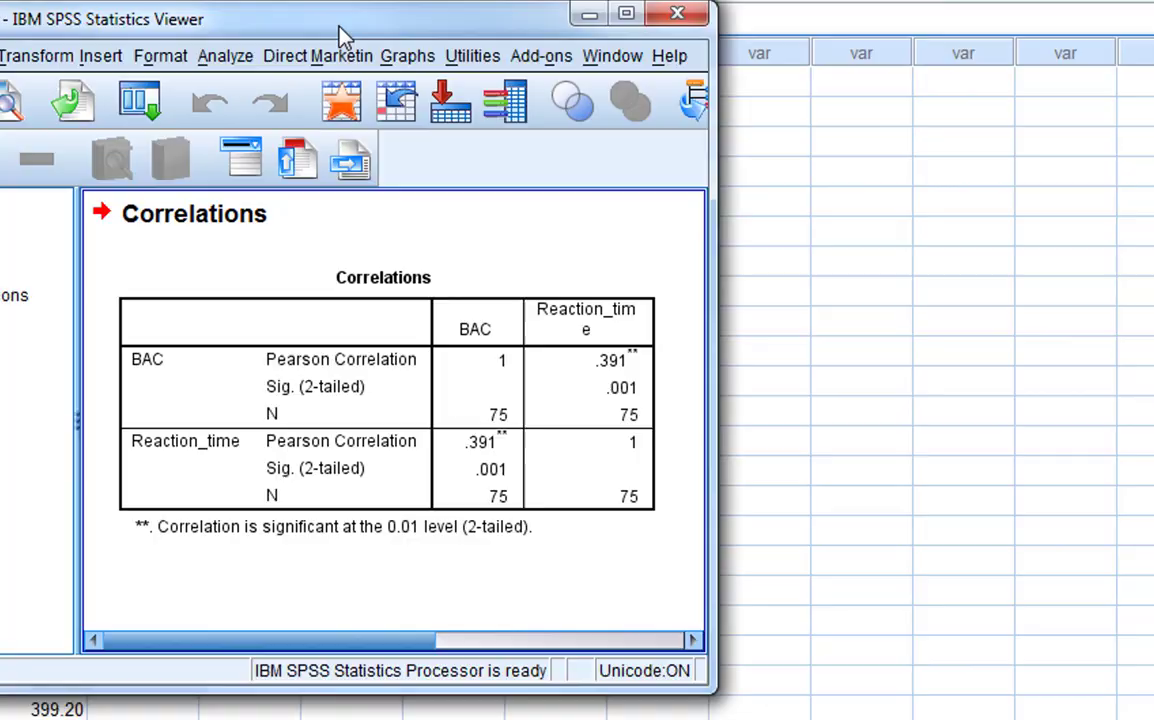
left_click(625, 13)
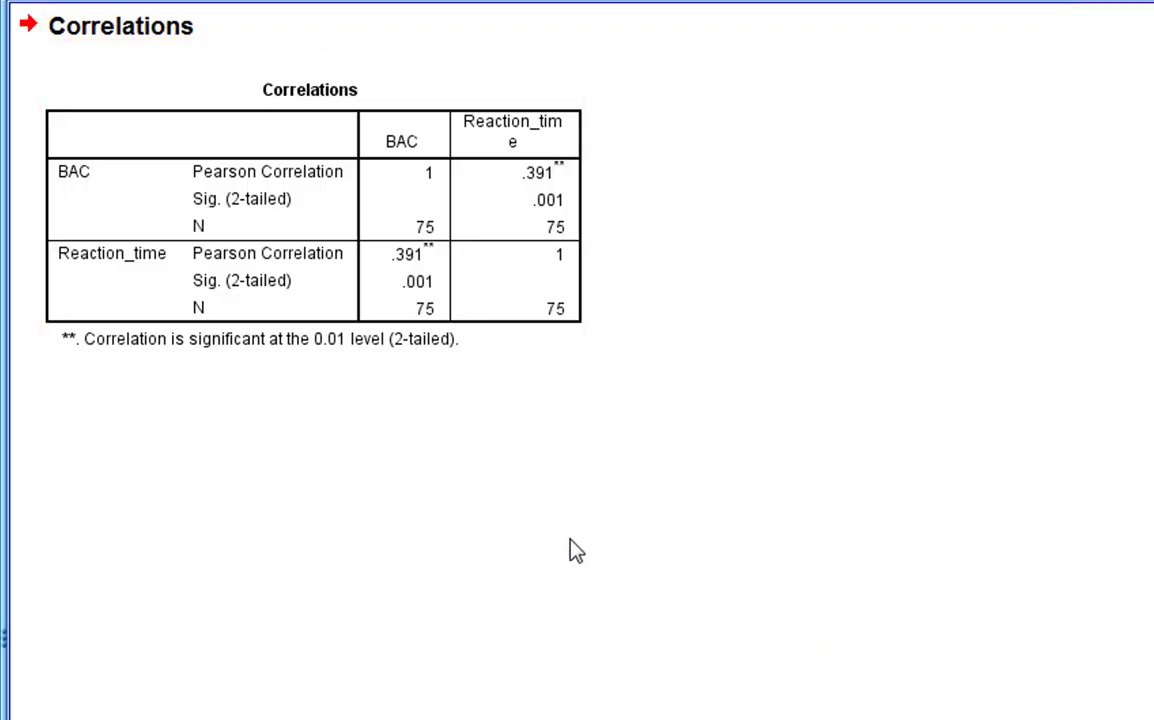
left_click(120, 150)
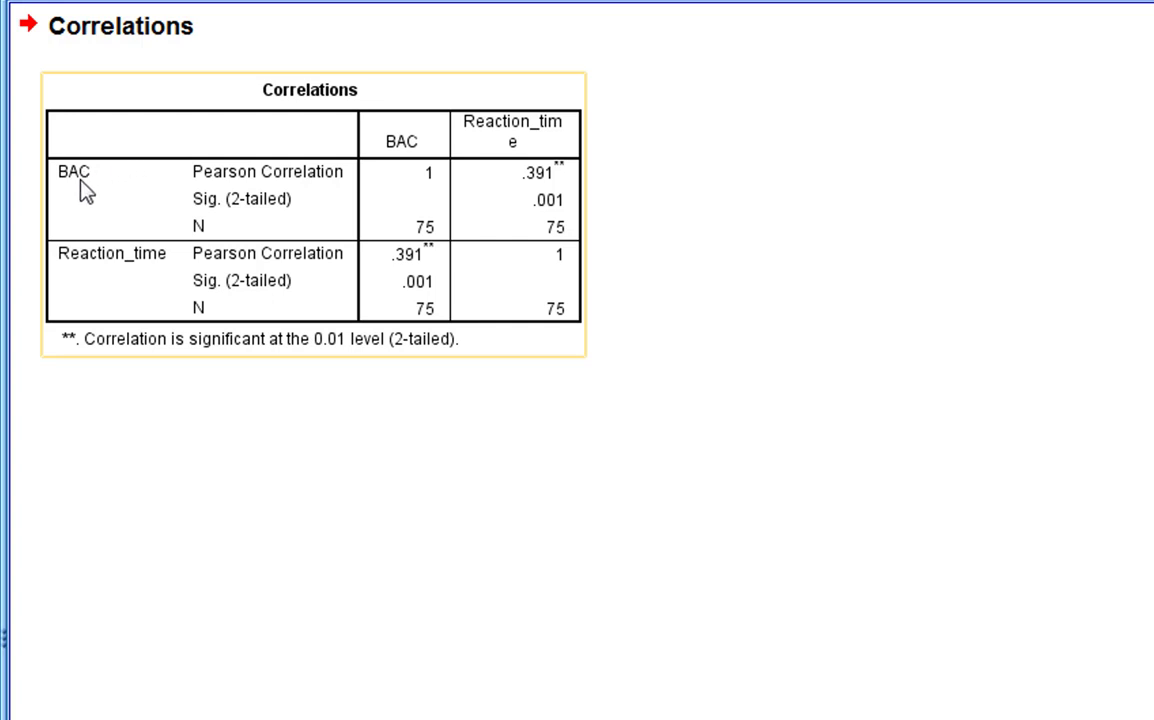
mouse_move(477, 253)
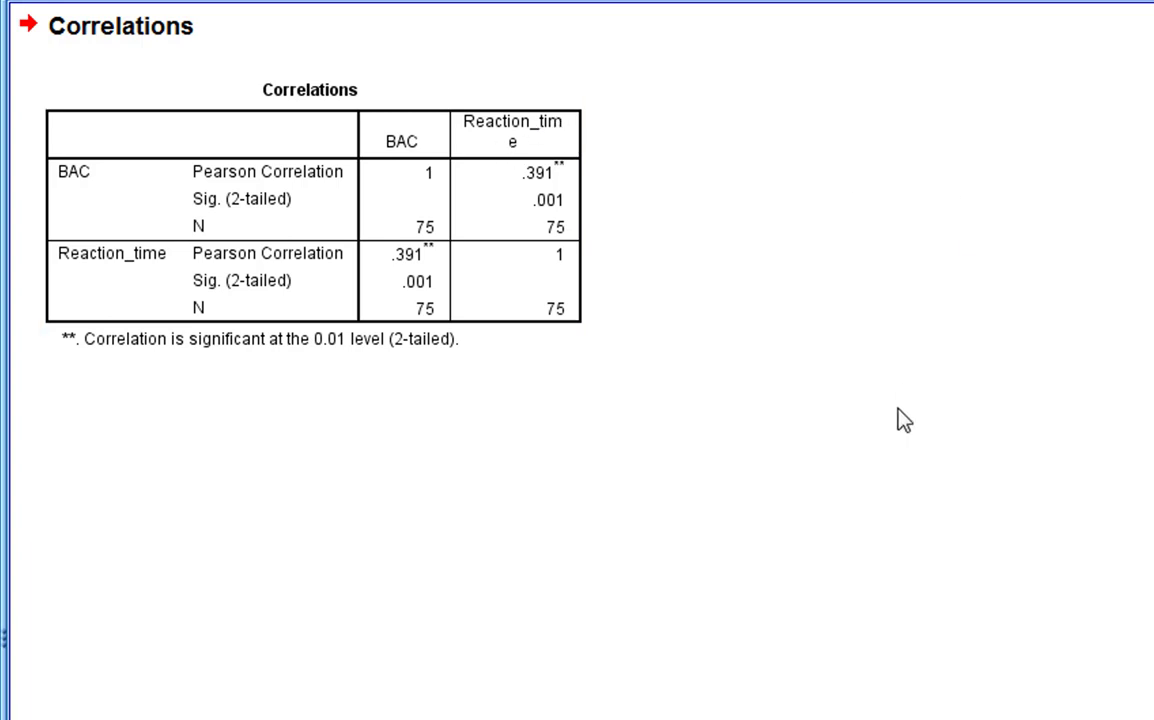
mouse_move(895, 418)
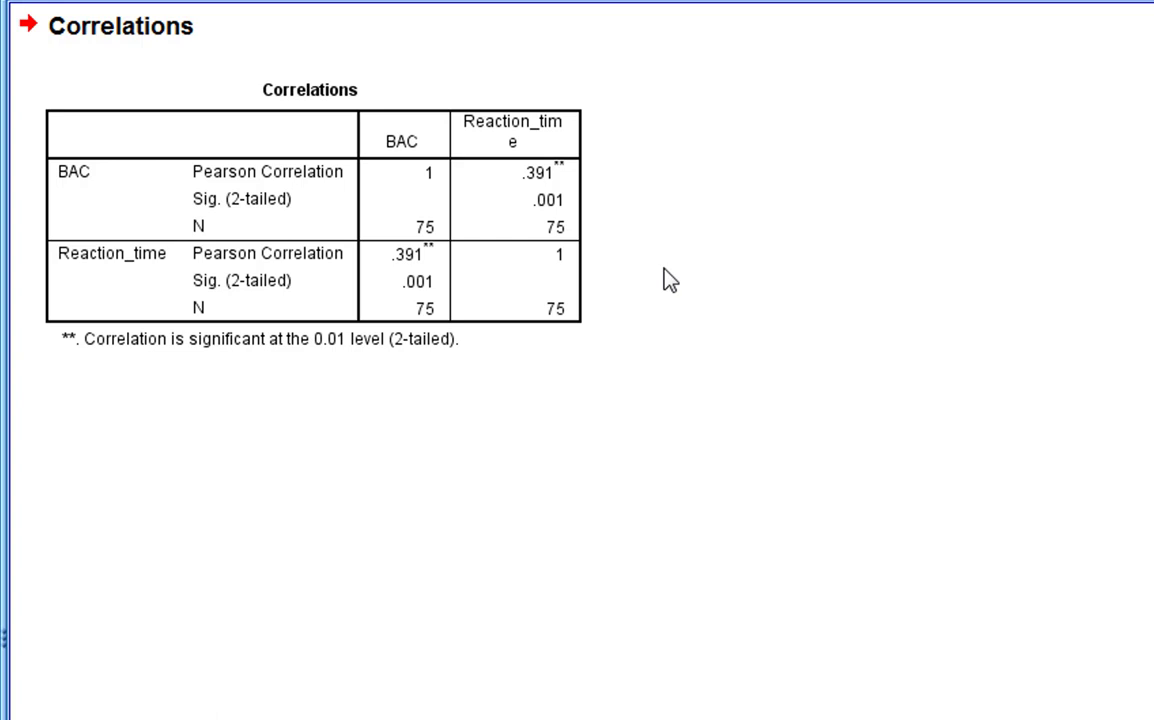
left_click(90, 185)
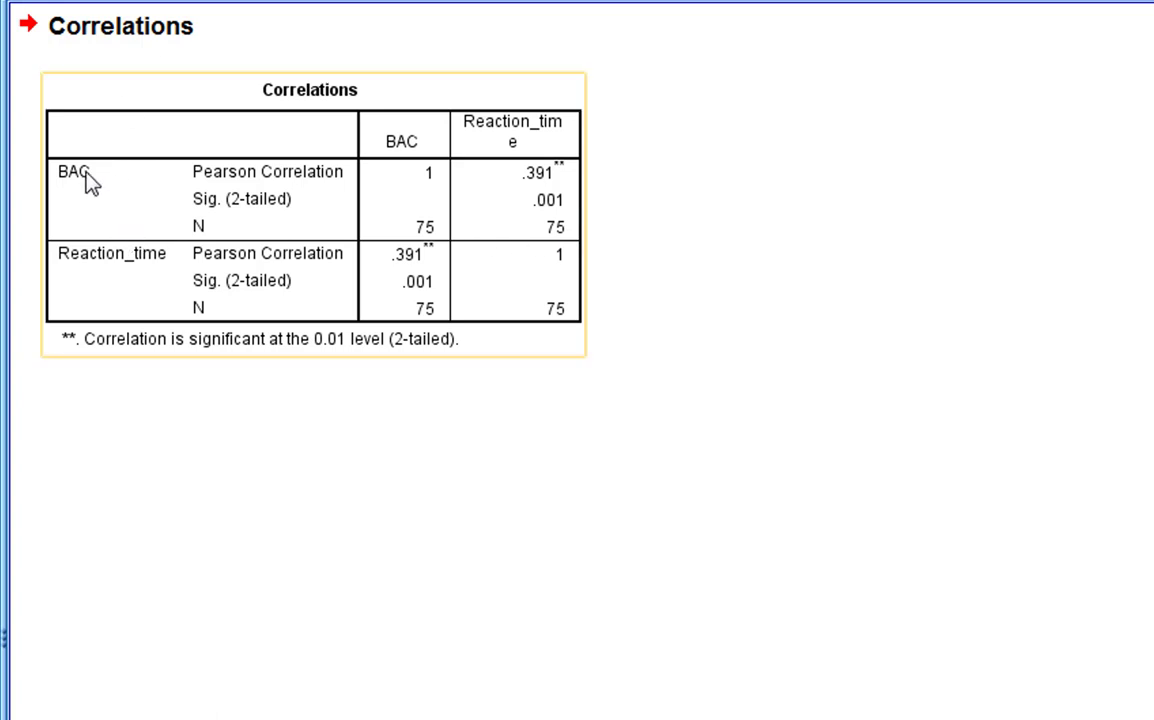
mouse_move(424, 185)
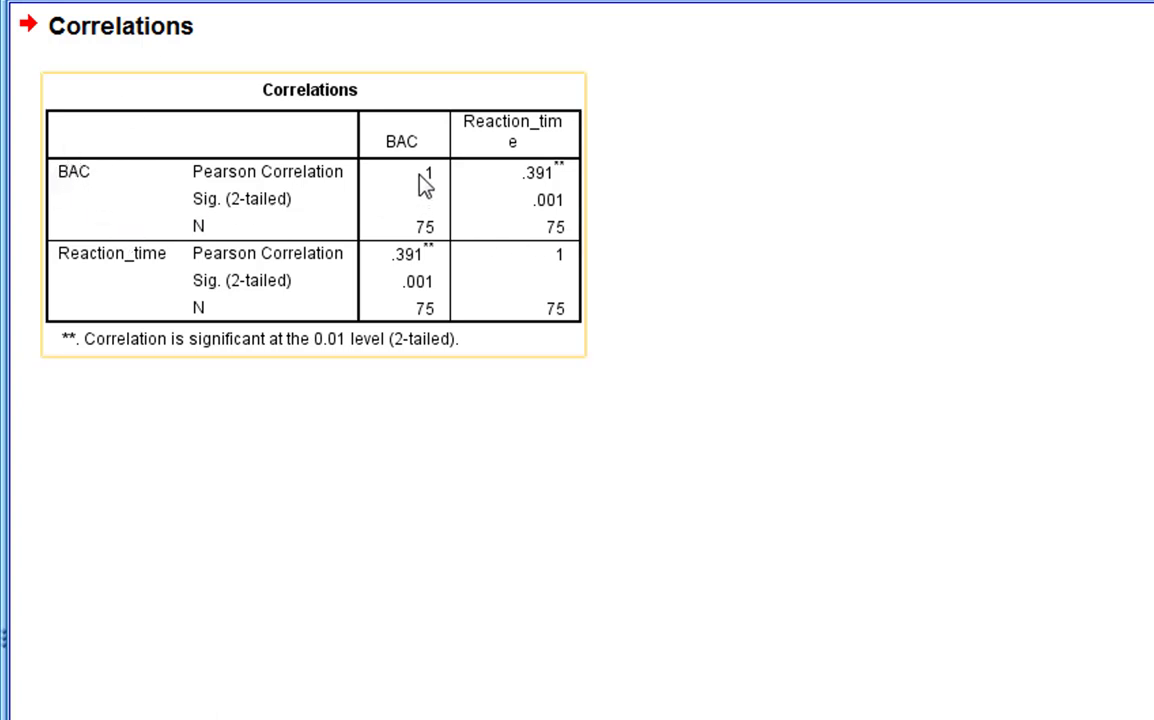
mouse_move(573, 265)
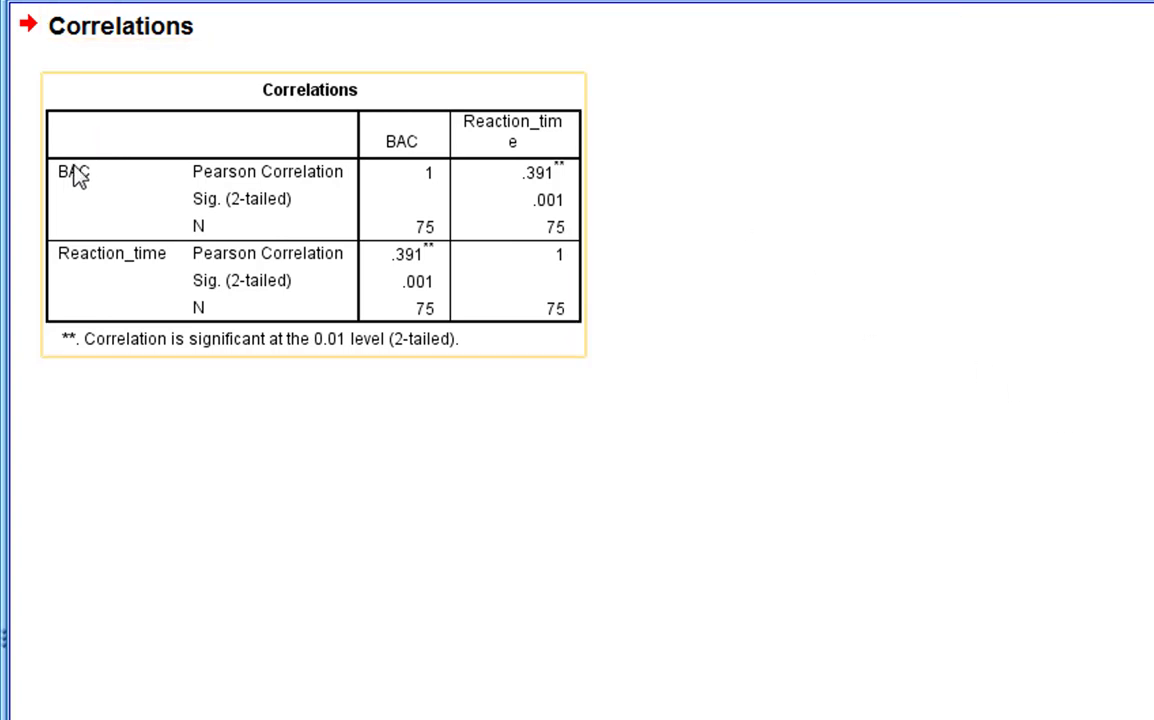
mouse_move(379, 205)
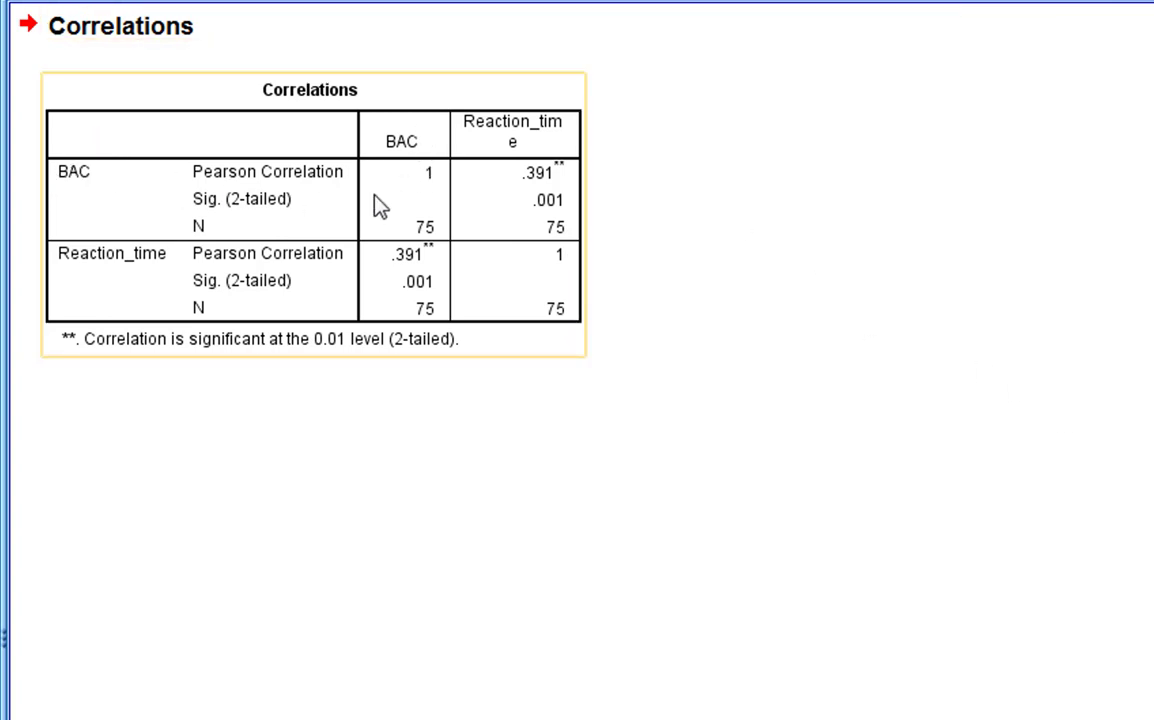
mouse_move(390, 183)
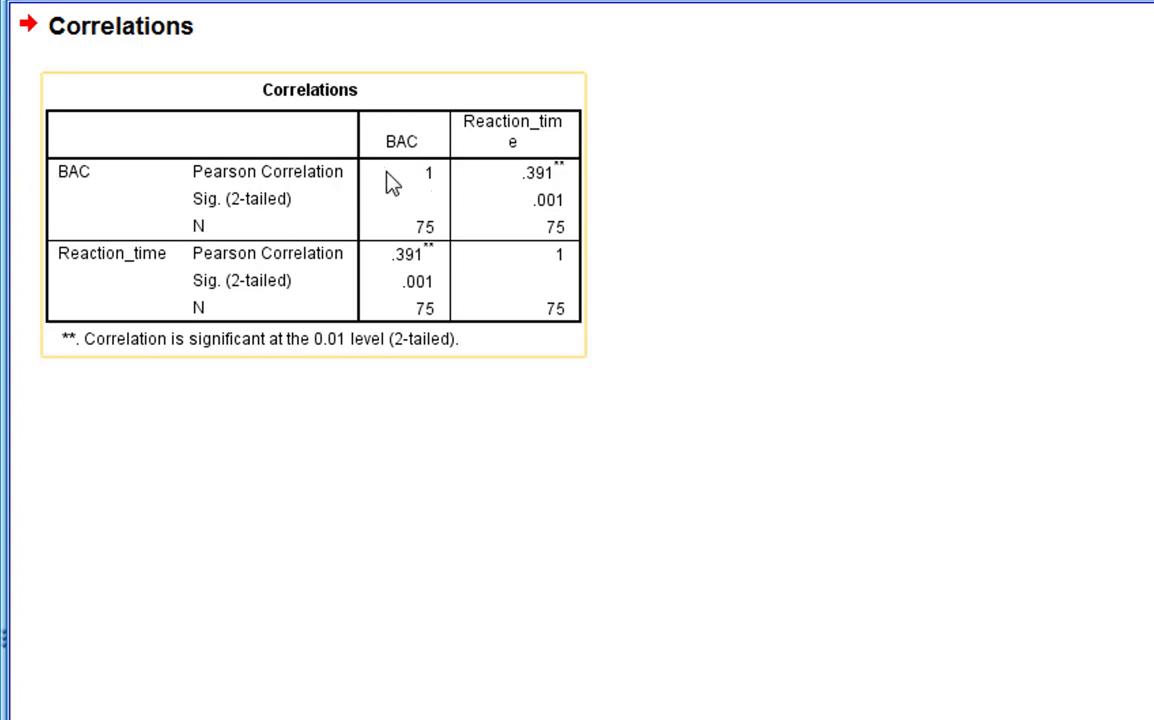
mouse_move(408, 165)
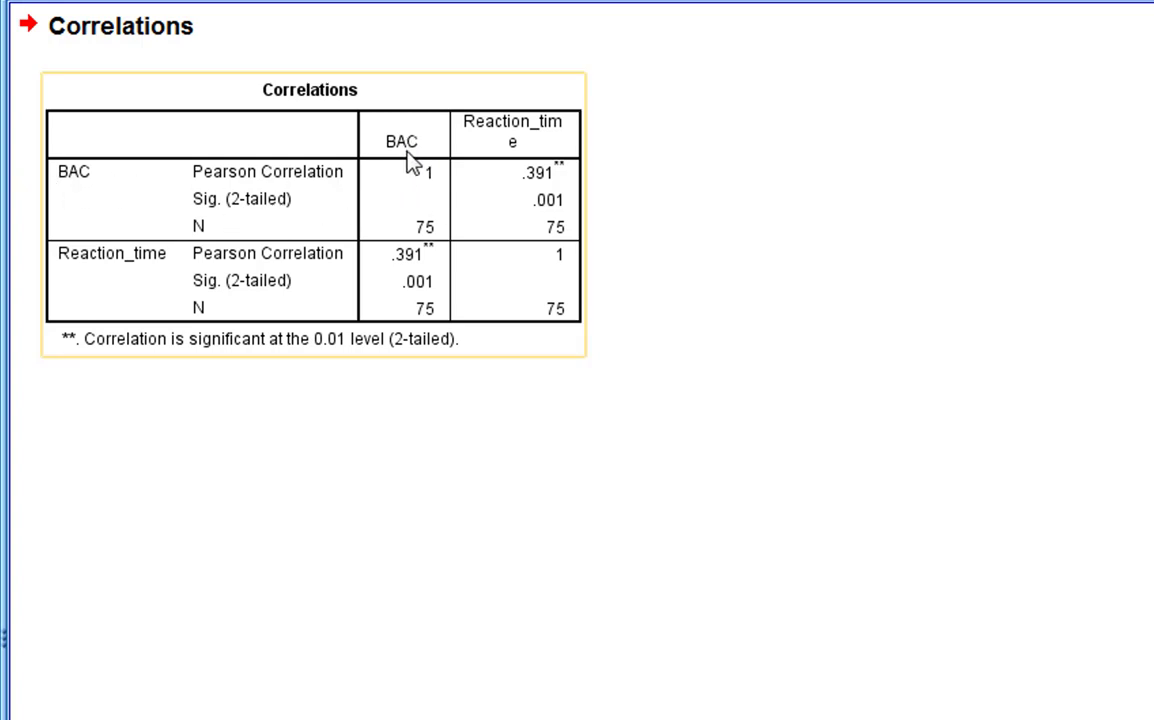
mouse_move(435, 185)
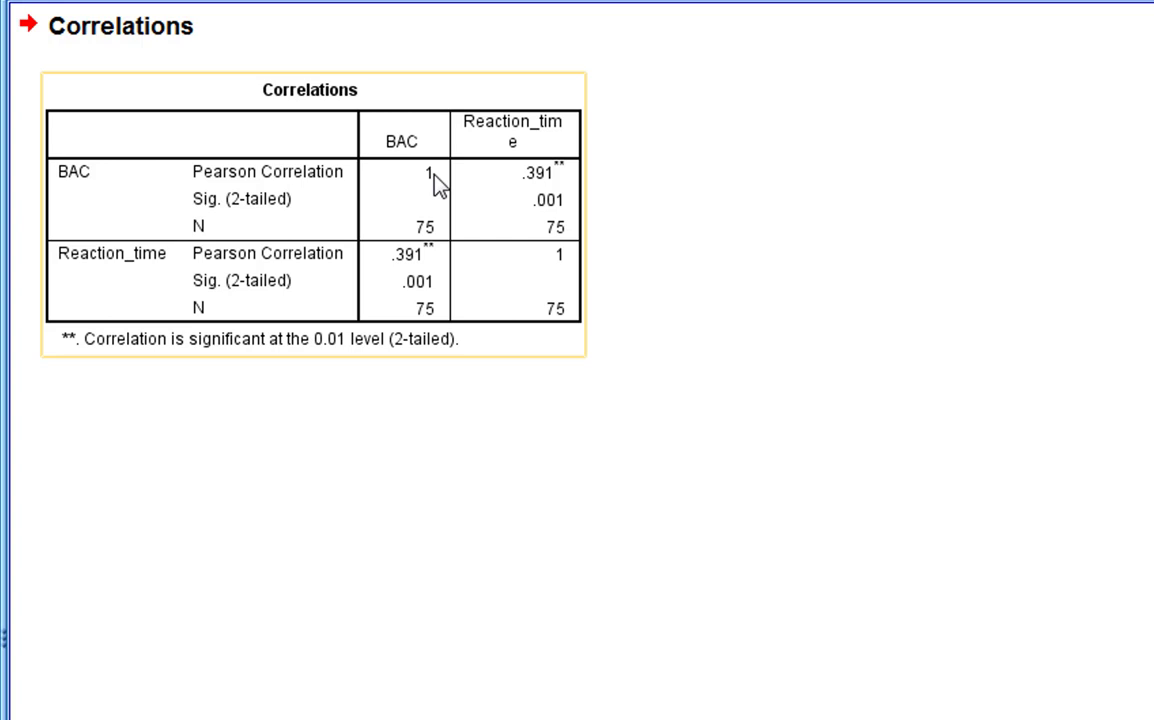
mouse_move(437, 190)
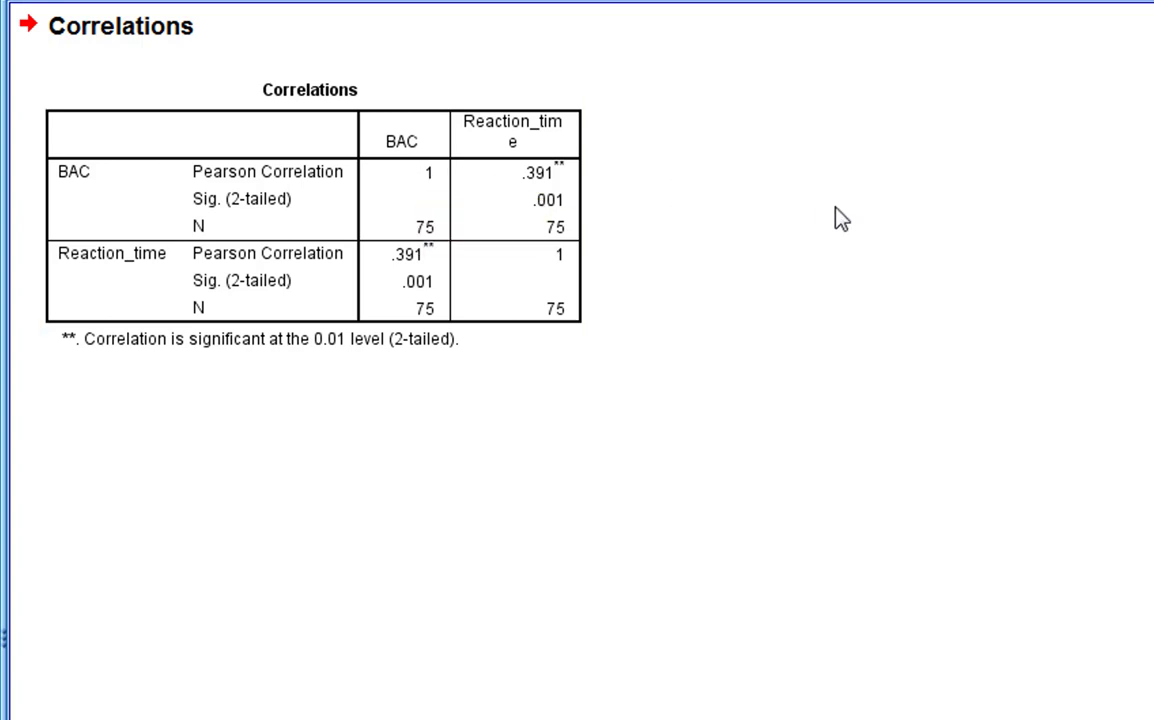
mouse_move(862, 295)
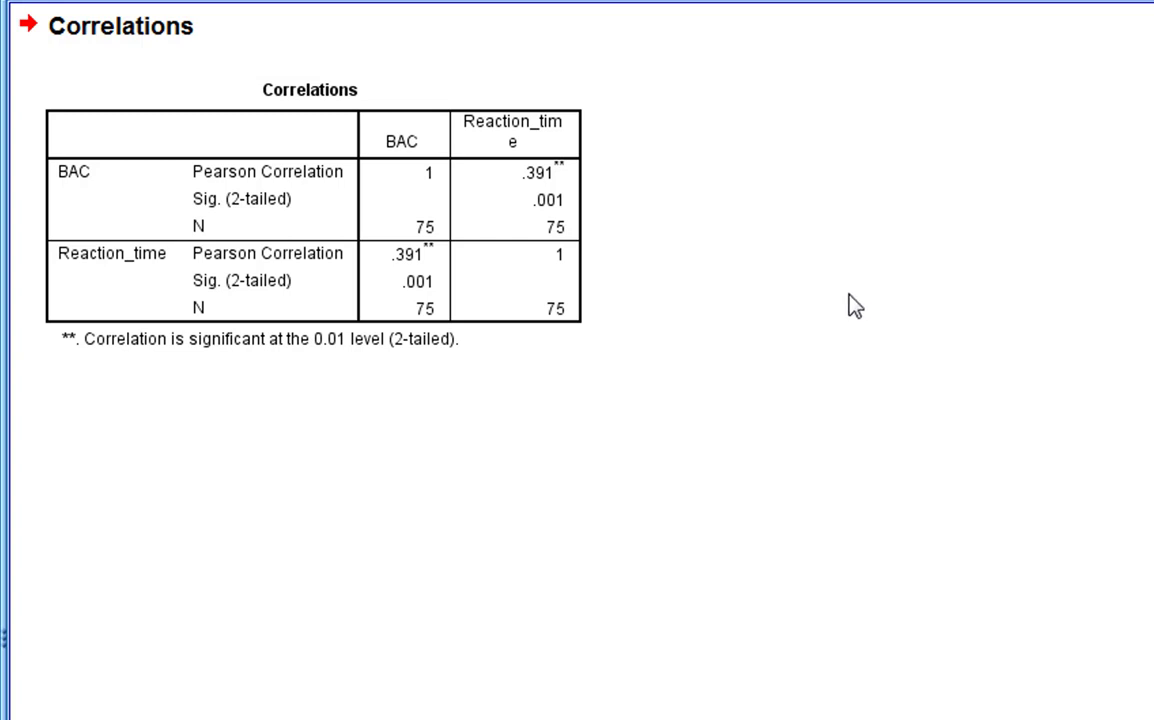
left_click(130, 237)
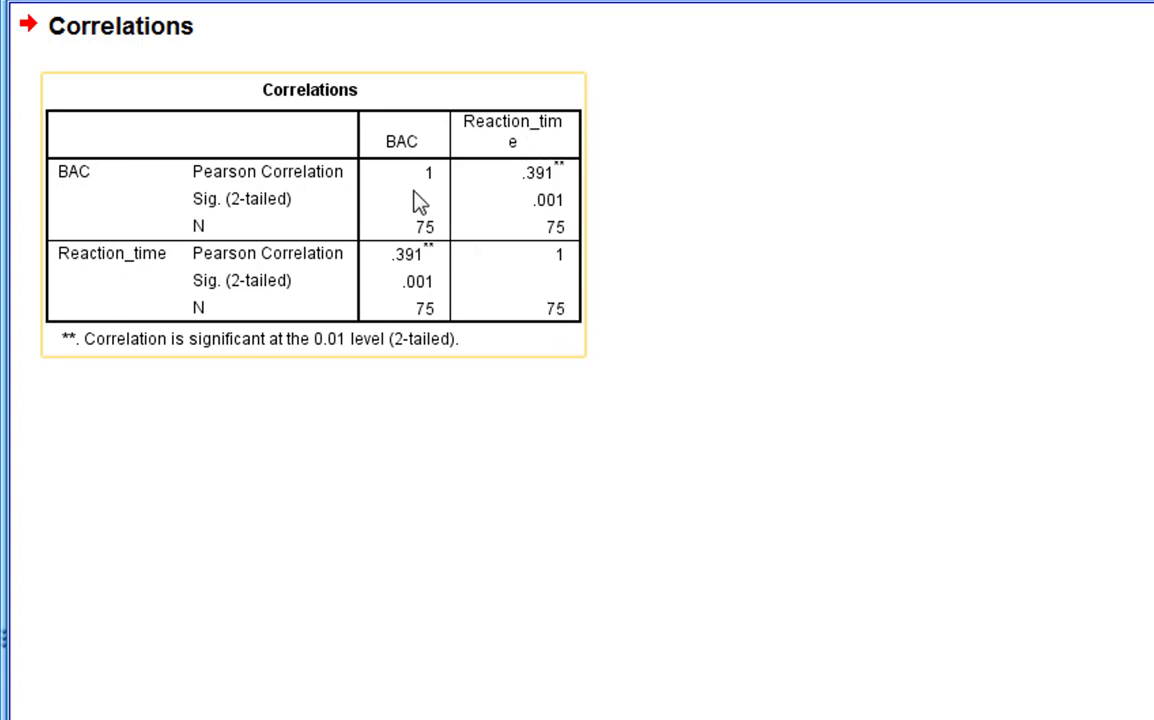
mouse_move(414, 210)
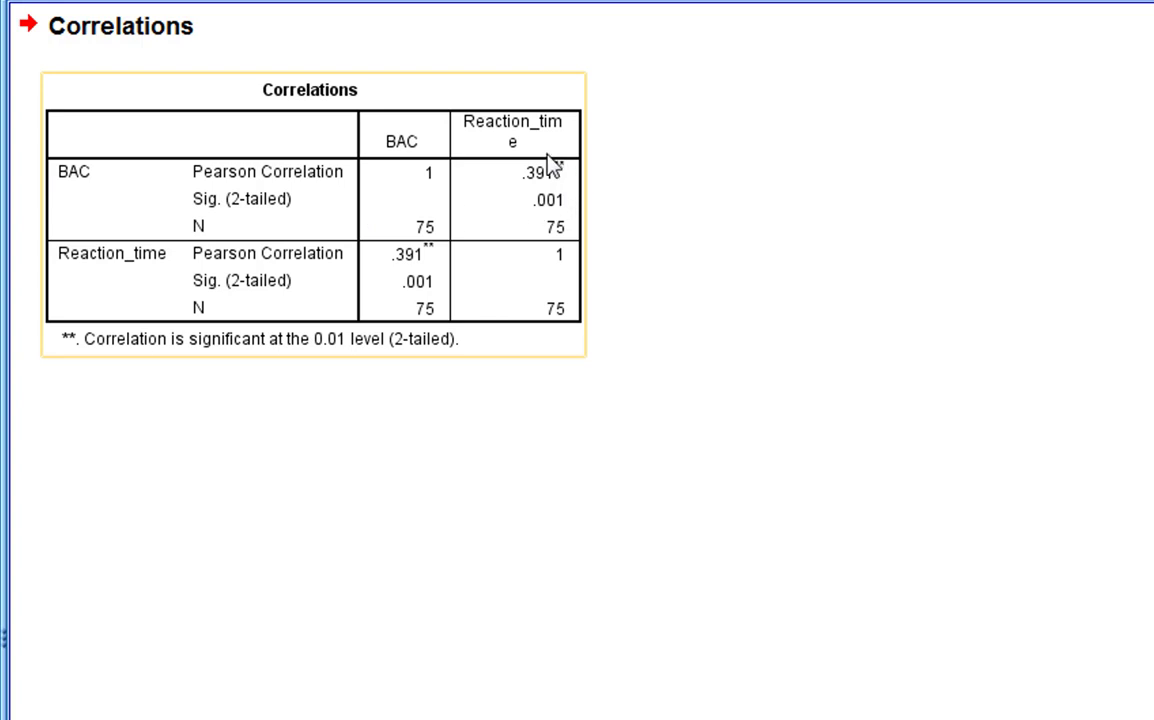
mouse_move(530, 207)
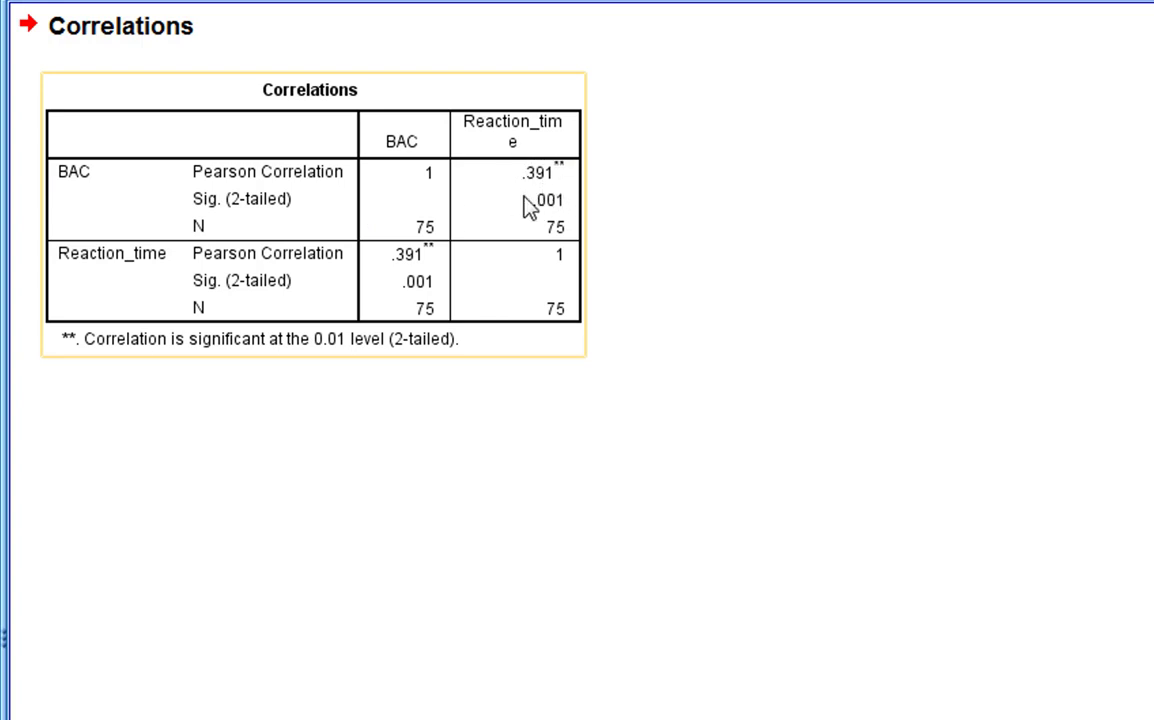
mouse_move(508, 190)
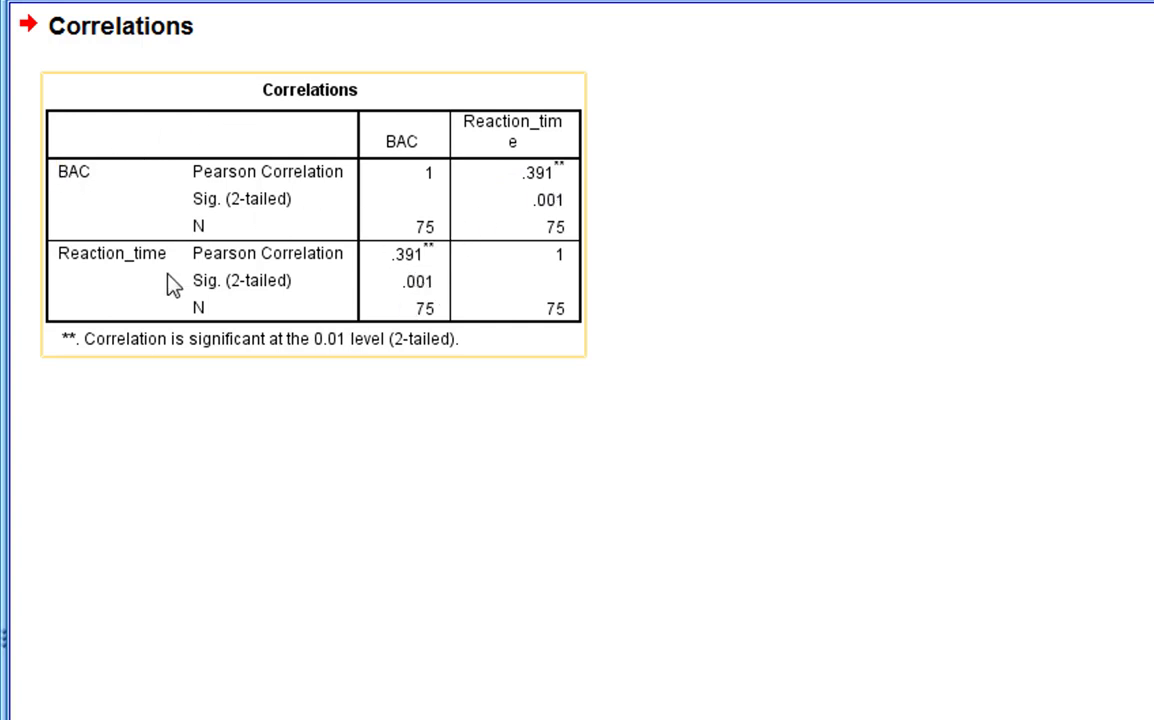
mouse_move(433, 140)
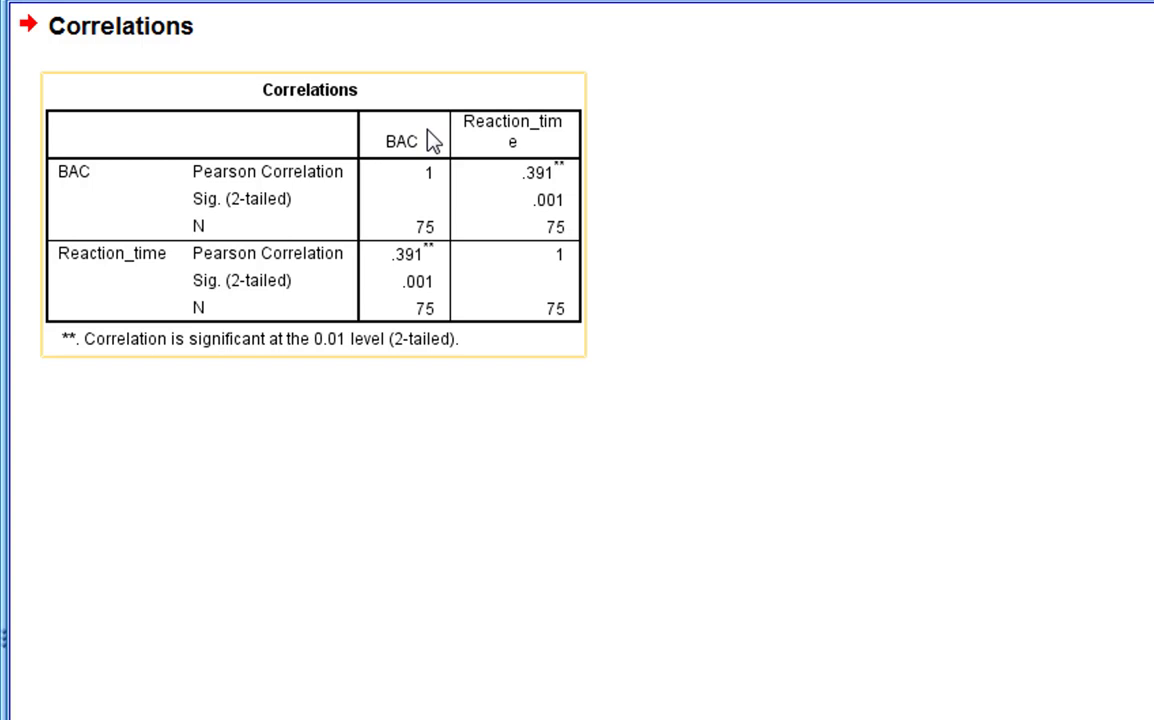
mouse_move(425, 282)
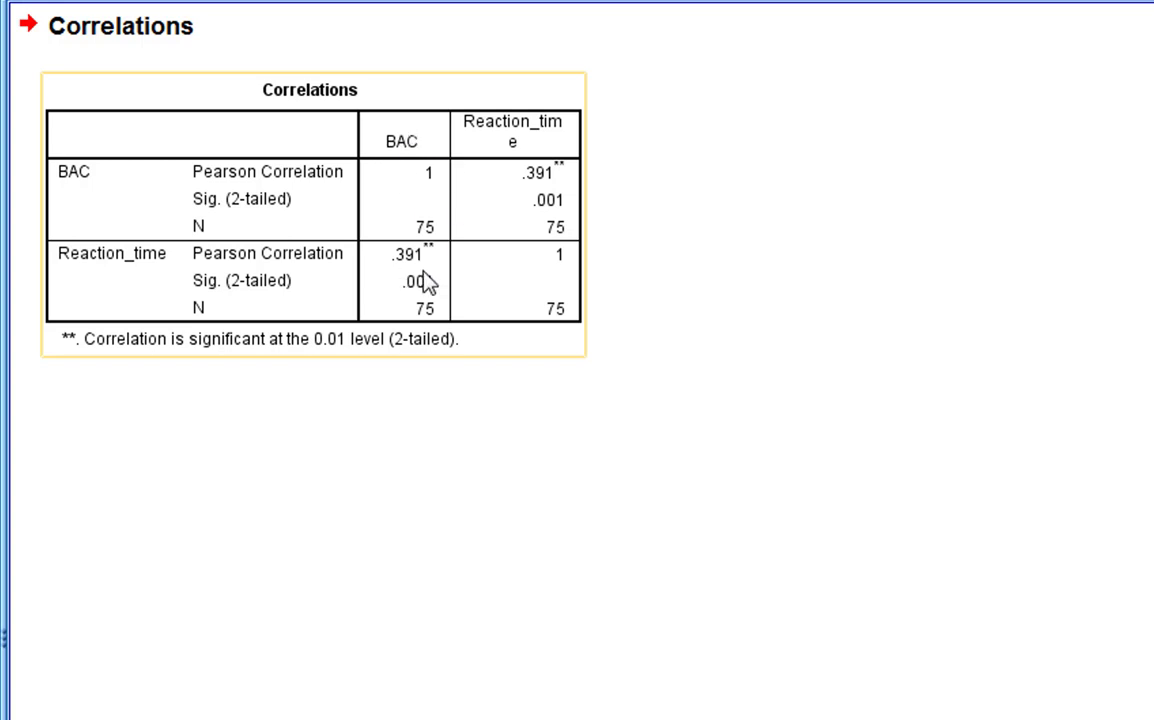
mouse_move(540, 233)
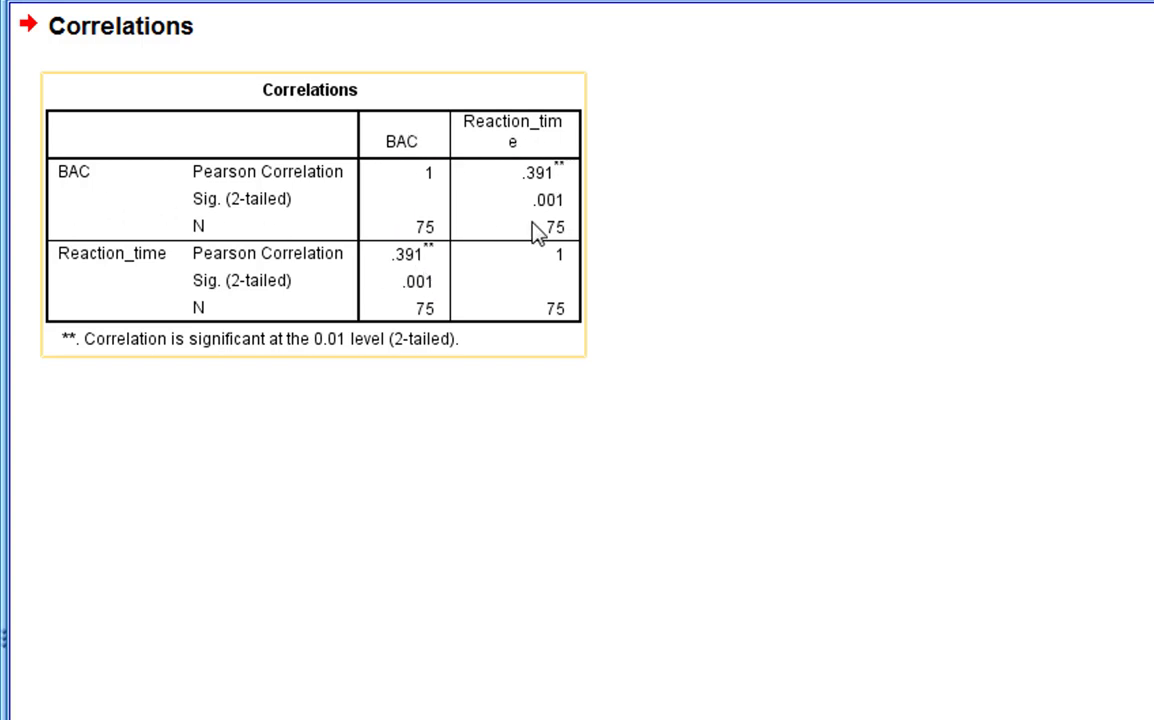
mouse_move(571, 247)
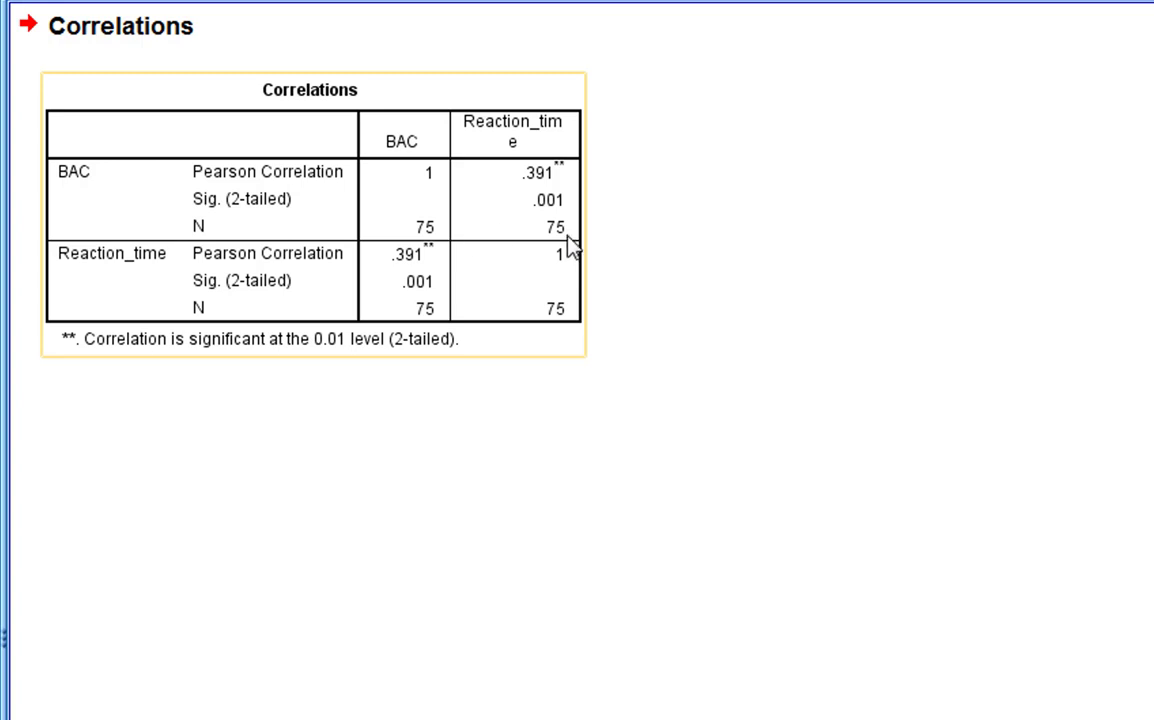
mouse_move(535, 197)
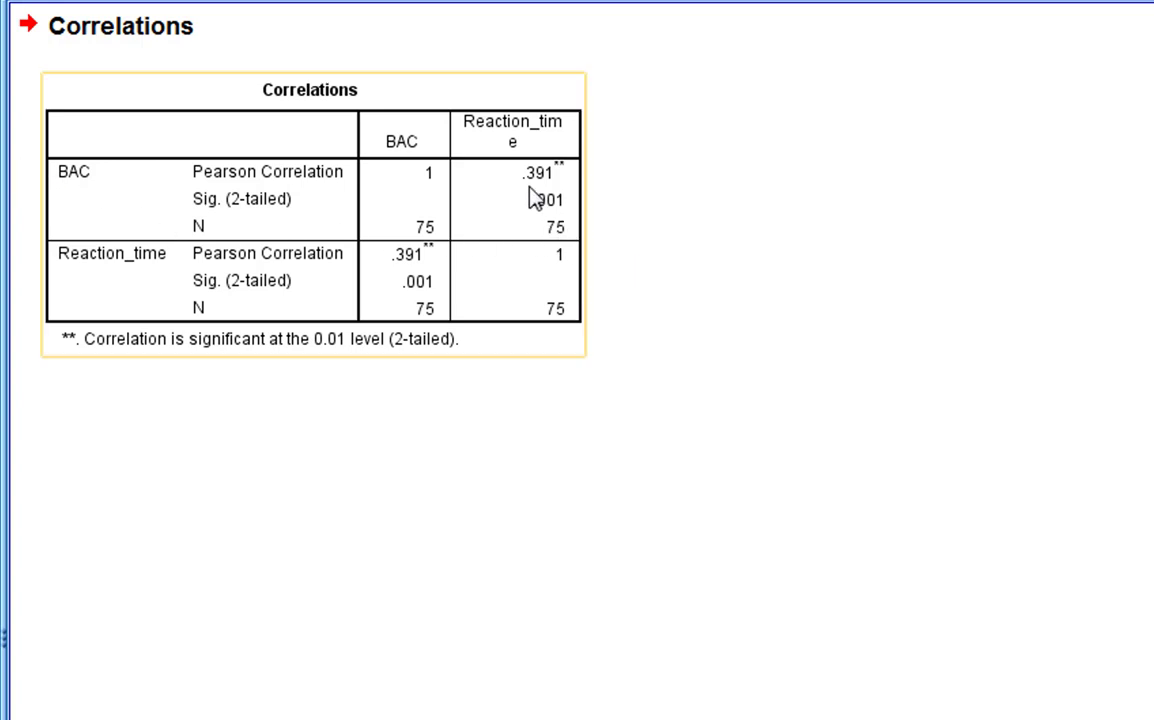
mouse_move(591, 192)
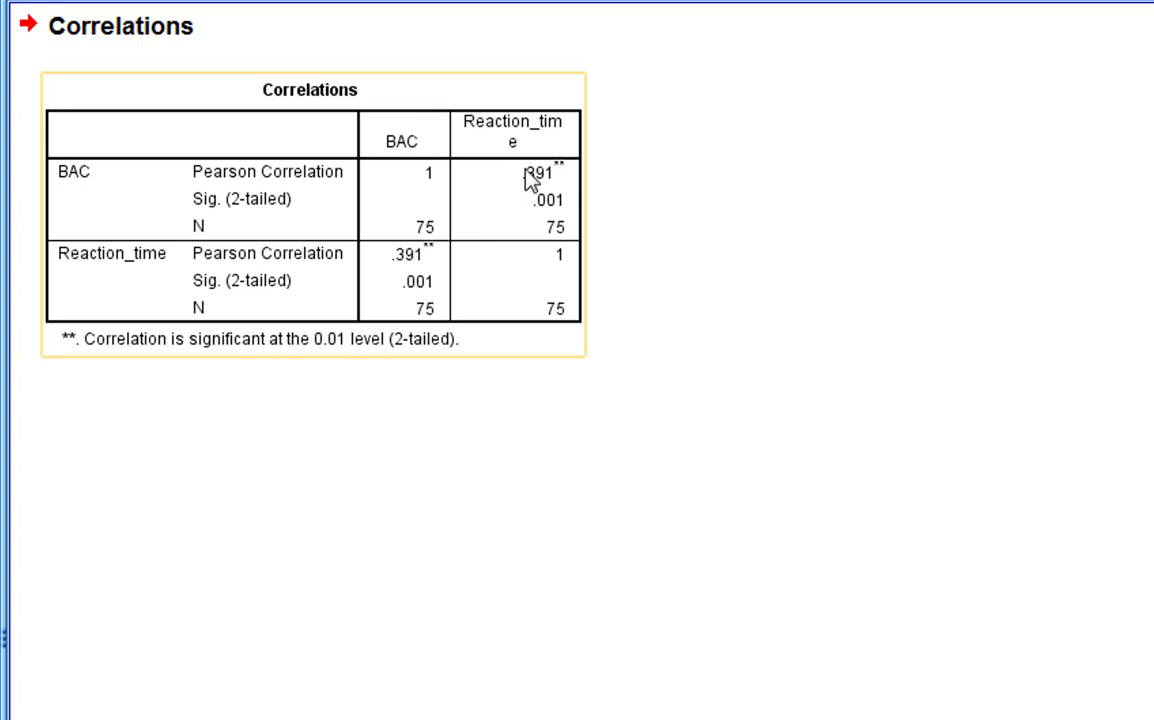
mouse_move(515, 185)
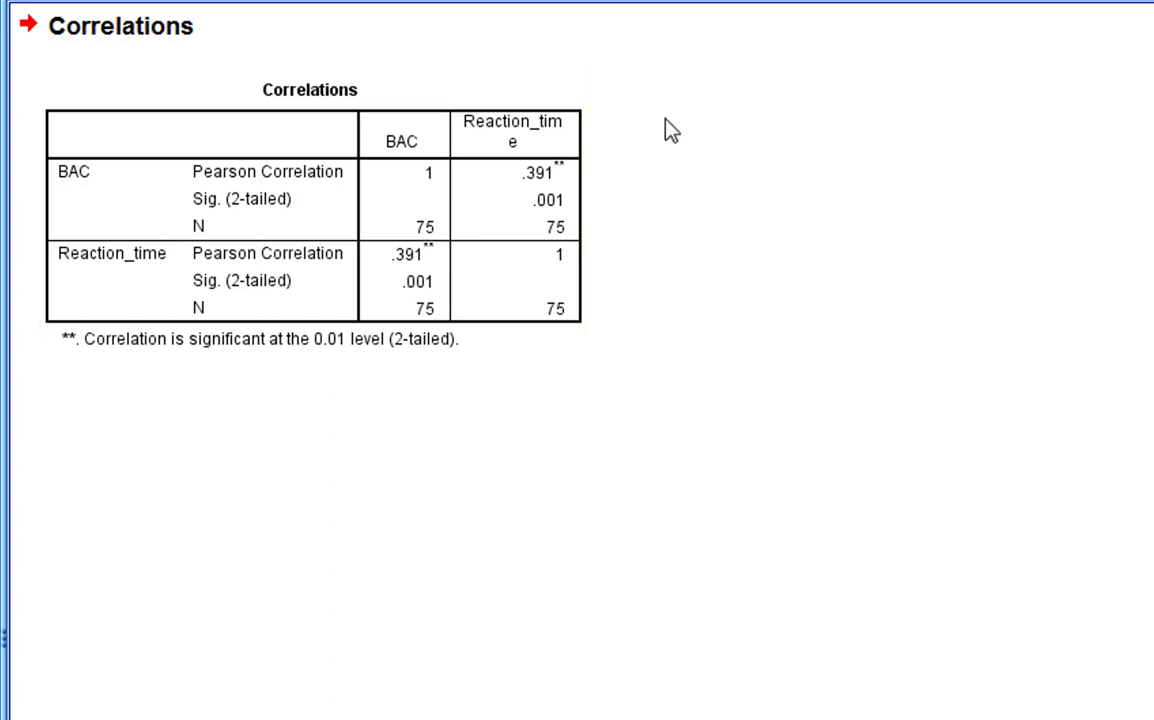
mouse_move(681, 107)
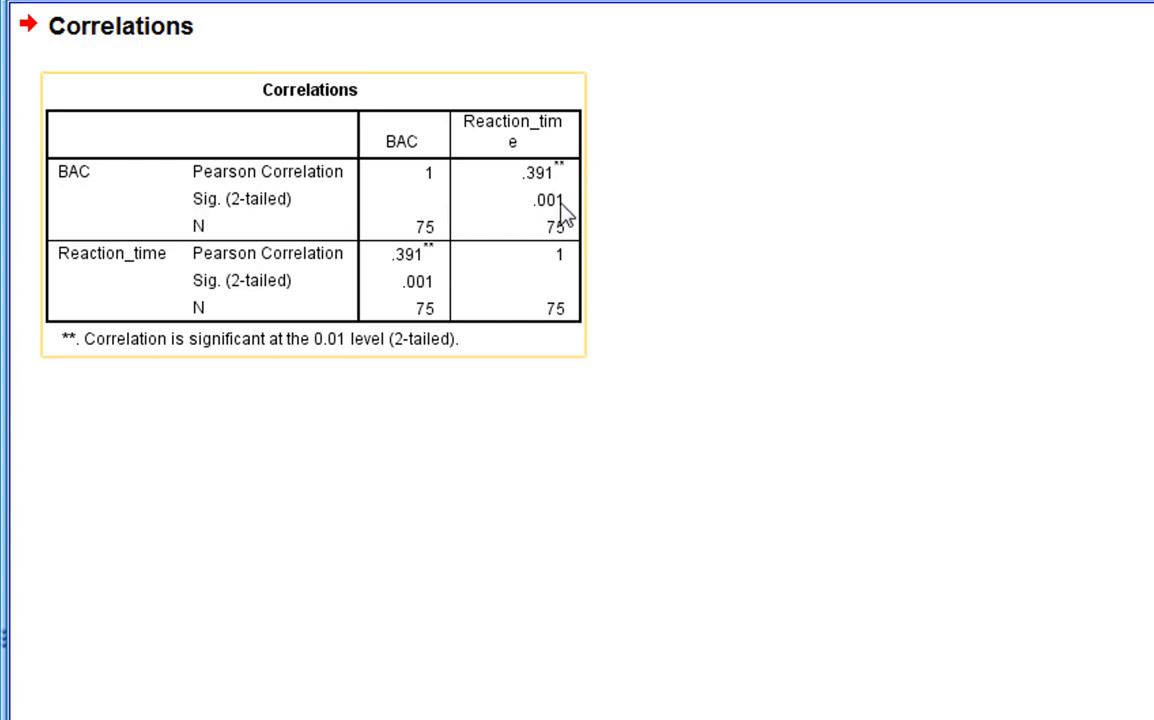
mouse_move(522, 204)
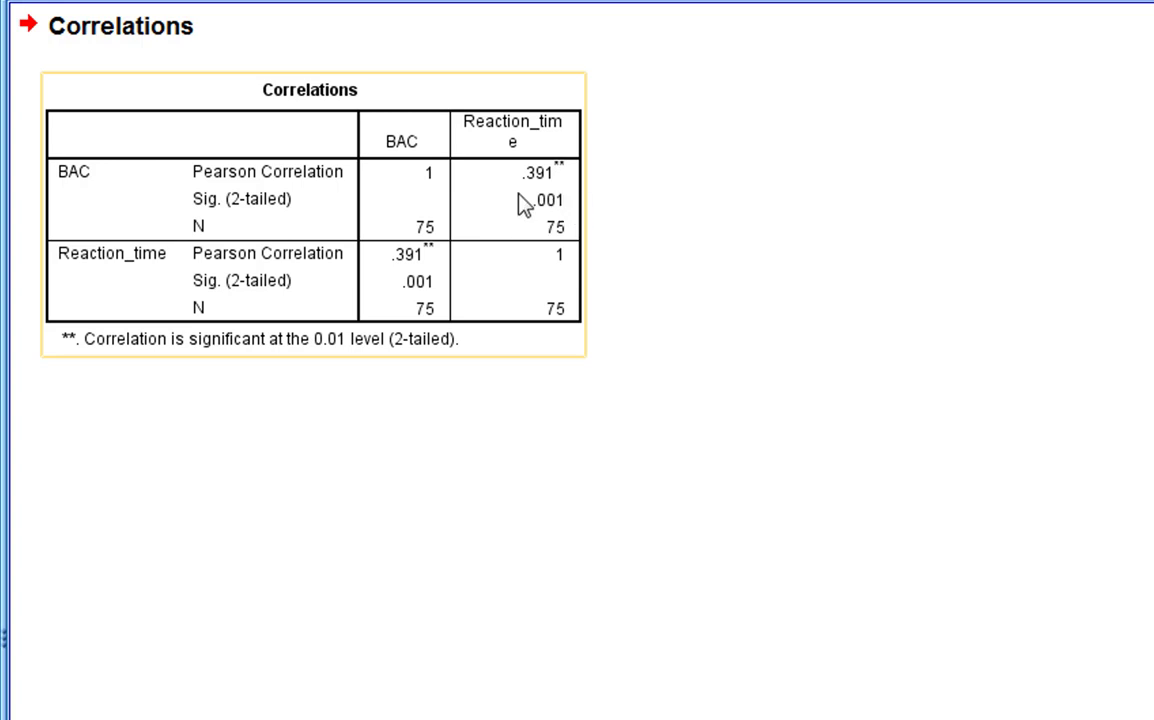
mouse_move(616, 197)
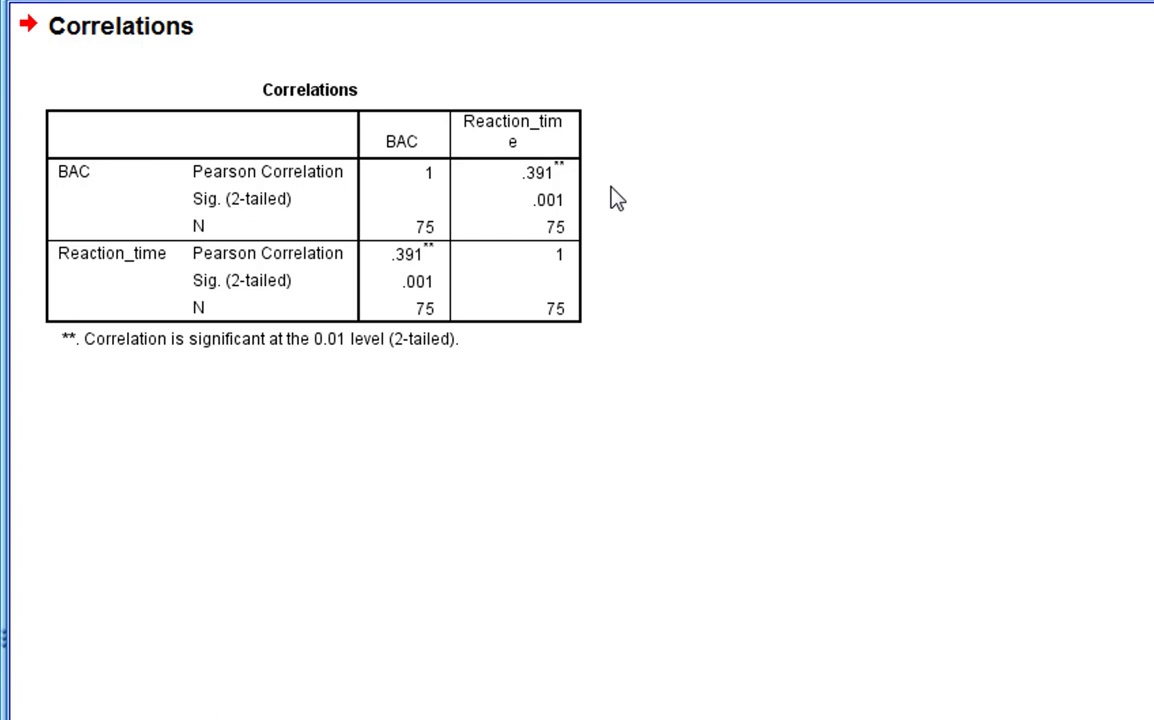
left_click(203, 233)
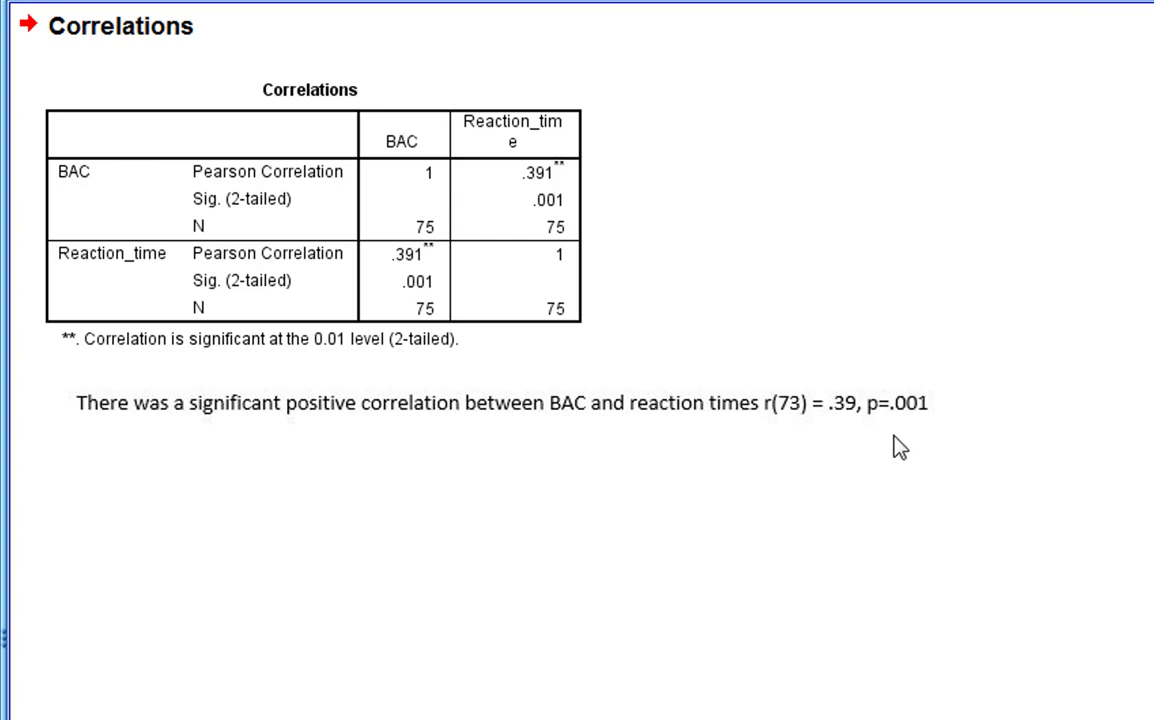
mouse_move(285, 508)
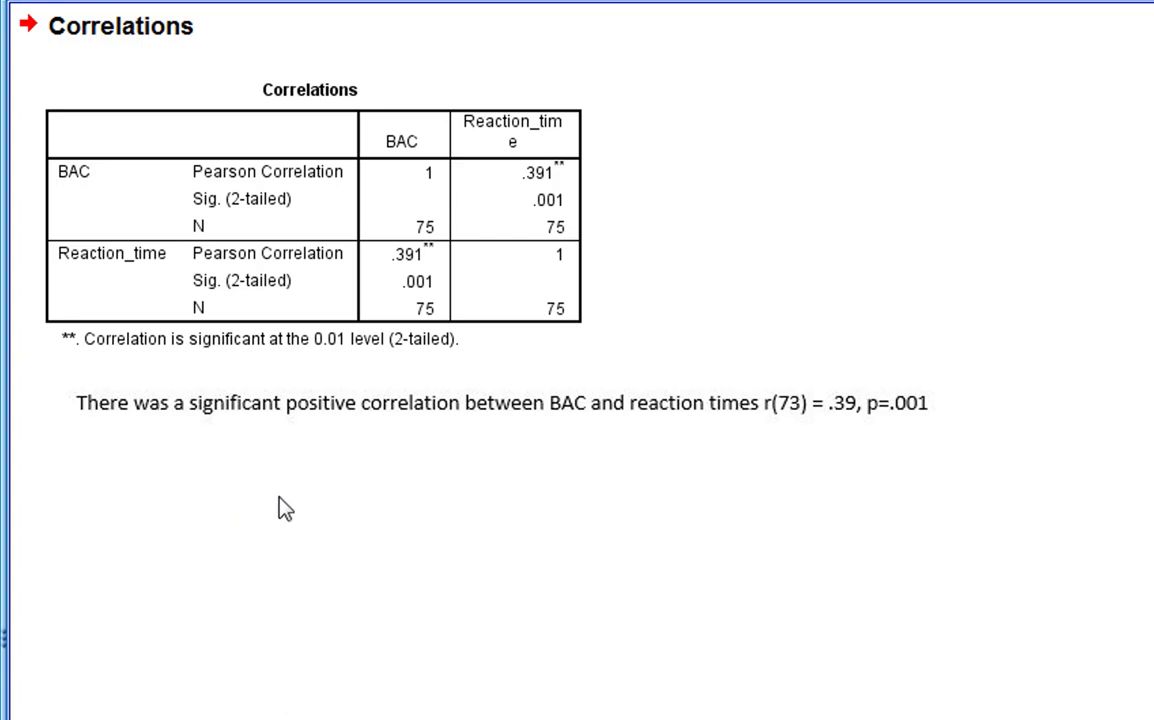
mouse_move(352, 528)
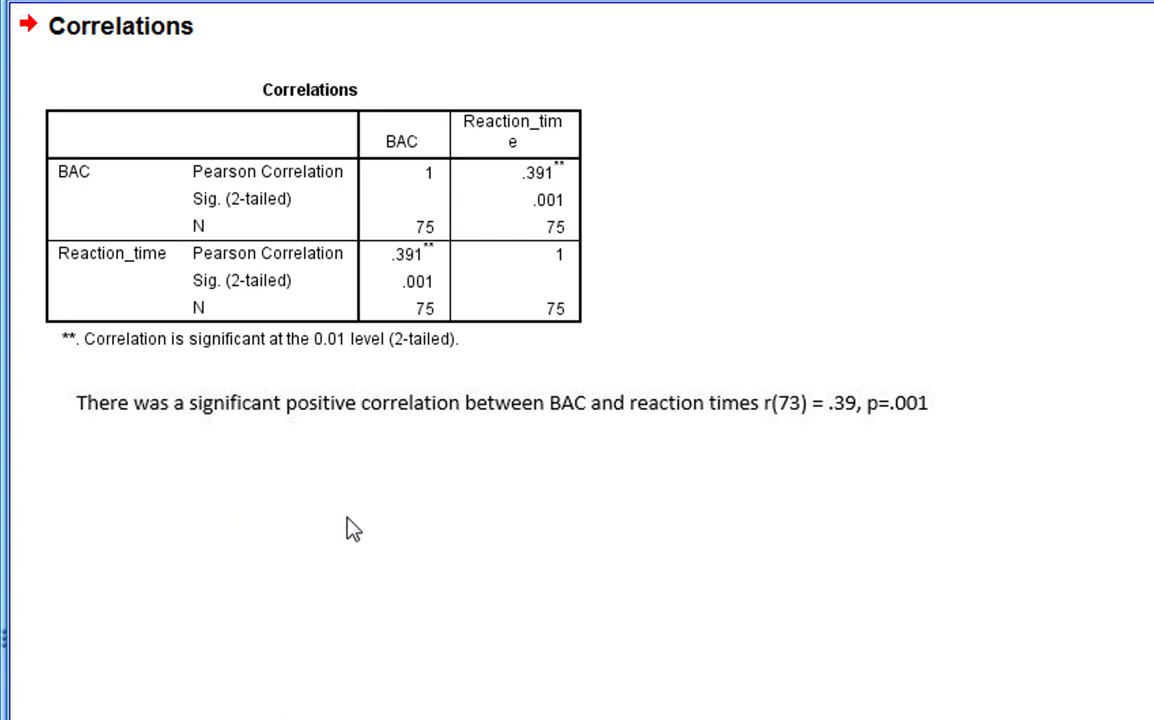
mouse_move(363, 498)
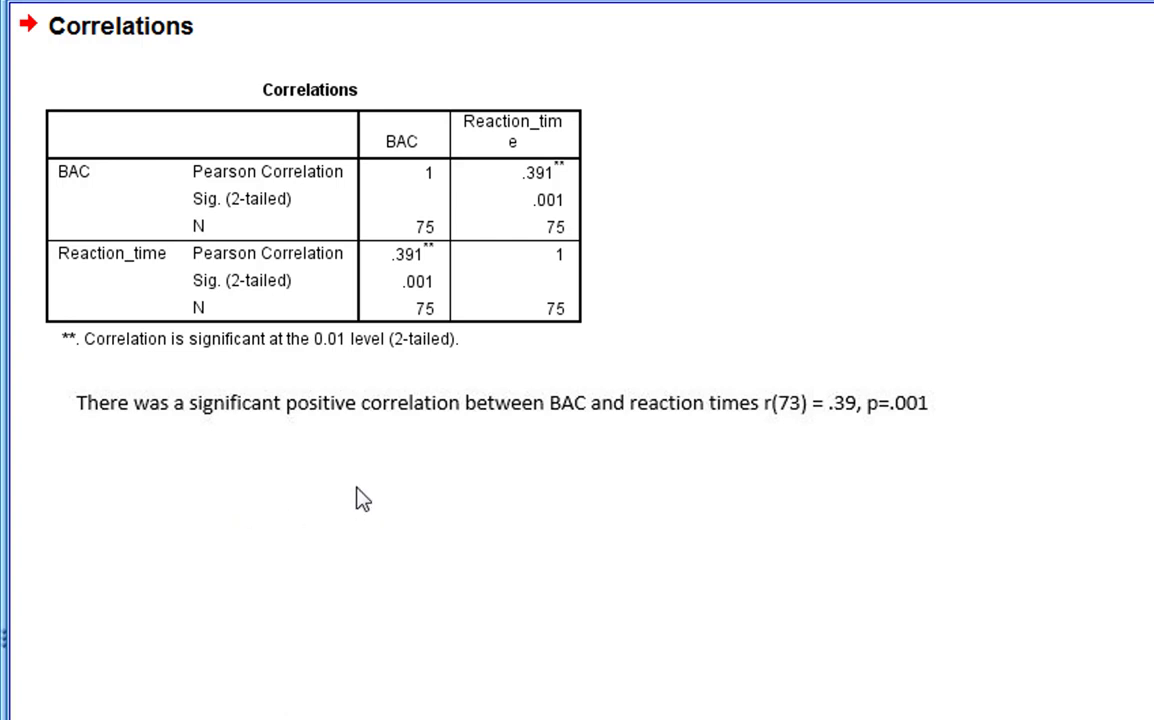
mouse_move(591, 487)
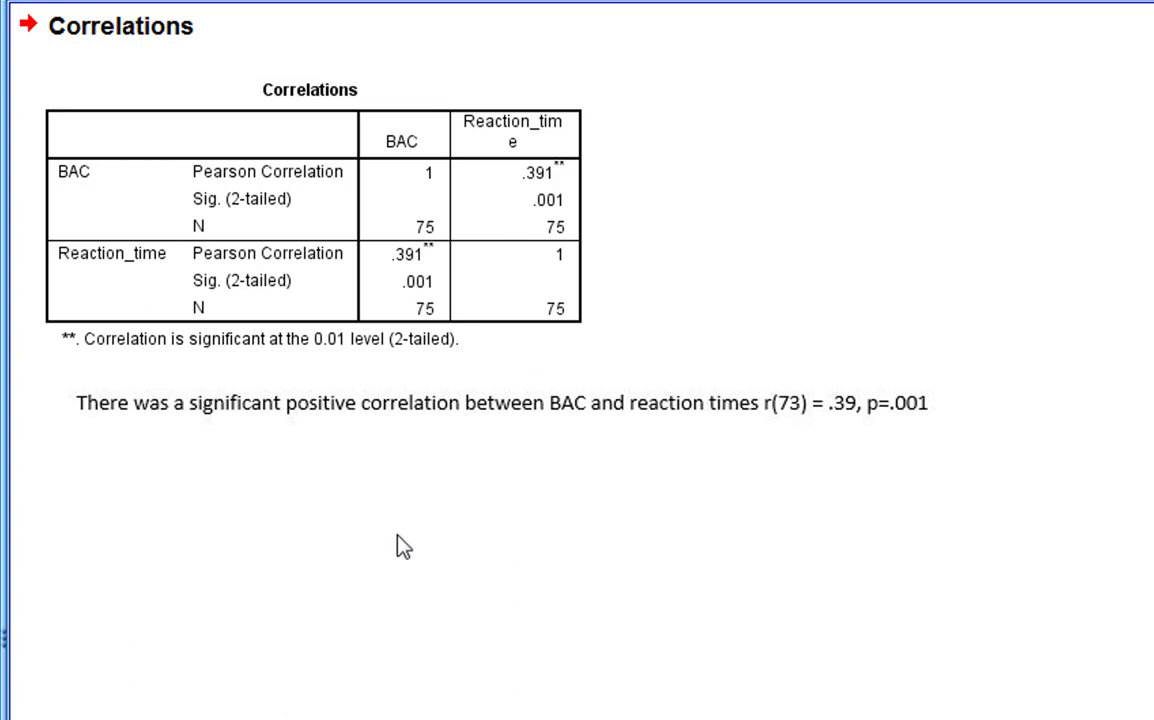
left_click_drag(562, 178, 835, 388)
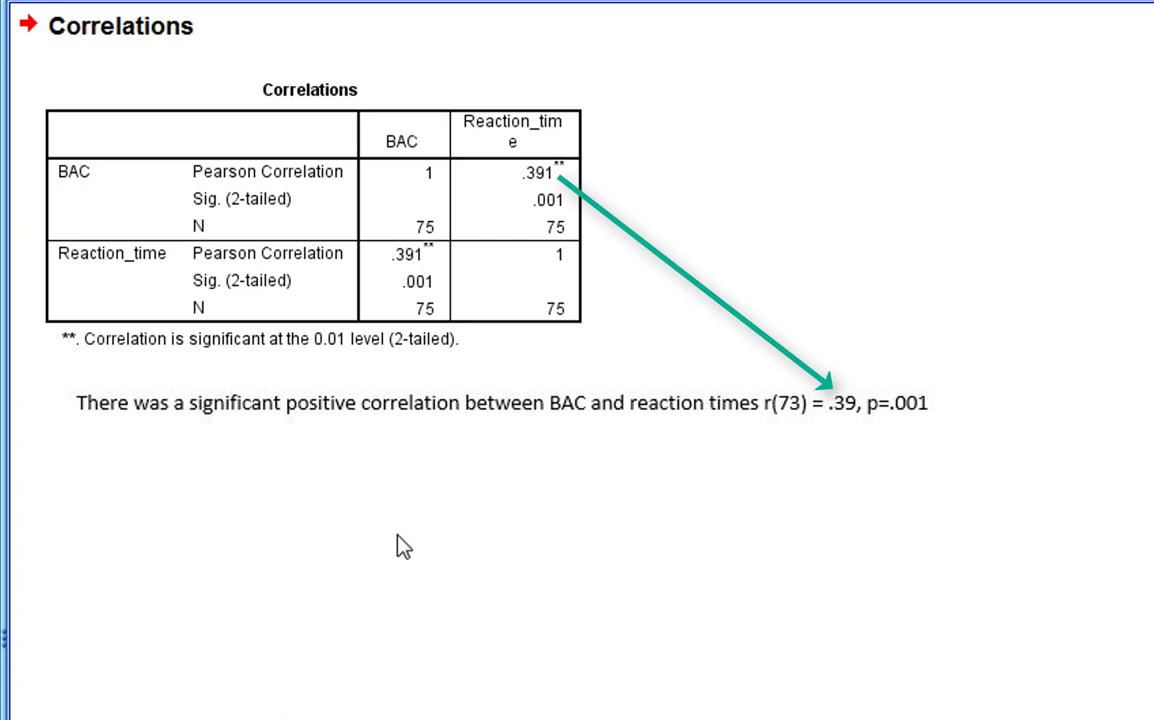
mouse_move(519, 533)
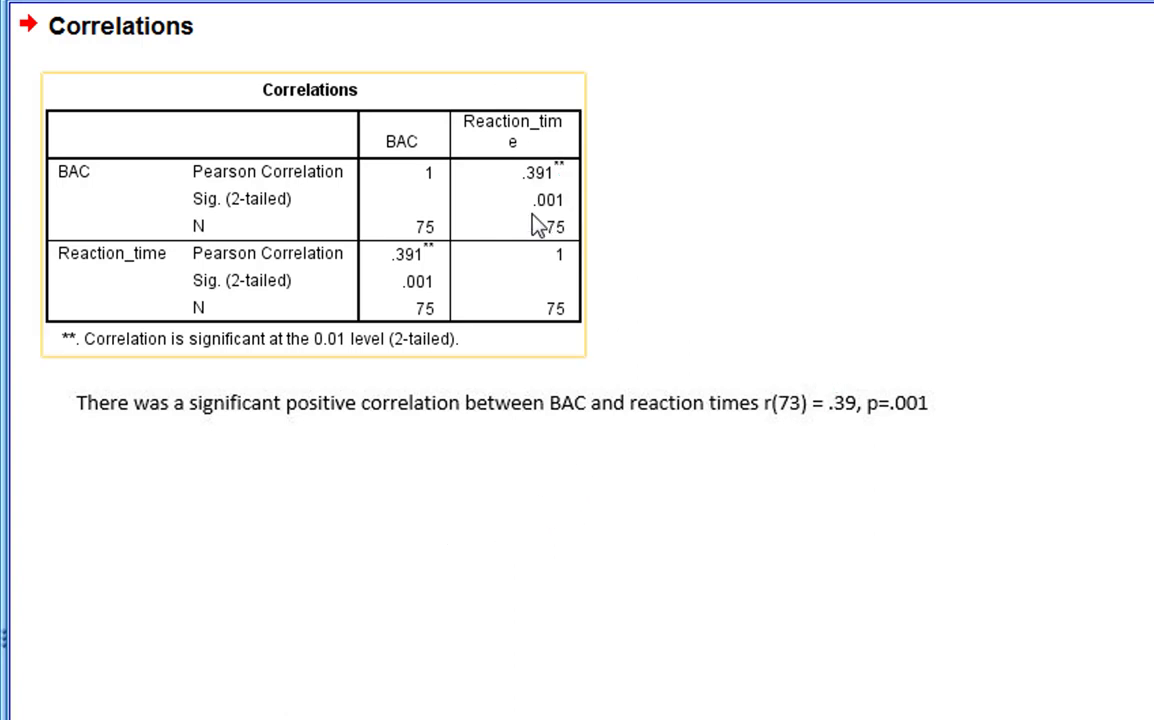
mouse_move(520, 207)
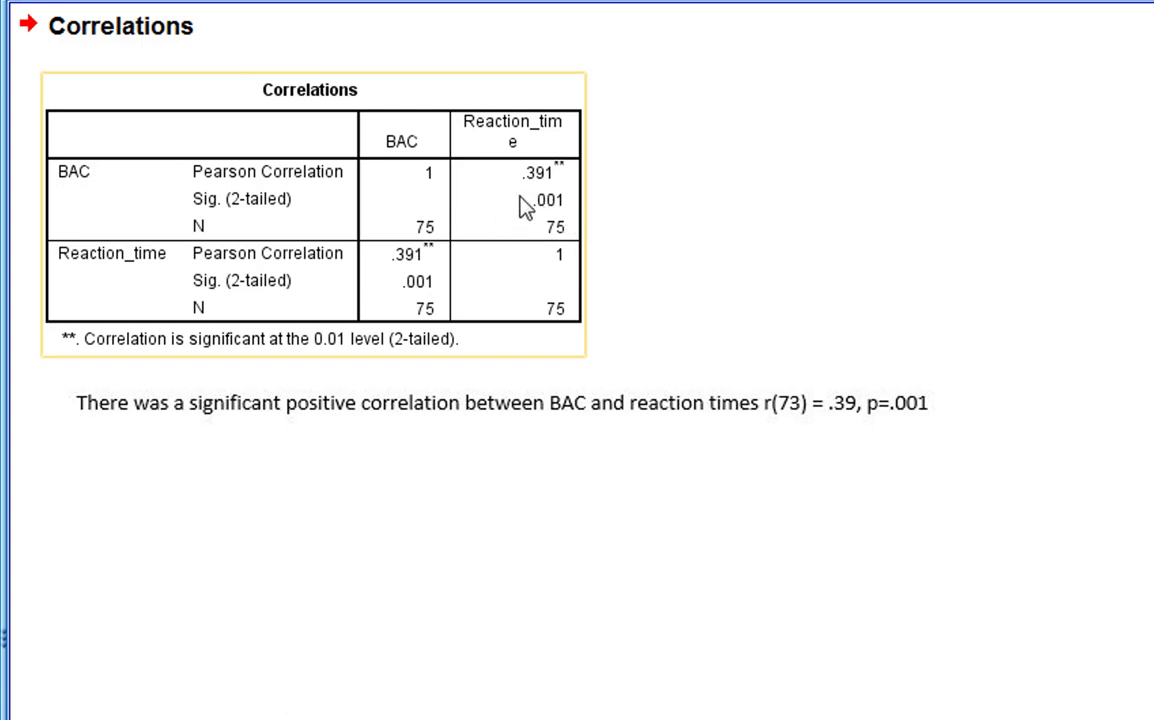
left_click_drag(580, 200, 895, 380)
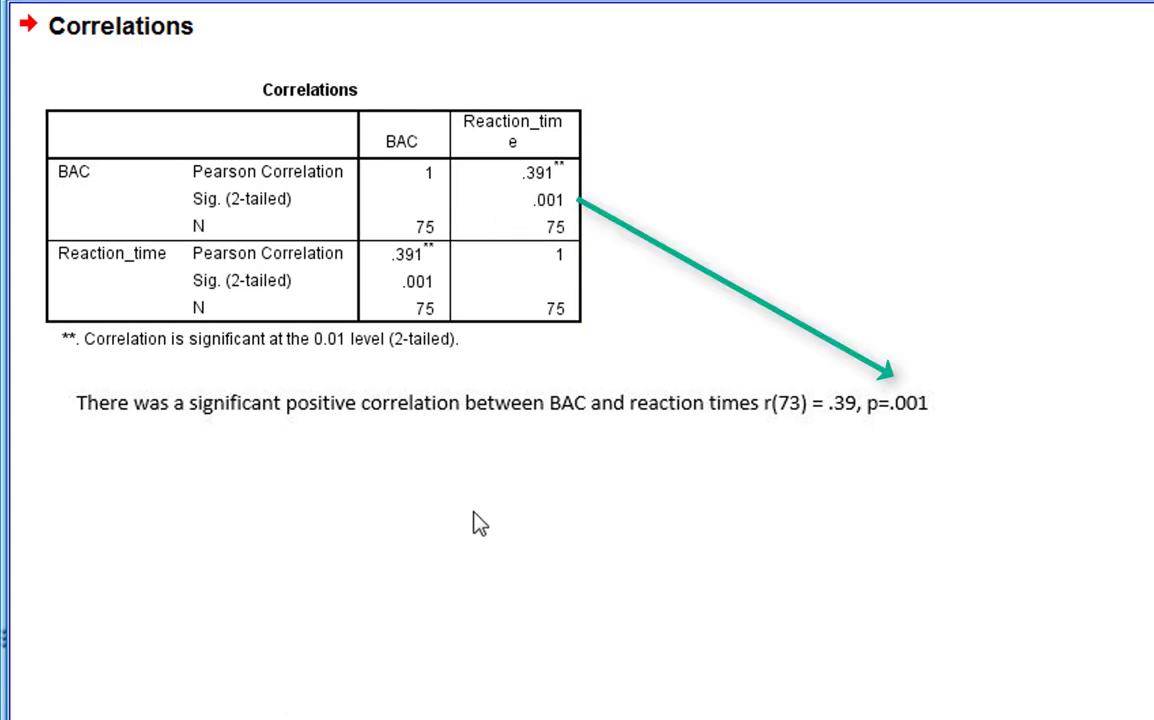
mouse_move(489, 512)
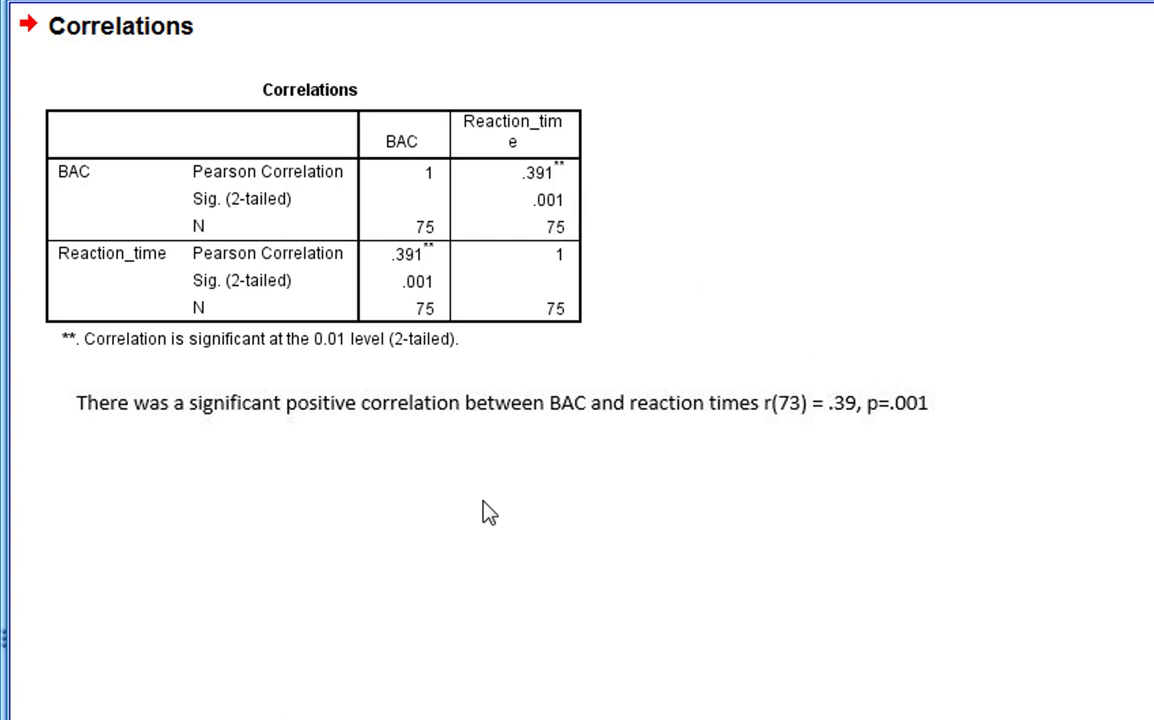
mouse_move(645, 518)
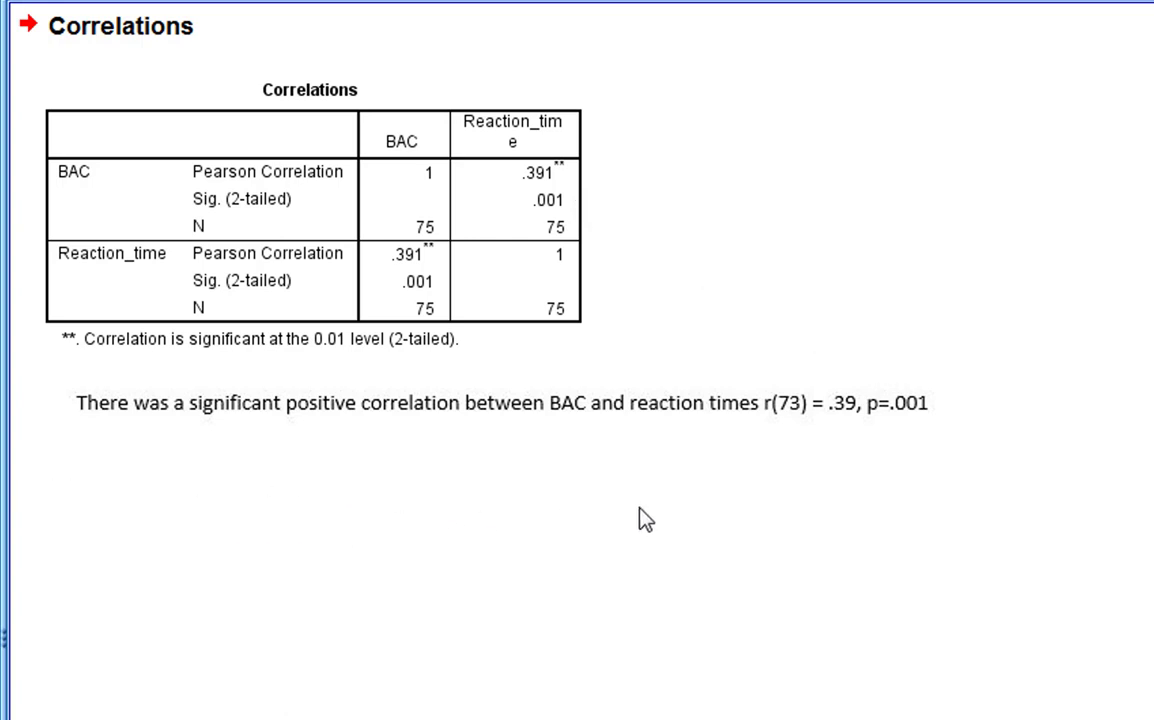
mouse_move(876, 528)
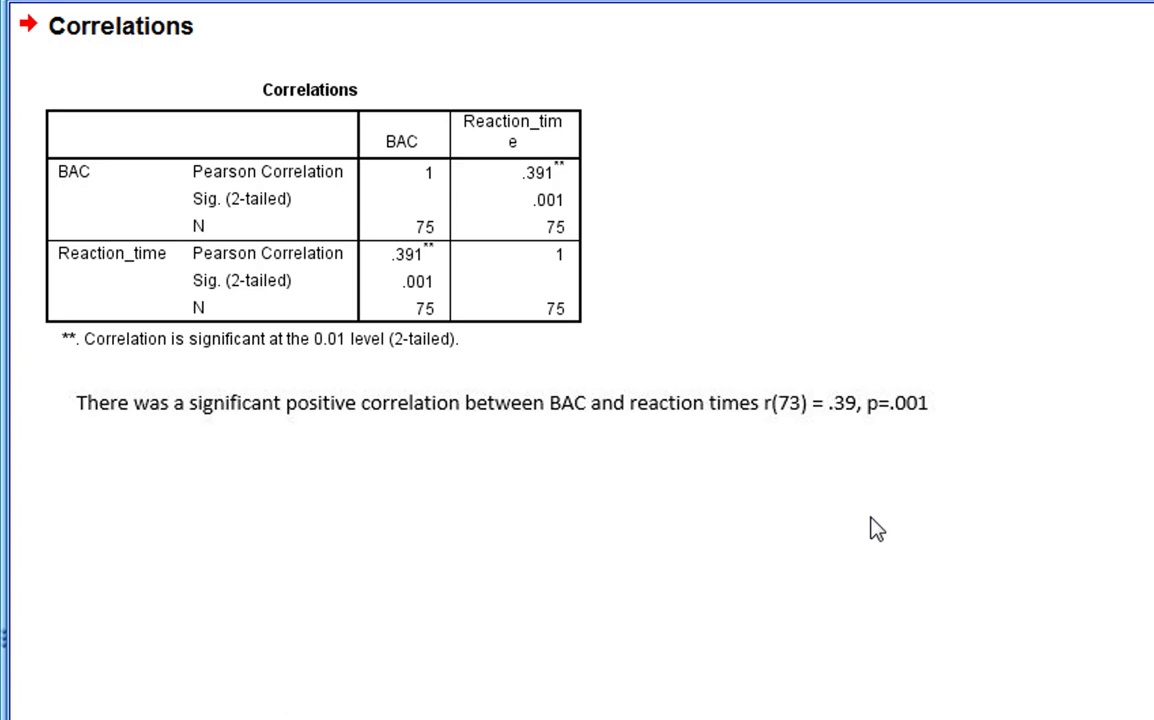
mouse_move(665, 501)
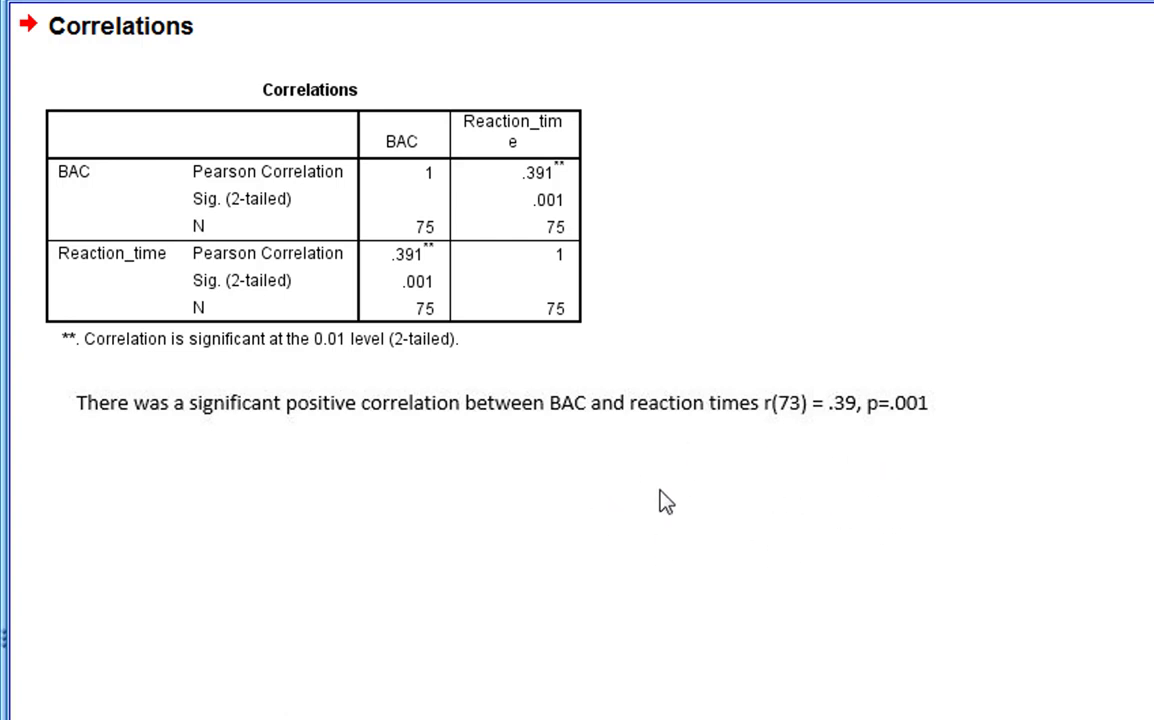
mouse_move(632, 509)
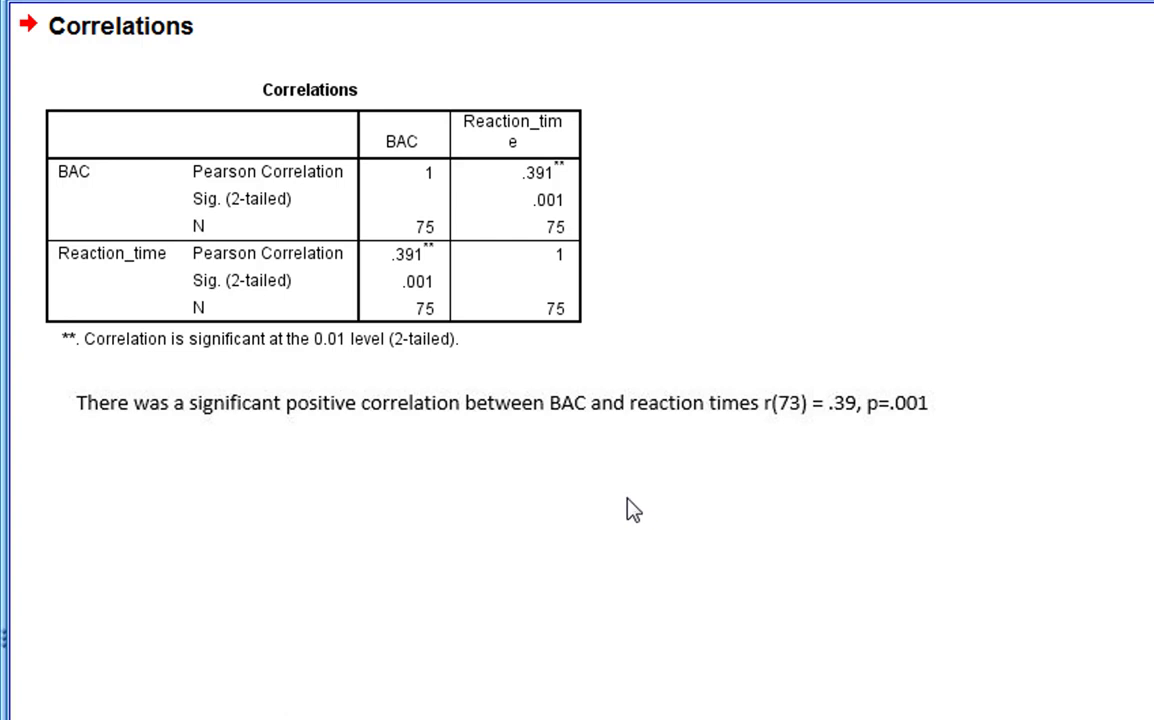
mouse_move(521, 491)
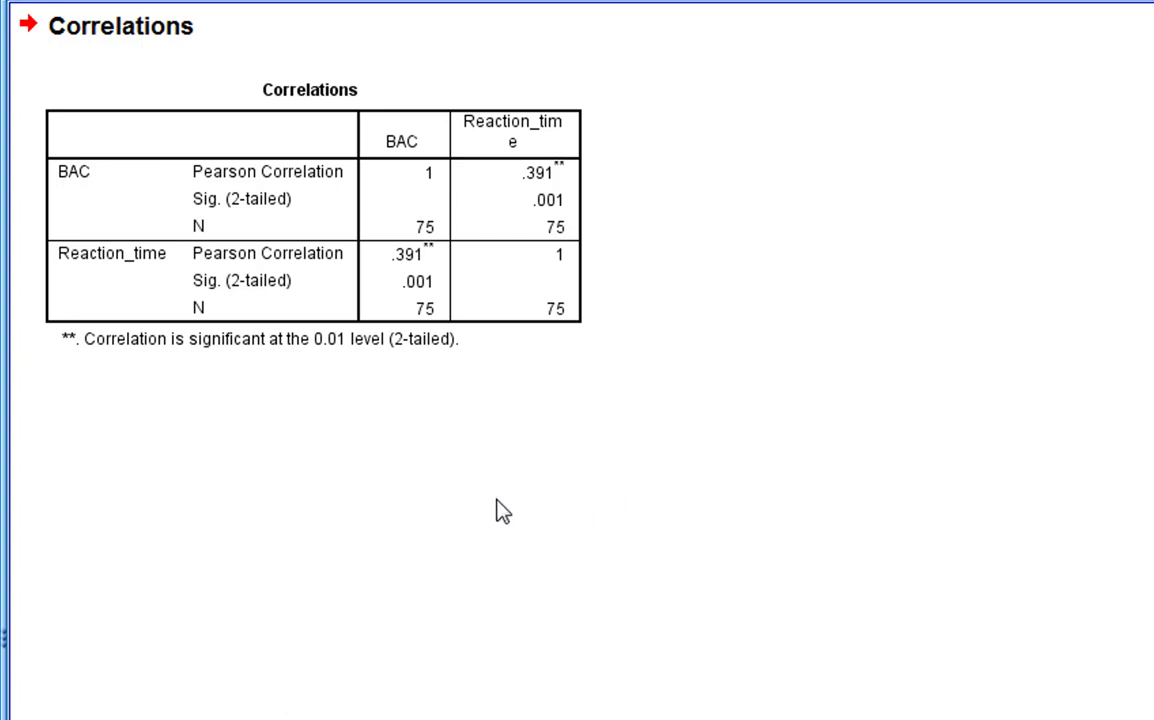
mouse_move(668, 226)
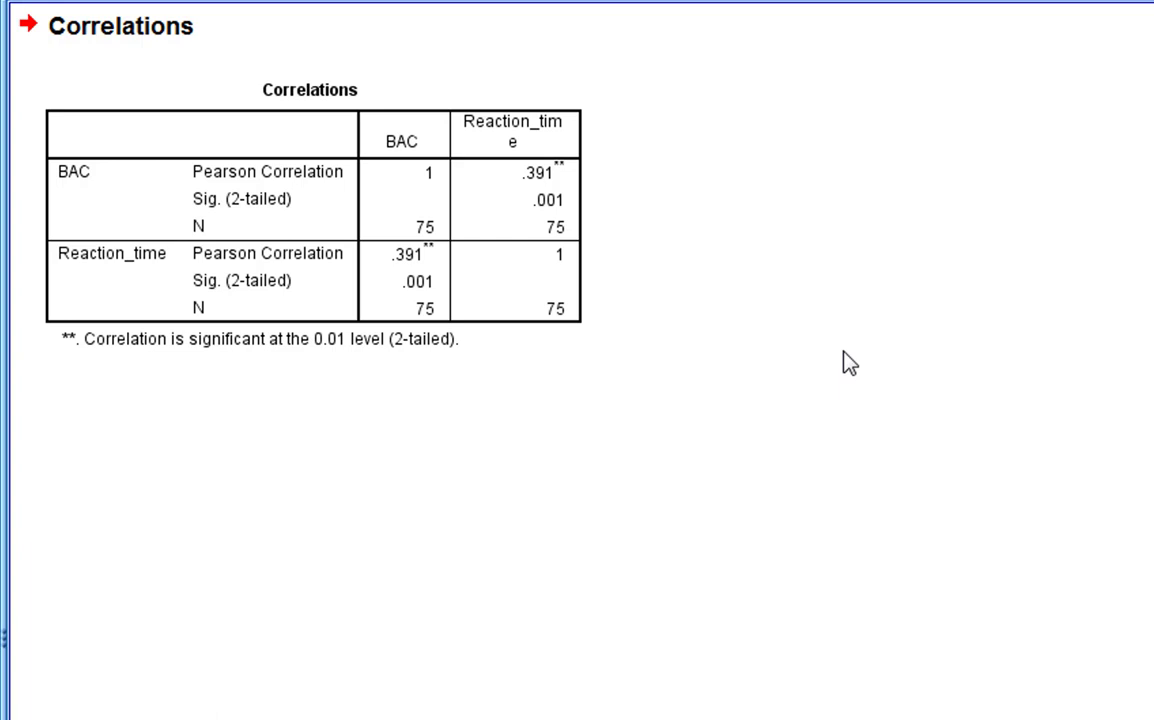
mouse_move(1017, 345)
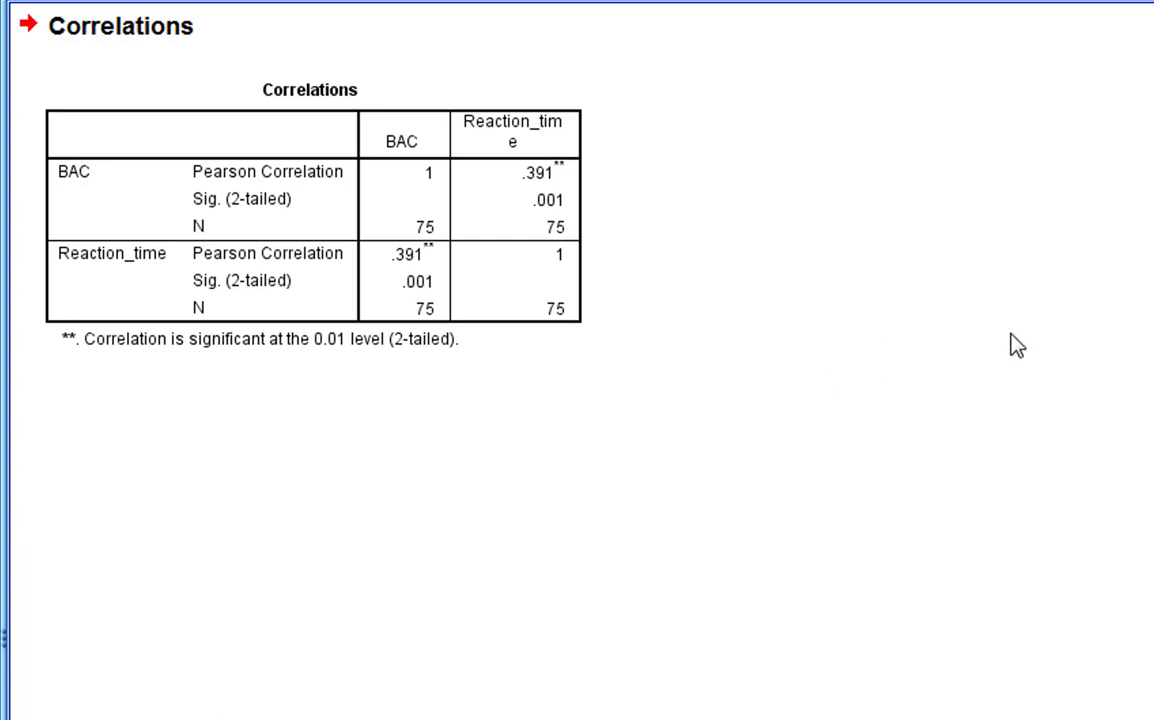
mouse_move(700, 322)
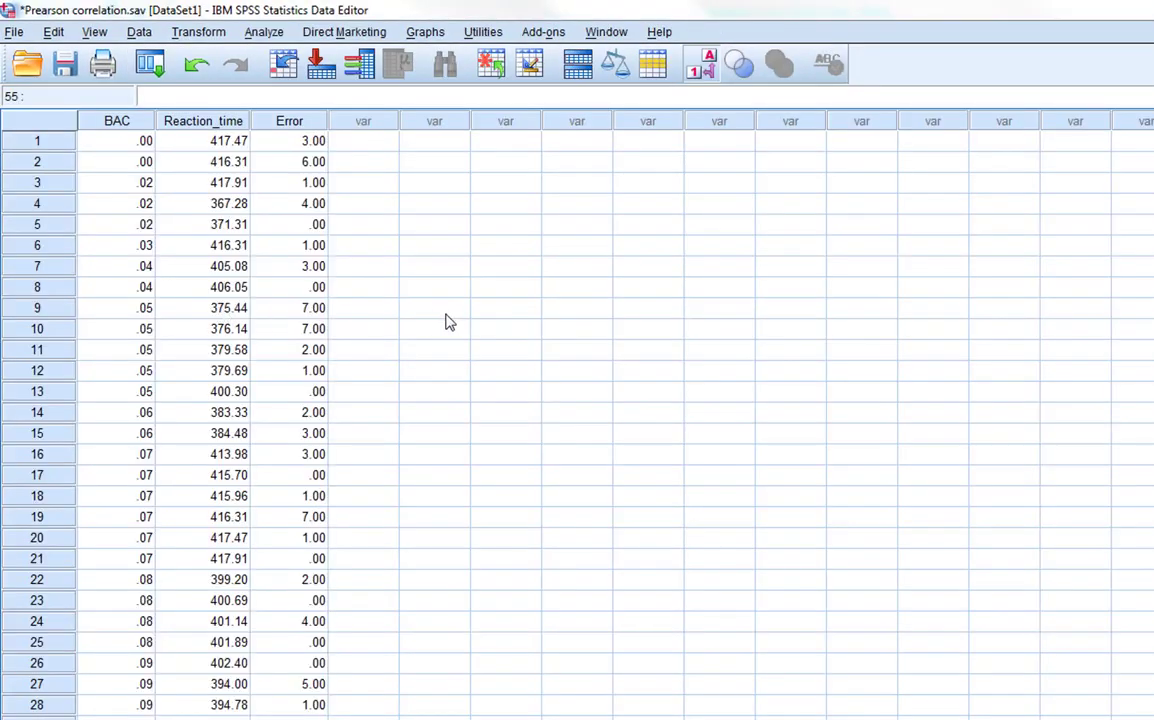
mouse_move(413, 338)
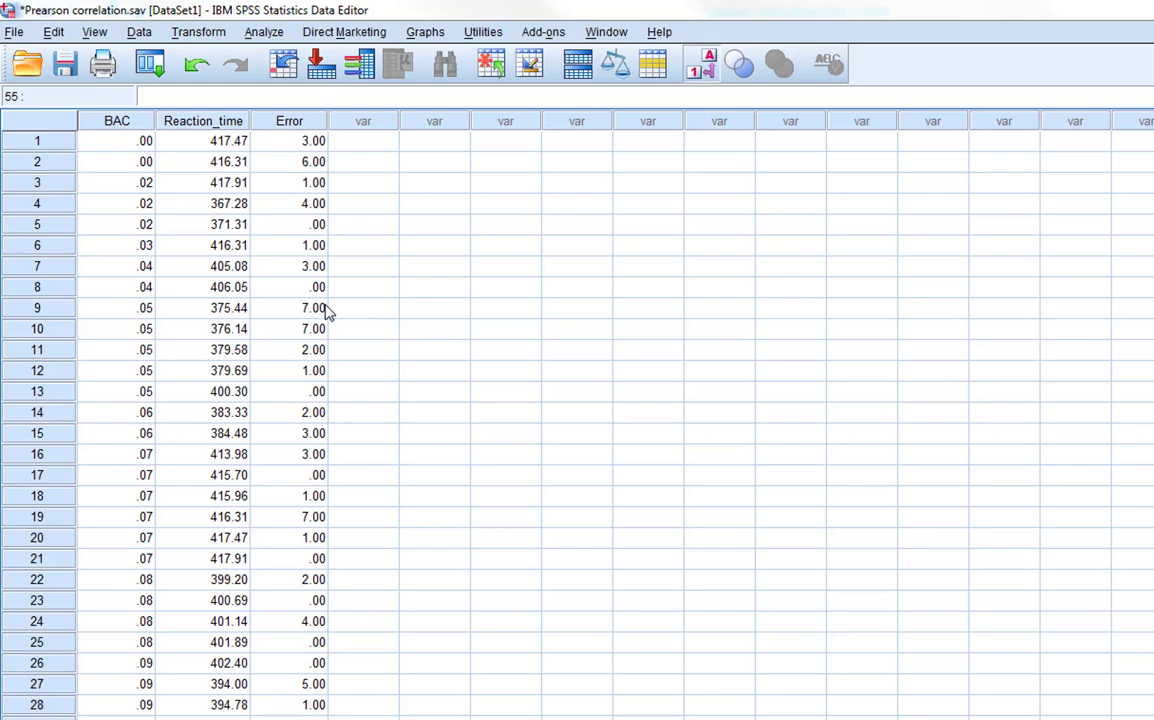
mouse_move(350, 430)
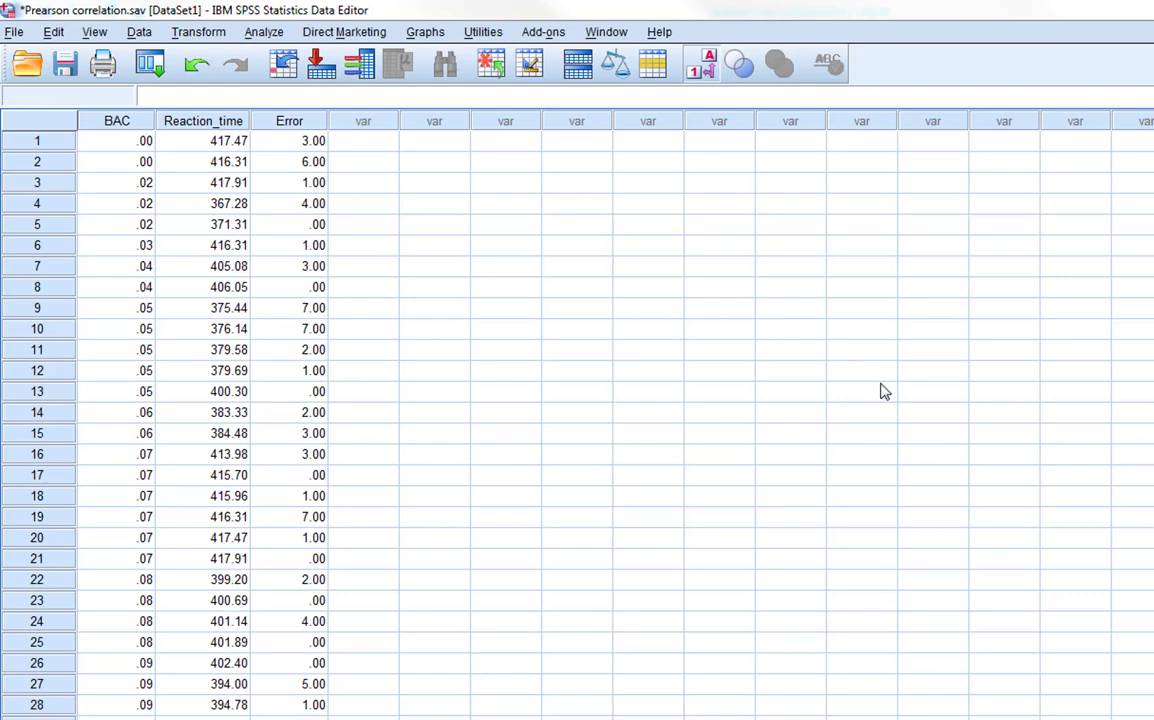
mouse_move(300, 166)
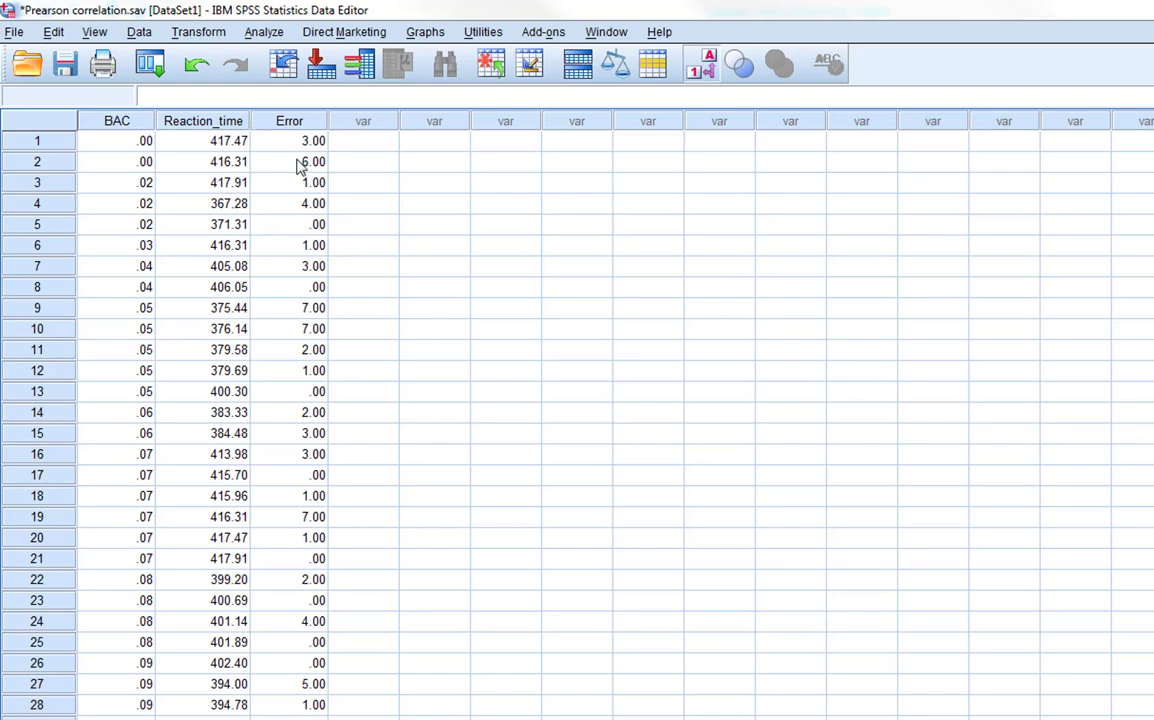
mouse_move(266, 637)
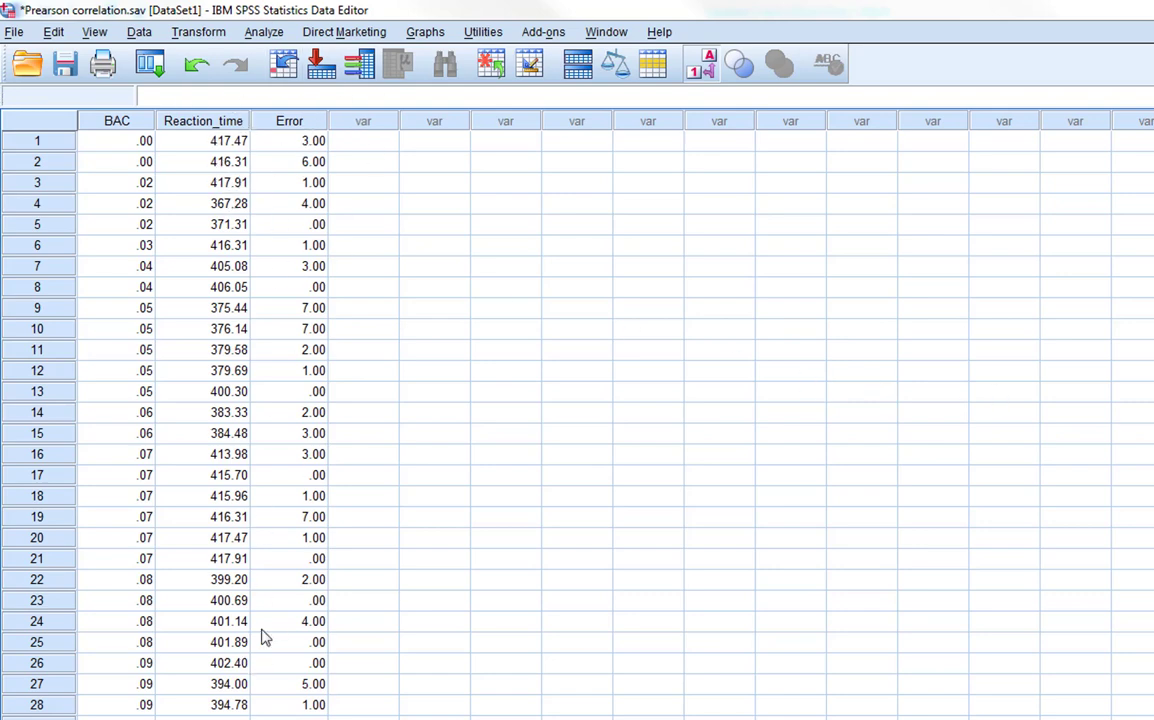
mouse_move(312, 263)
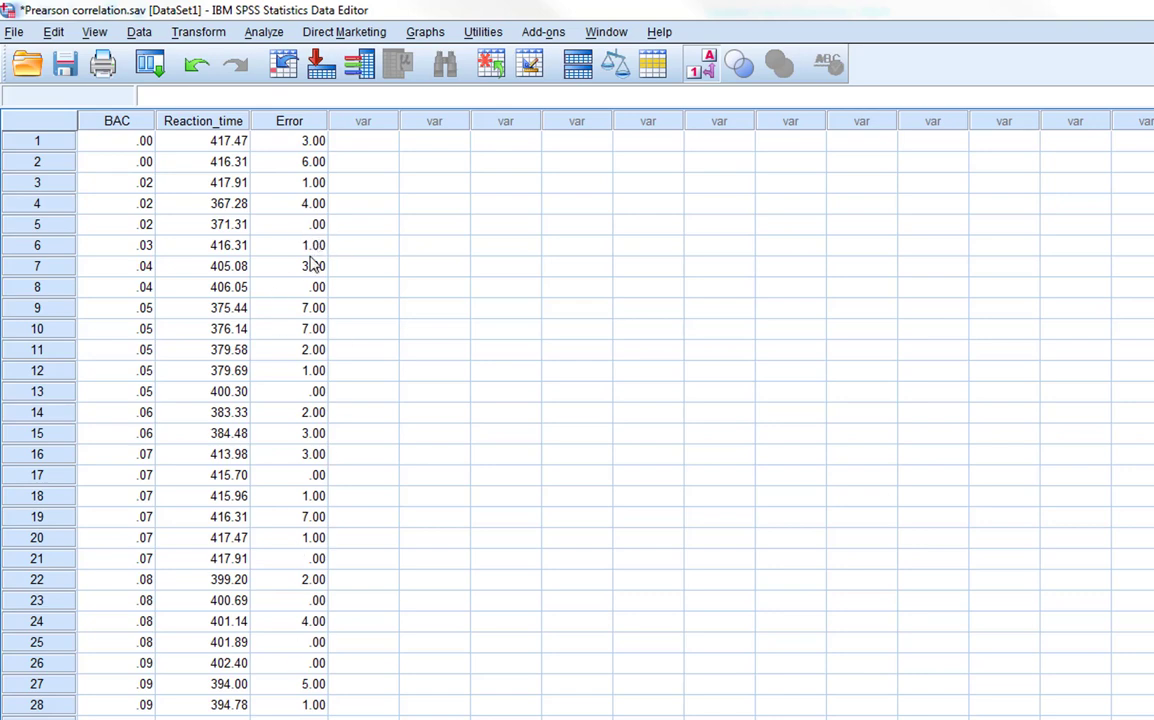
- Correlate BAC, Reaction_time and Error, giving BAC–Error .502 and Reaction_time–Error .234
left_click(289, 307)
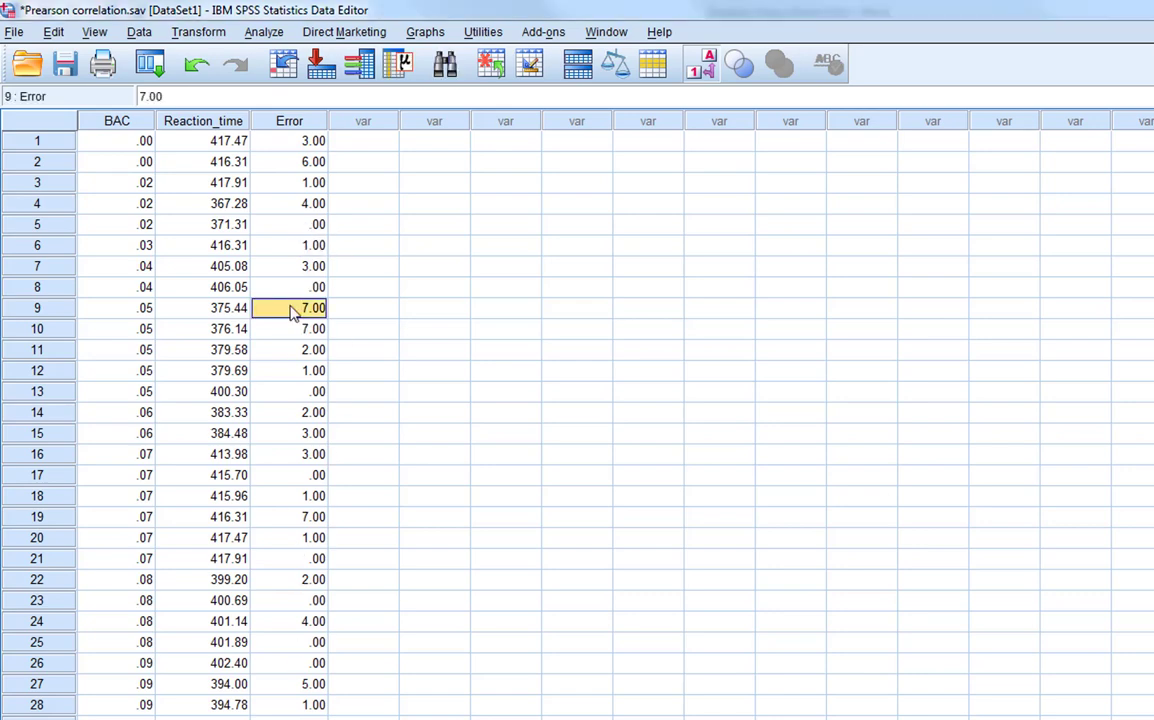
mouse_move(320, 170)
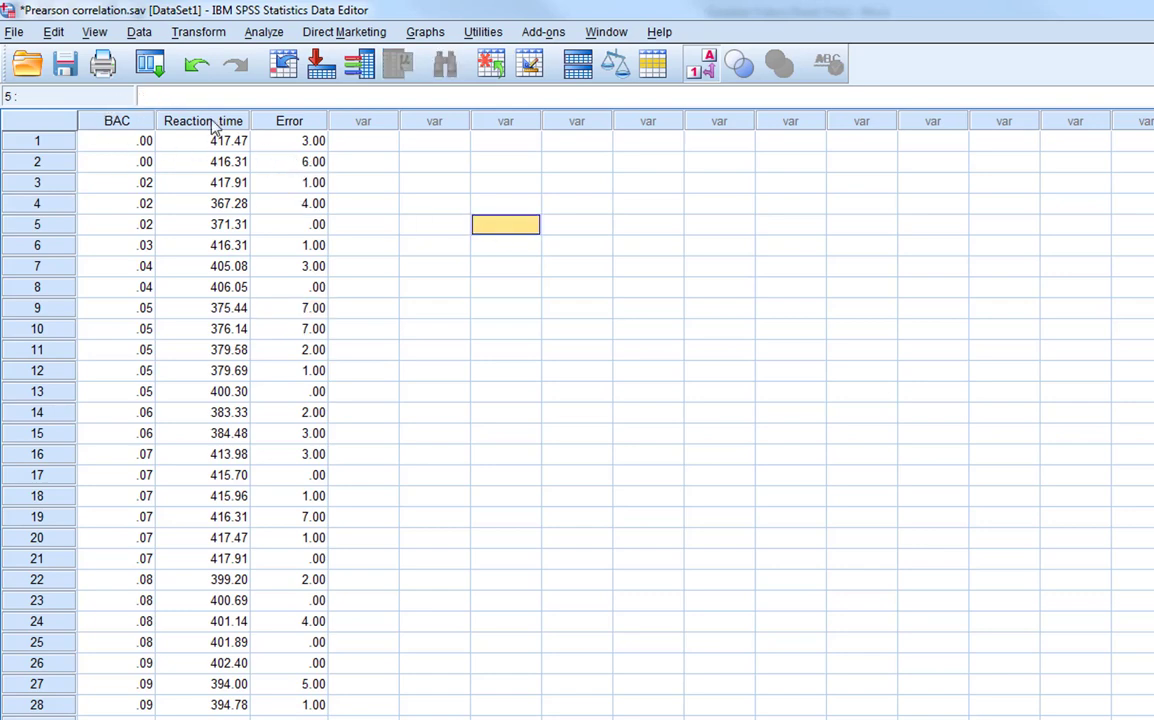
mouse_move(264, 32)
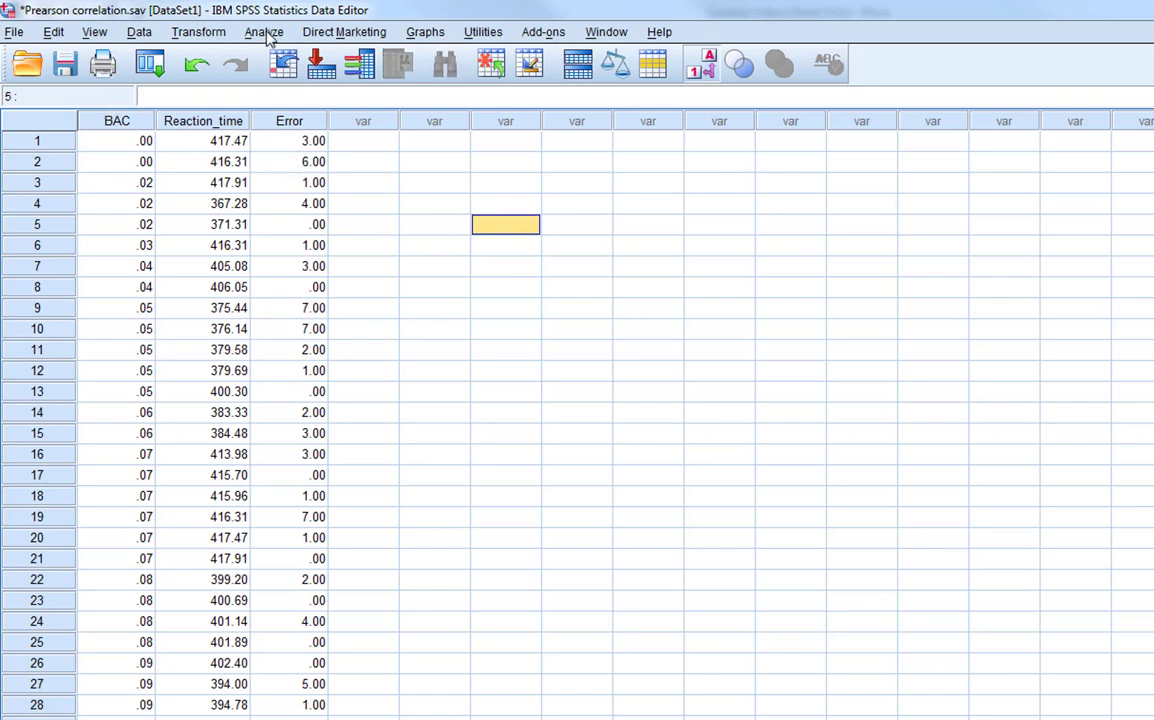
left_click(263, 31)
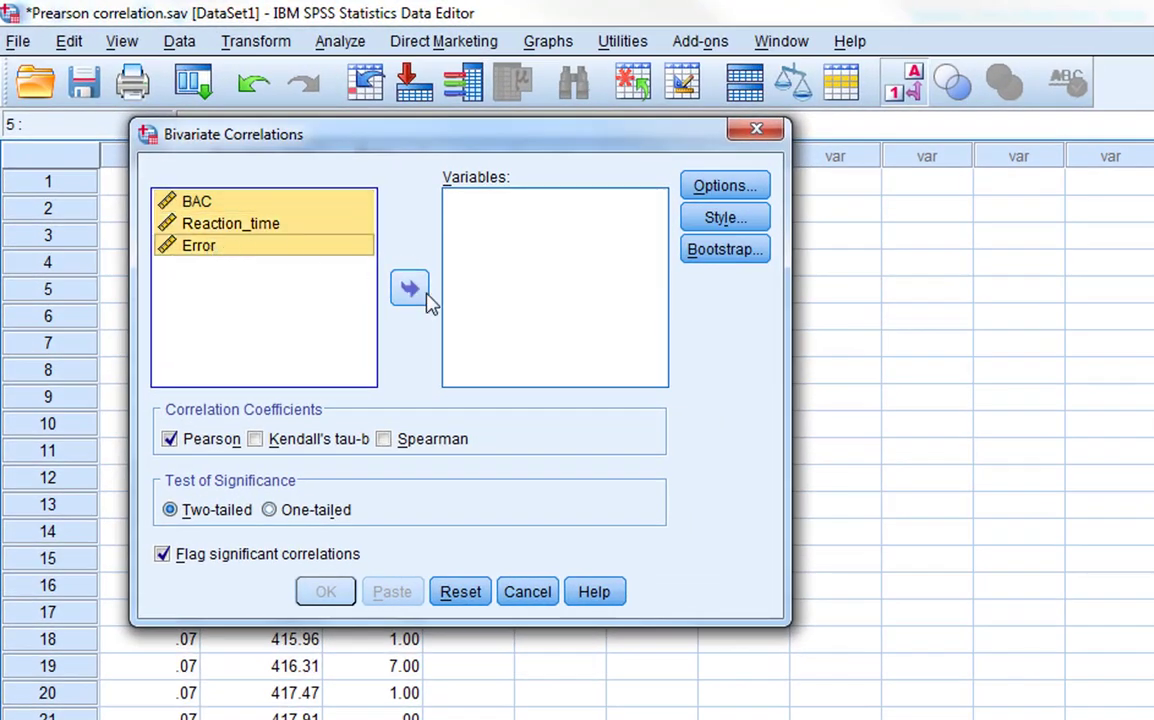
left_click(409, 288)
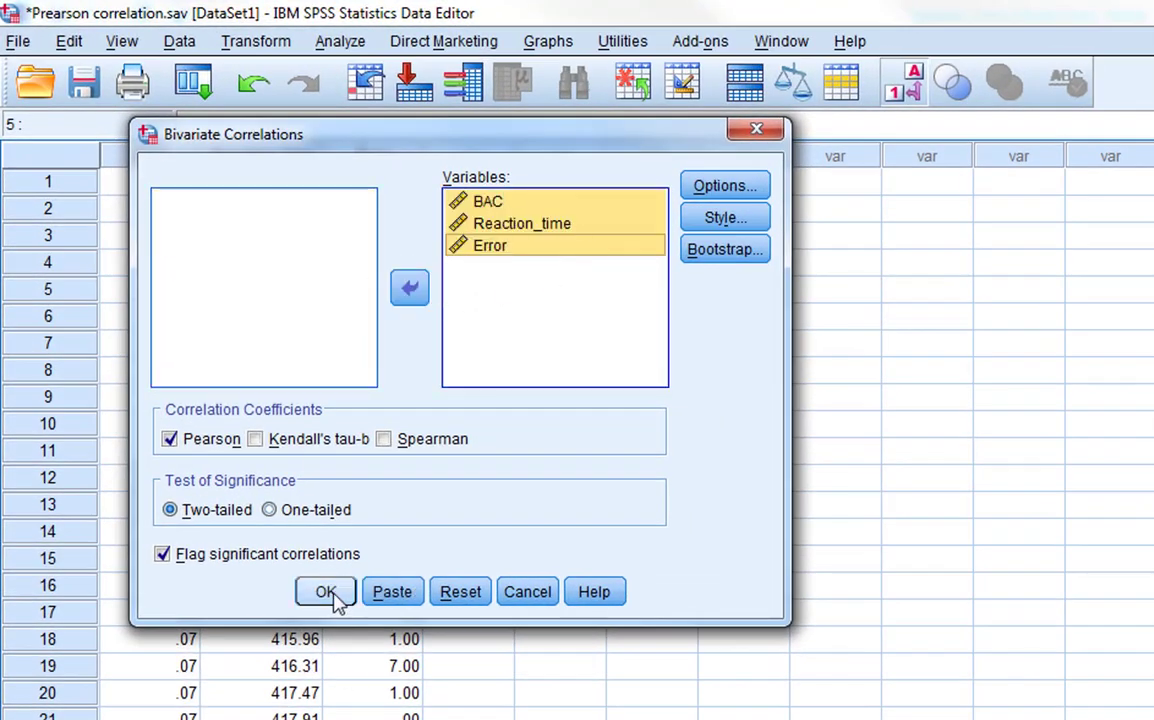
left_click(325, 591)
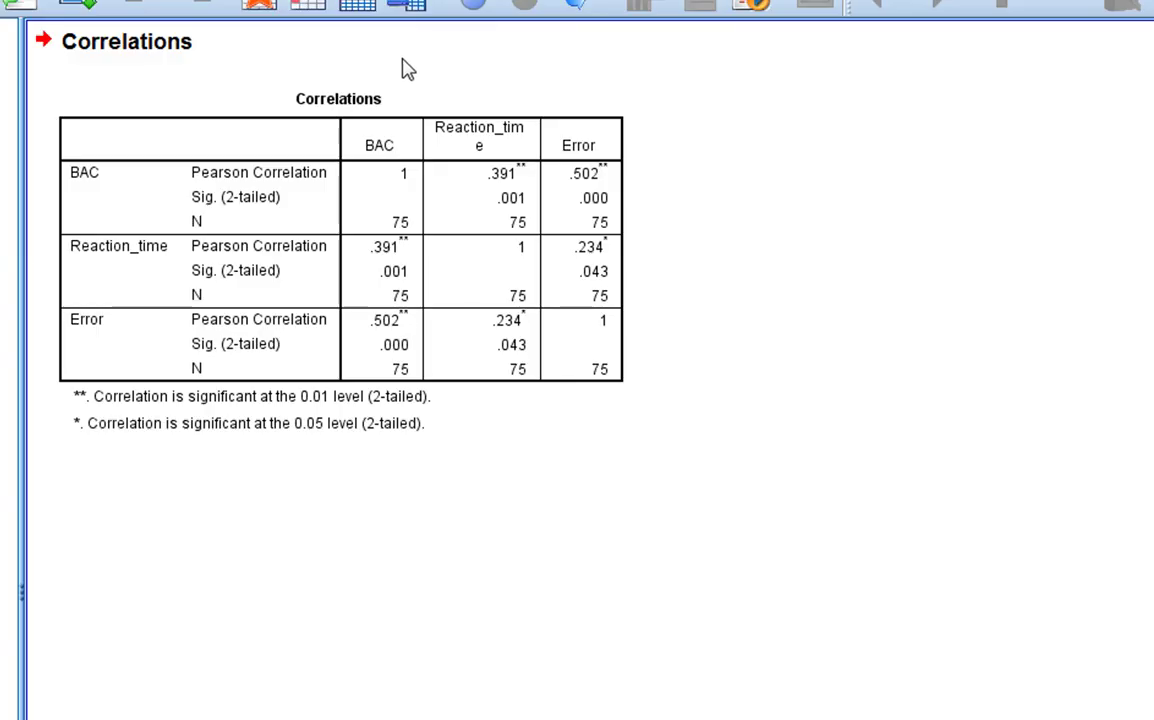
mouse_move(950, 307)
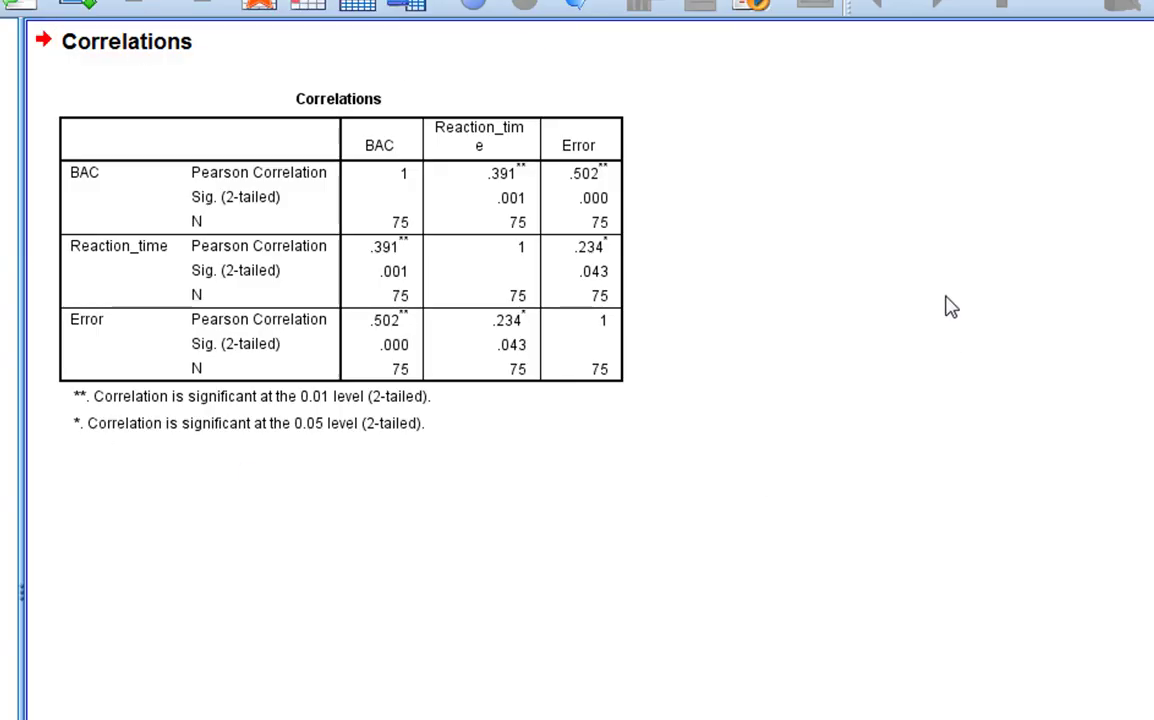
left_click(390, 246)
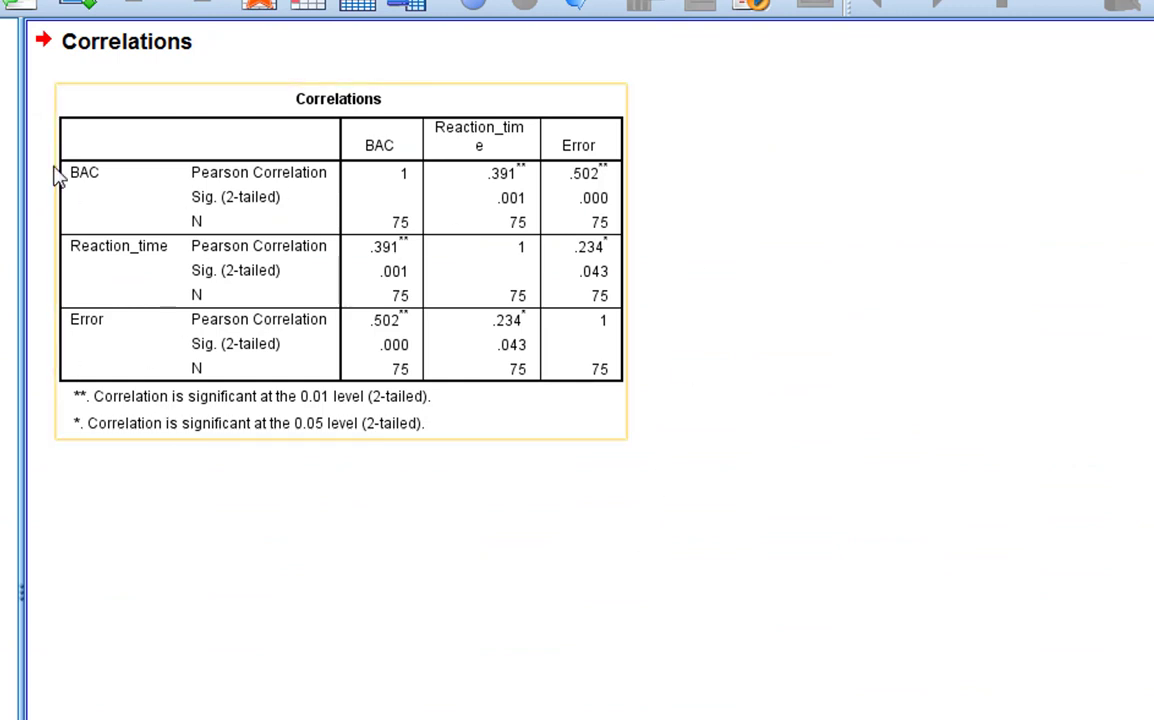
mouse_move(323, 160)
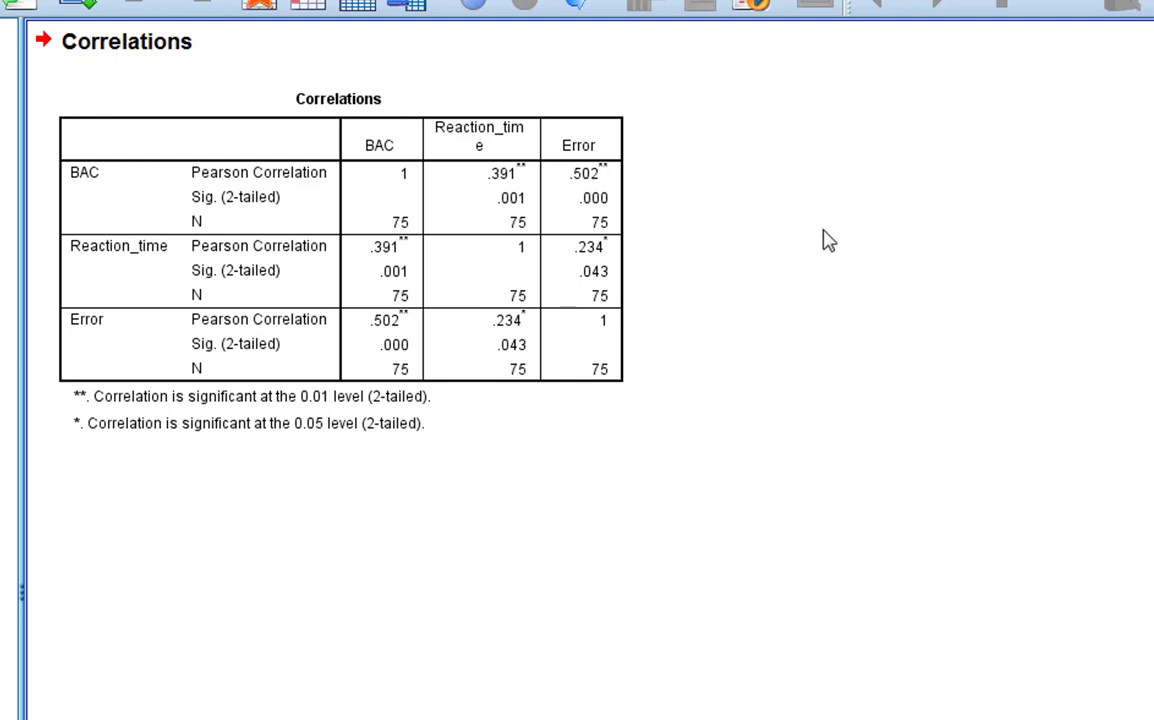
left_click(390, 140)
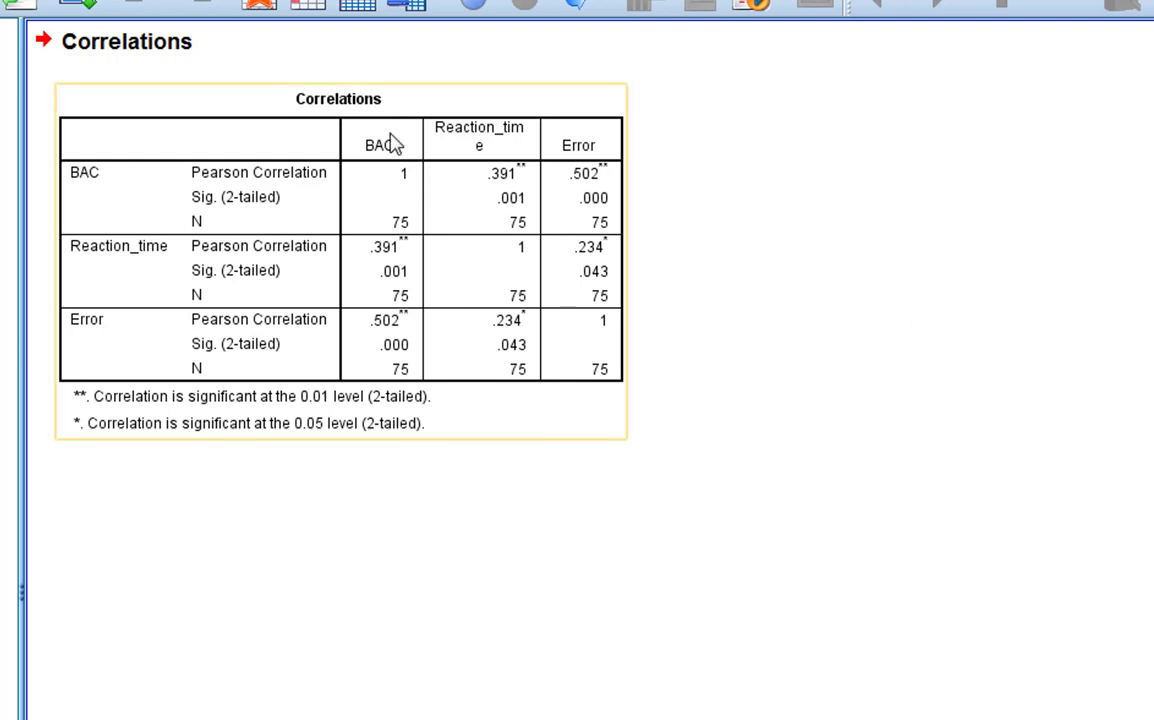
mouse_move(612, 355)
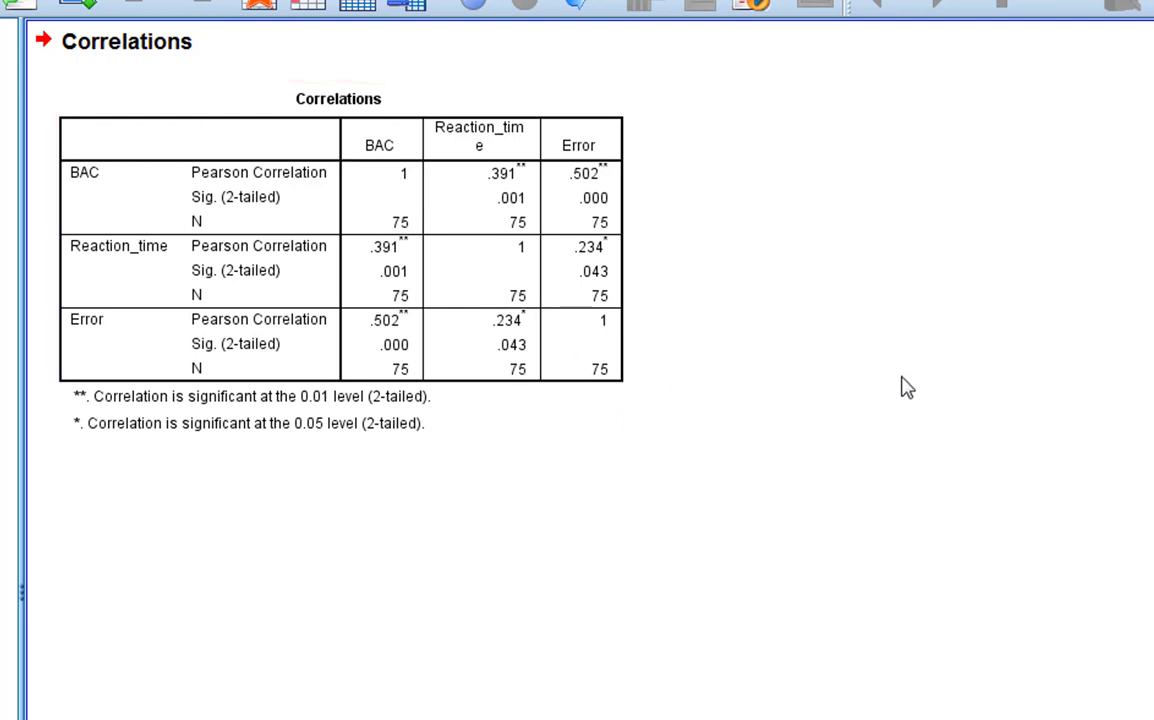
left_click(85, 180)
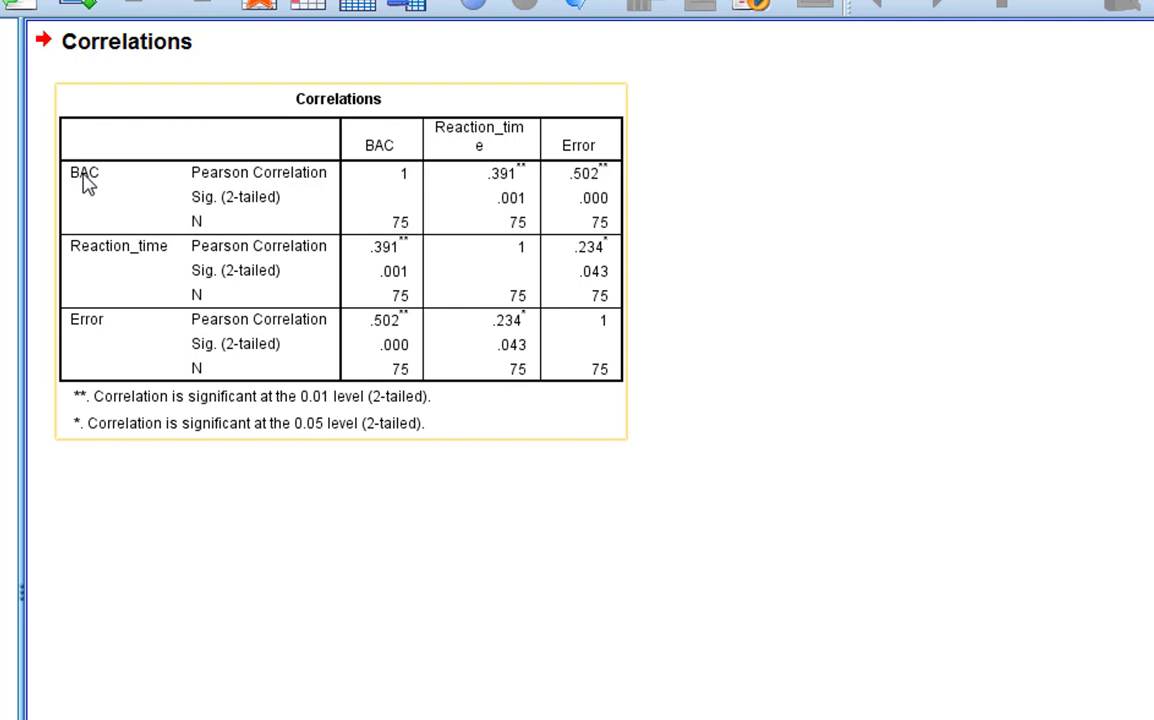
mouse_move(98, 178)
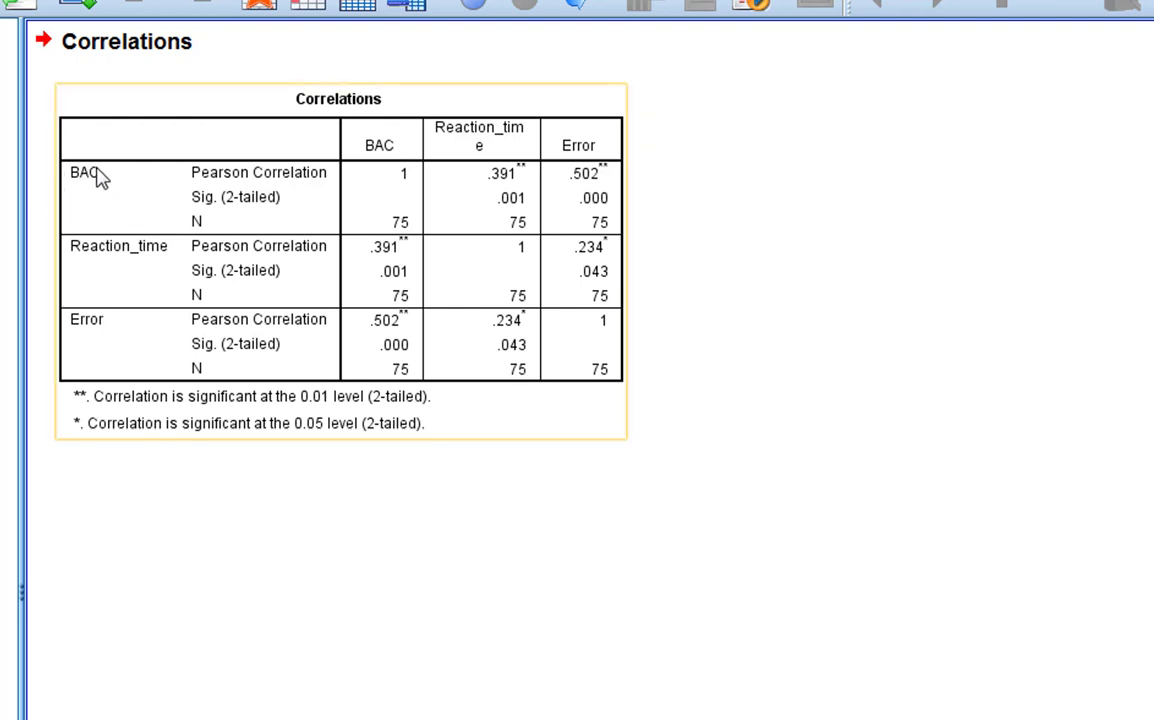
mouse_move(528, 196)
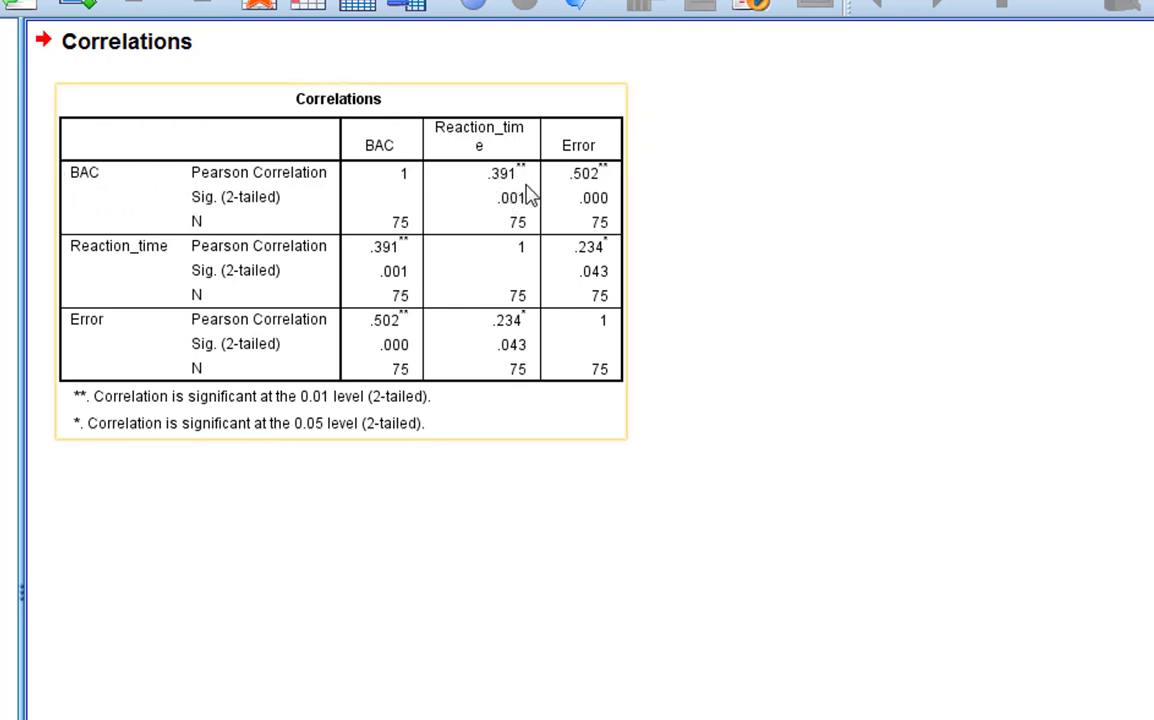
mouse_move(510, 185)
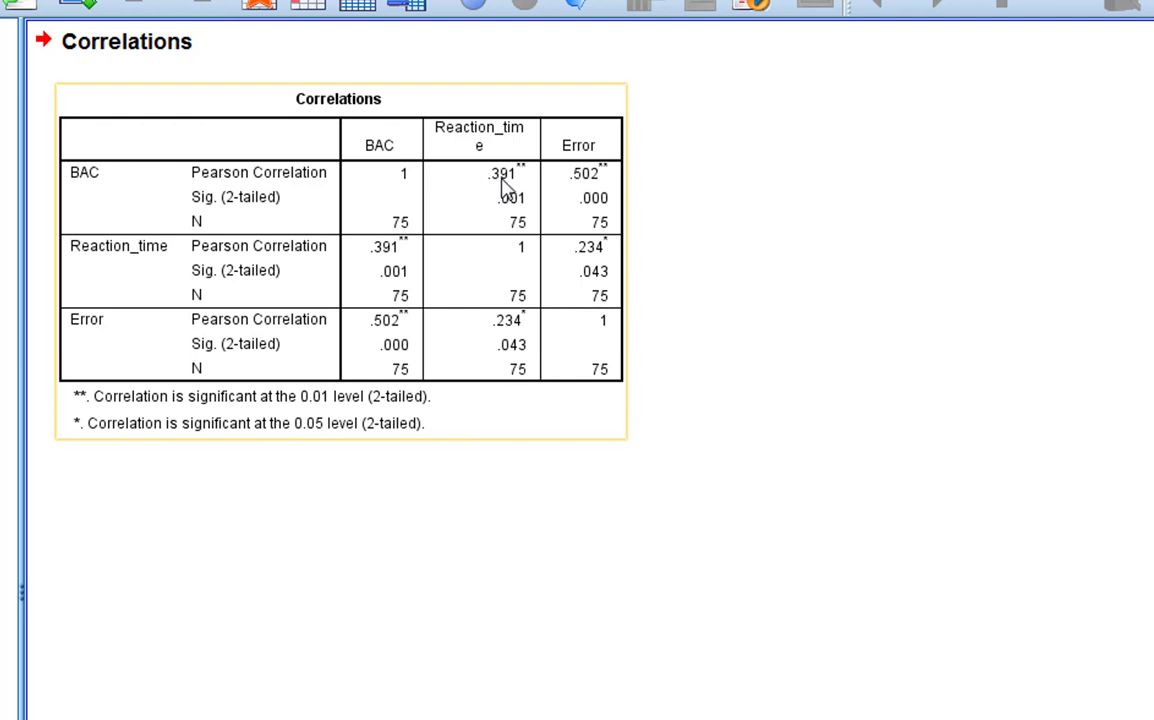
mouse_move(478, 200)
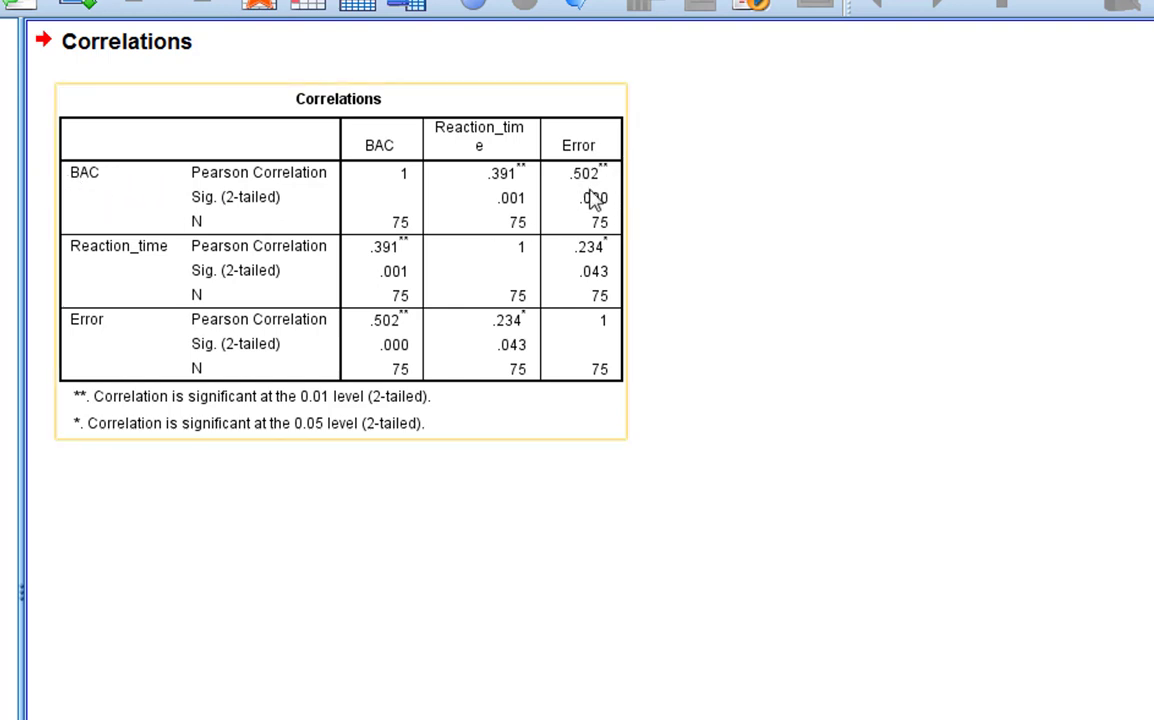
mouse_move(589, 197)
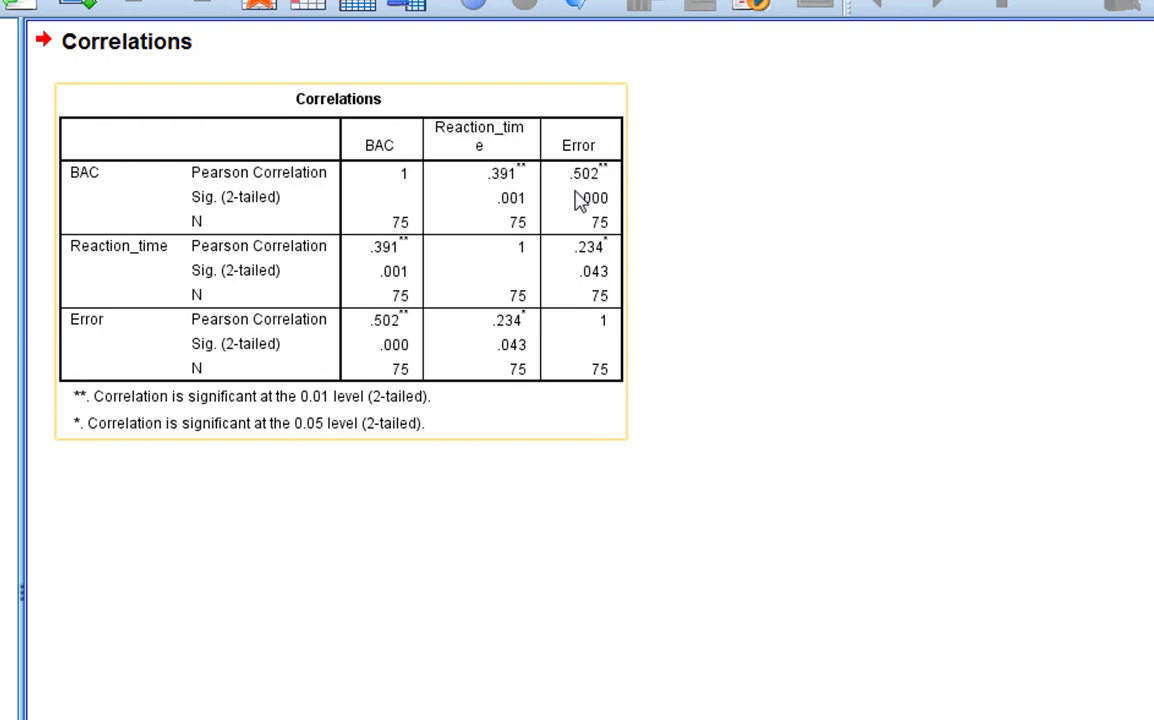
mouse_move(592, 177)
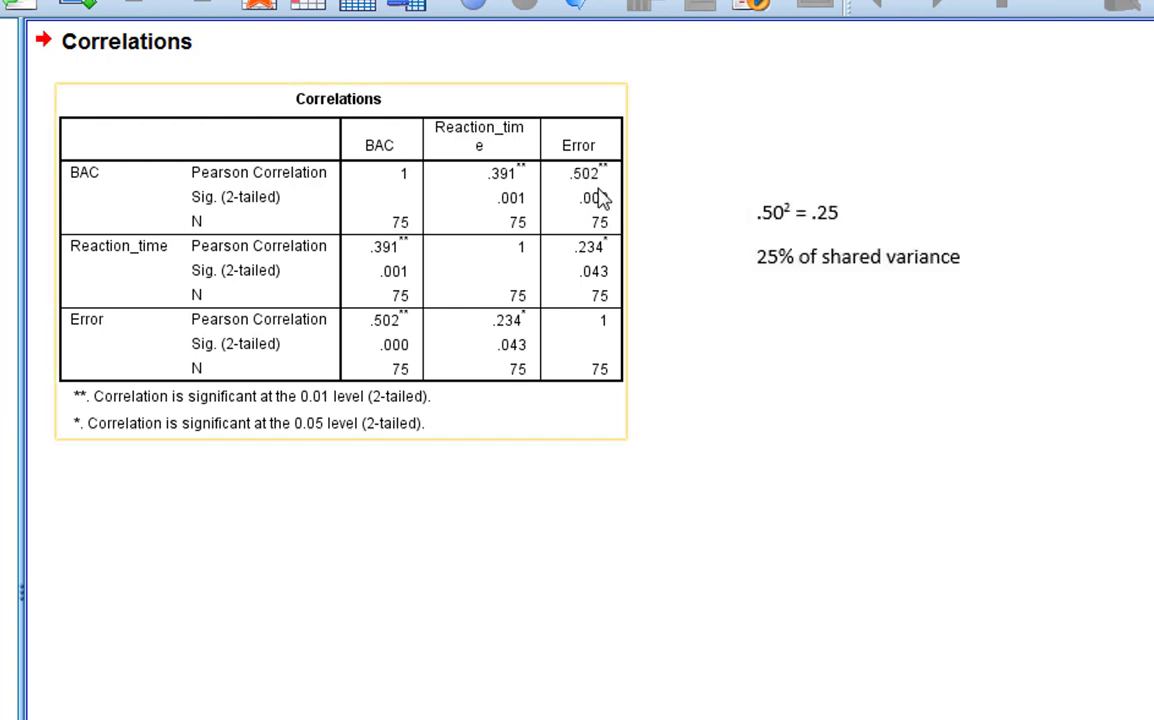
mouse_move(628, 192)
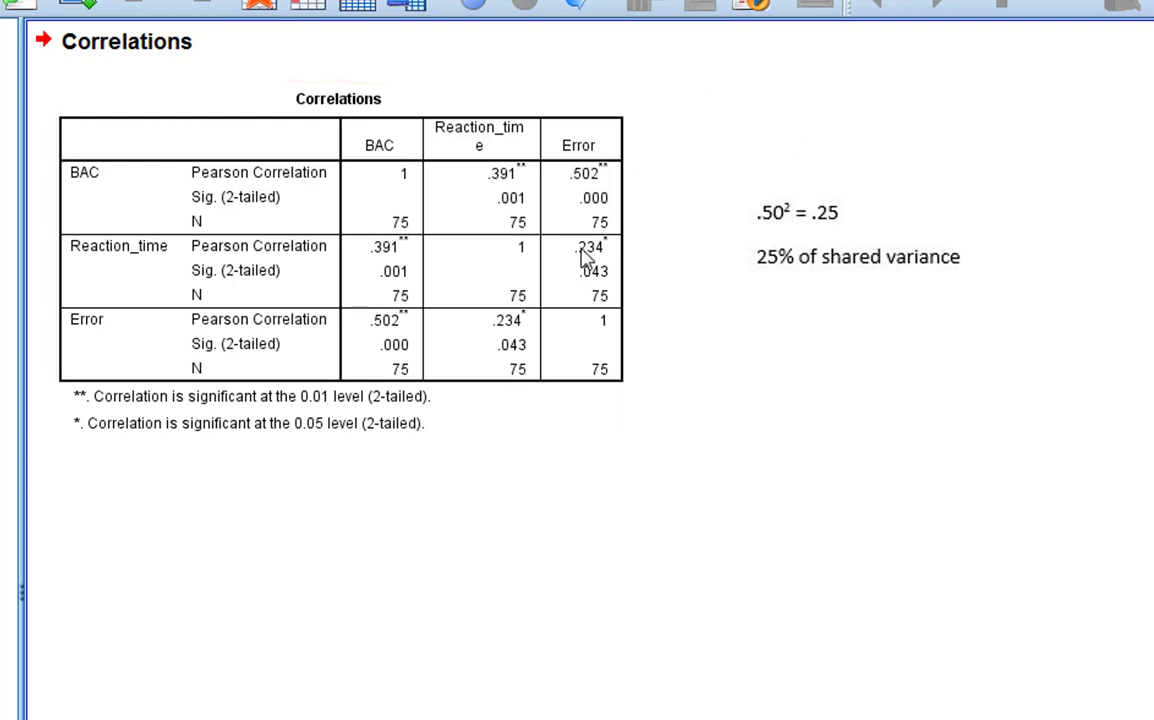
mouse_move(730, 283)
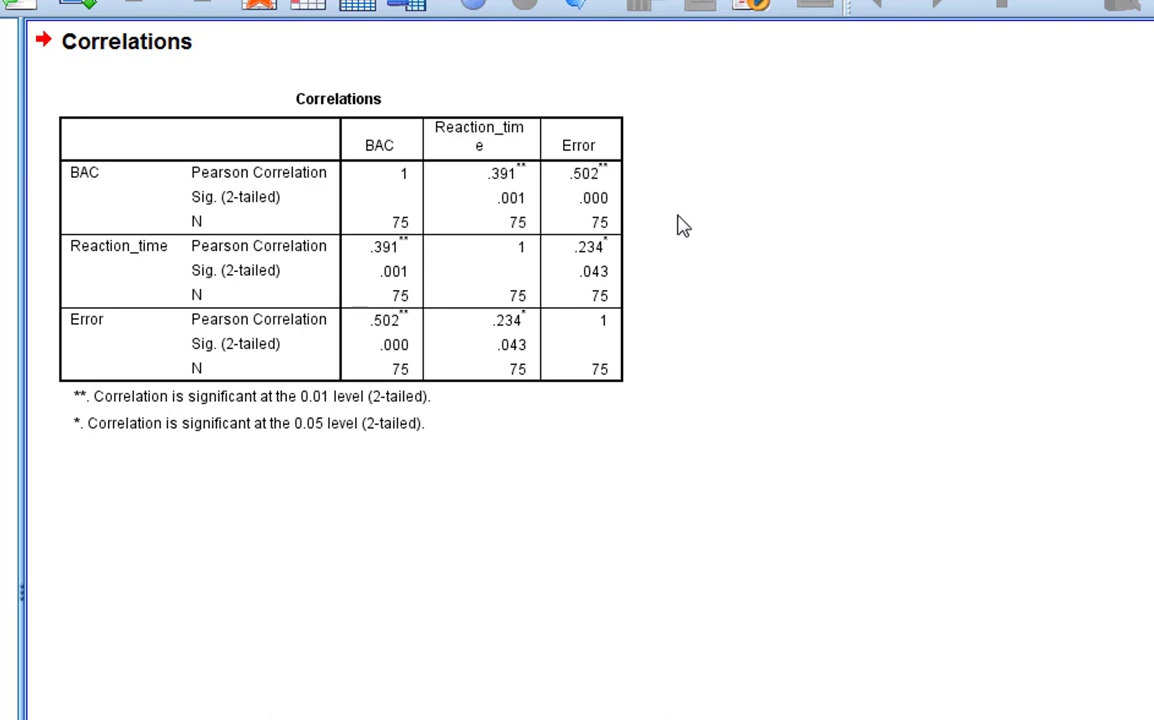
mouse_move(640, 270)
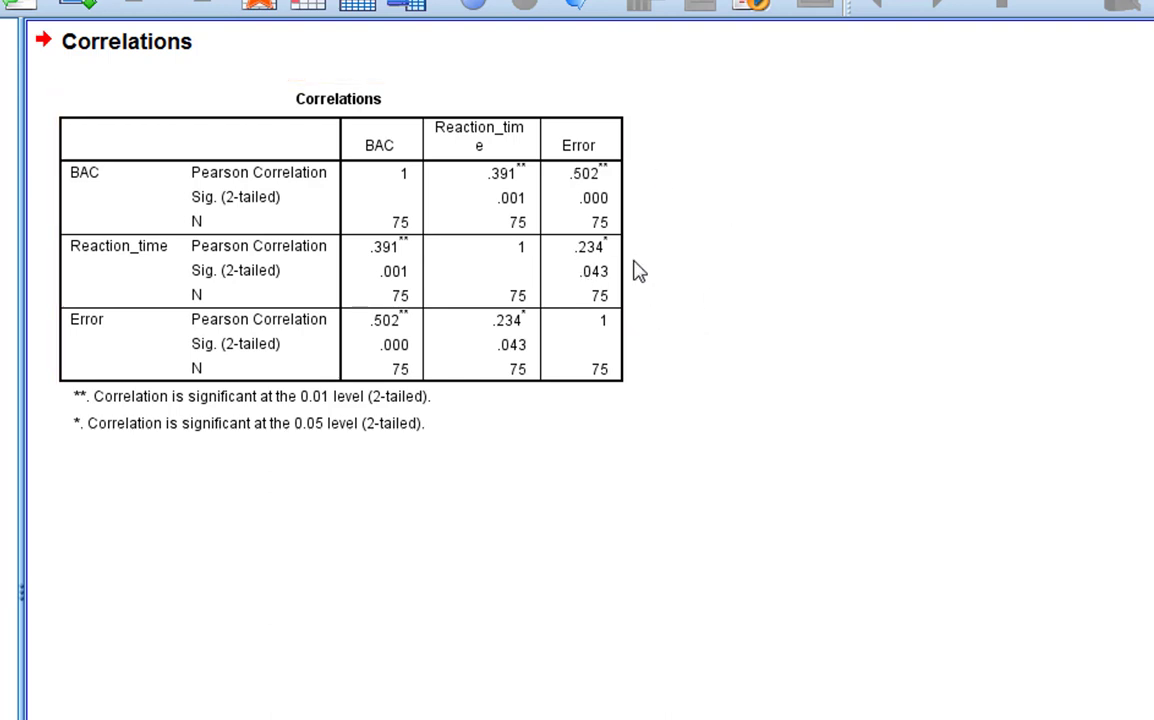
left_click(380, 188)
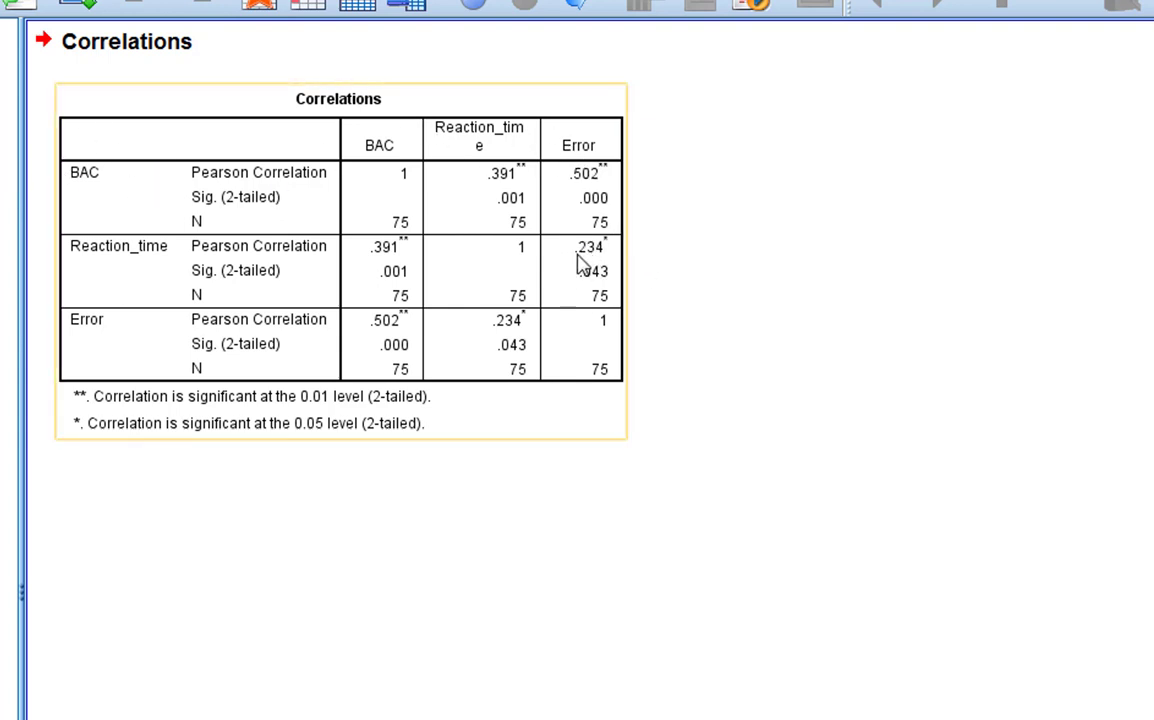
mouse_move(163, 288)
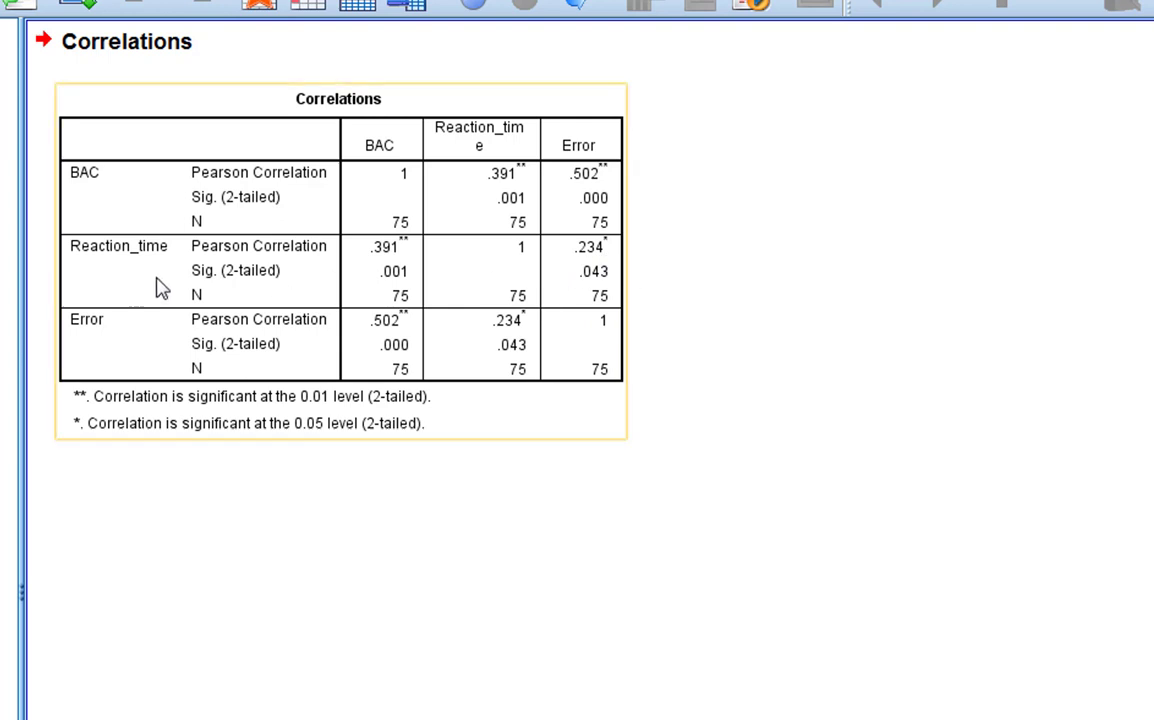
mouse_move(595, 258)
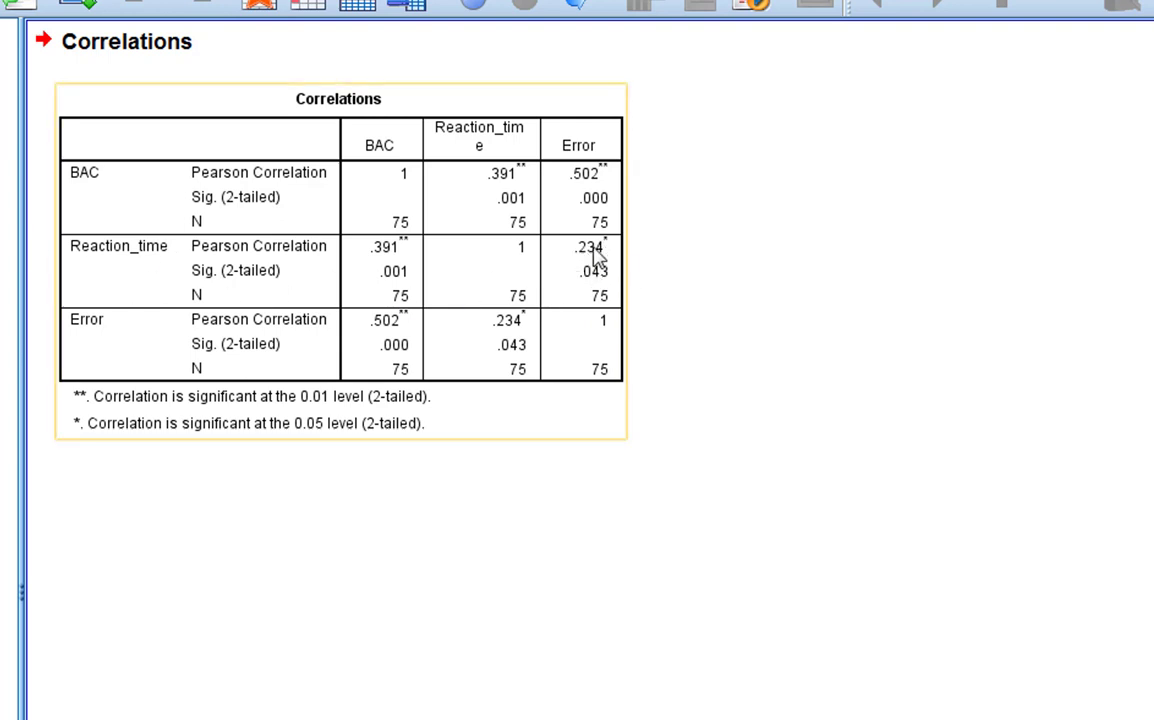
mouse_move(670, 285)
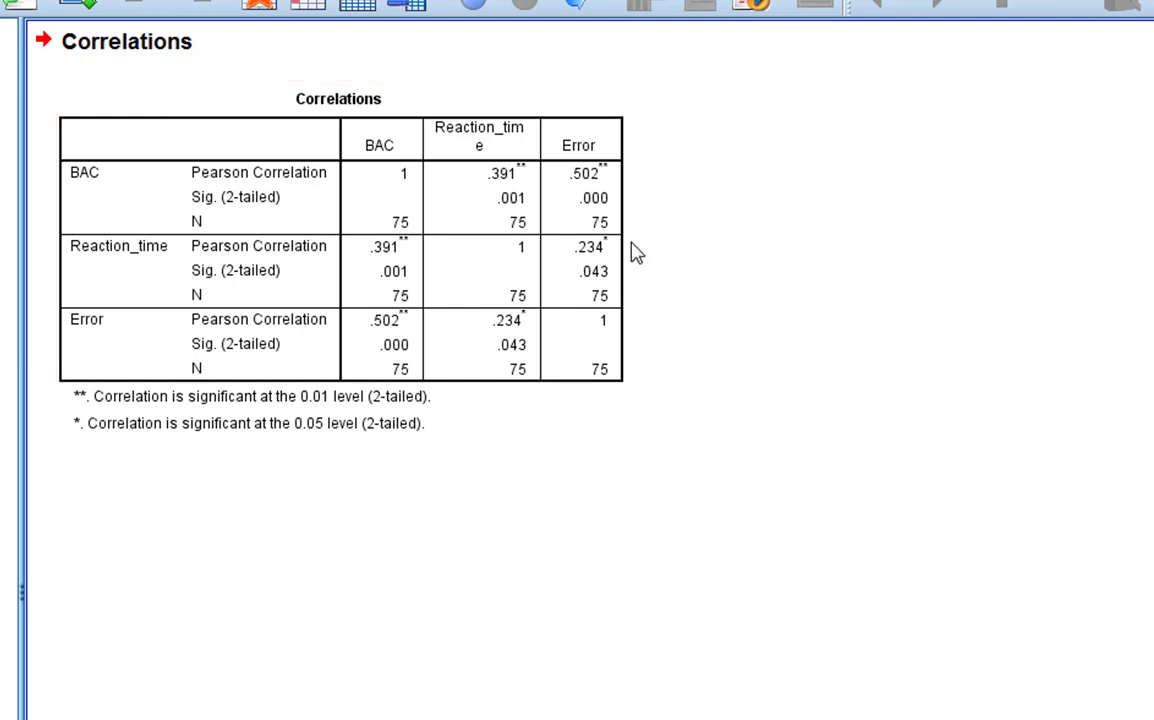
mouse_move(810, 282)
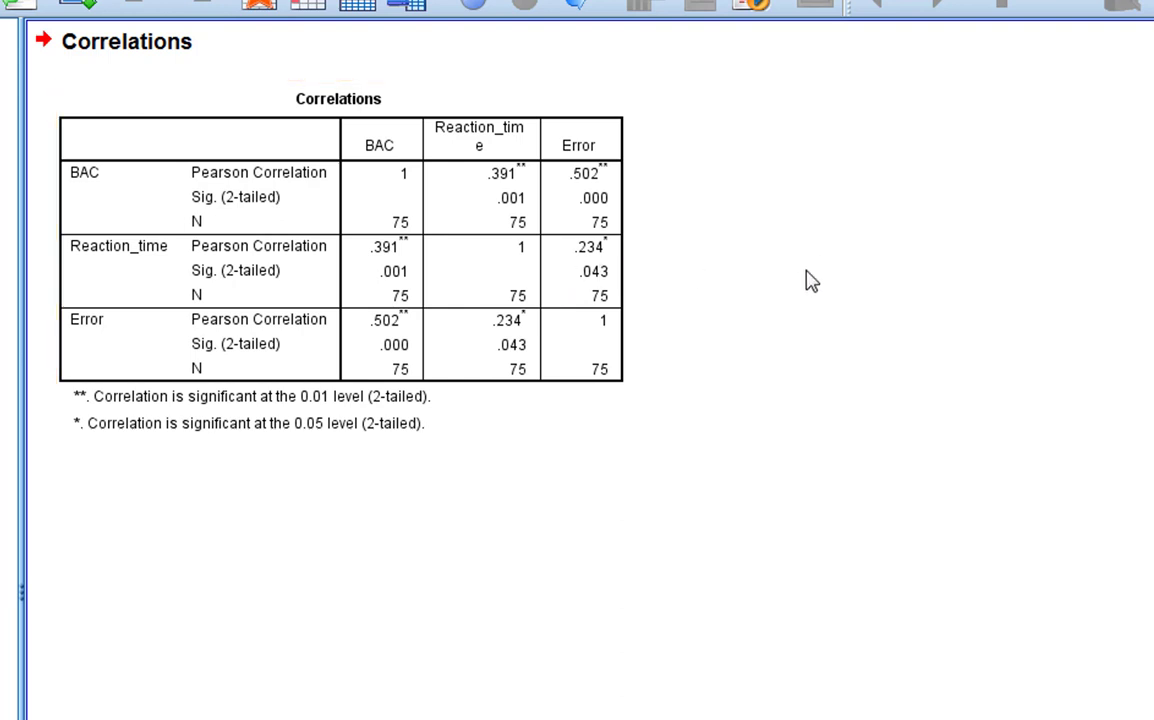
left_click(289, 256)
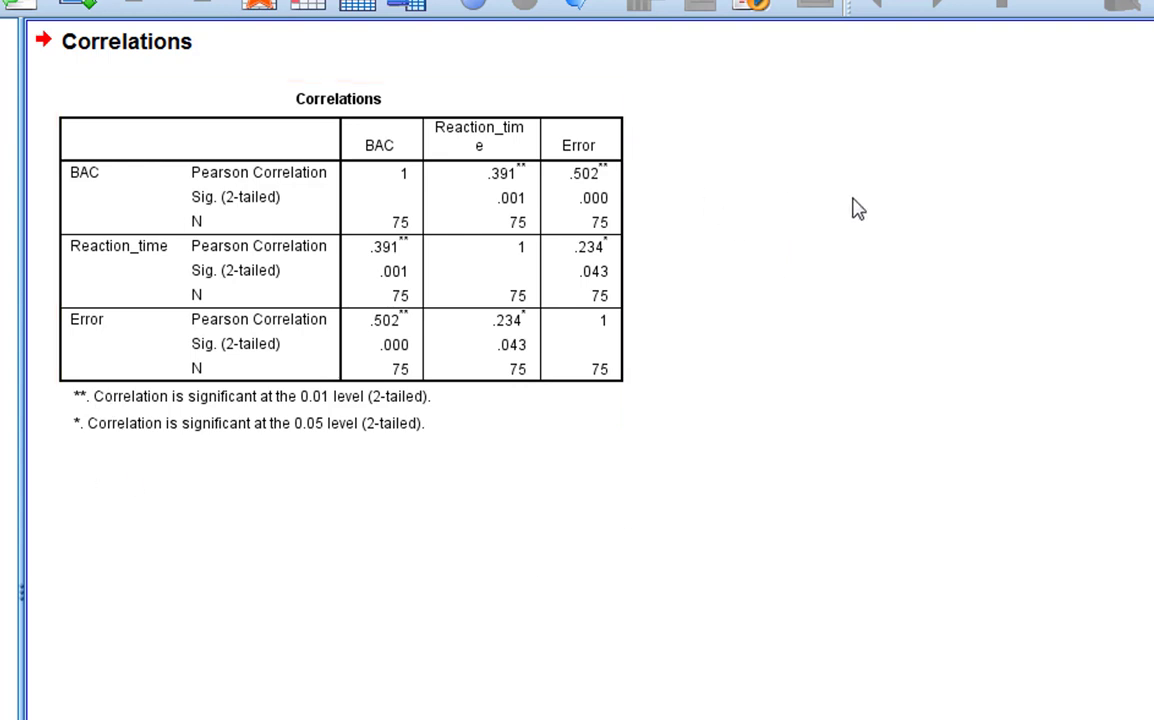
mouse_move(915, 110)
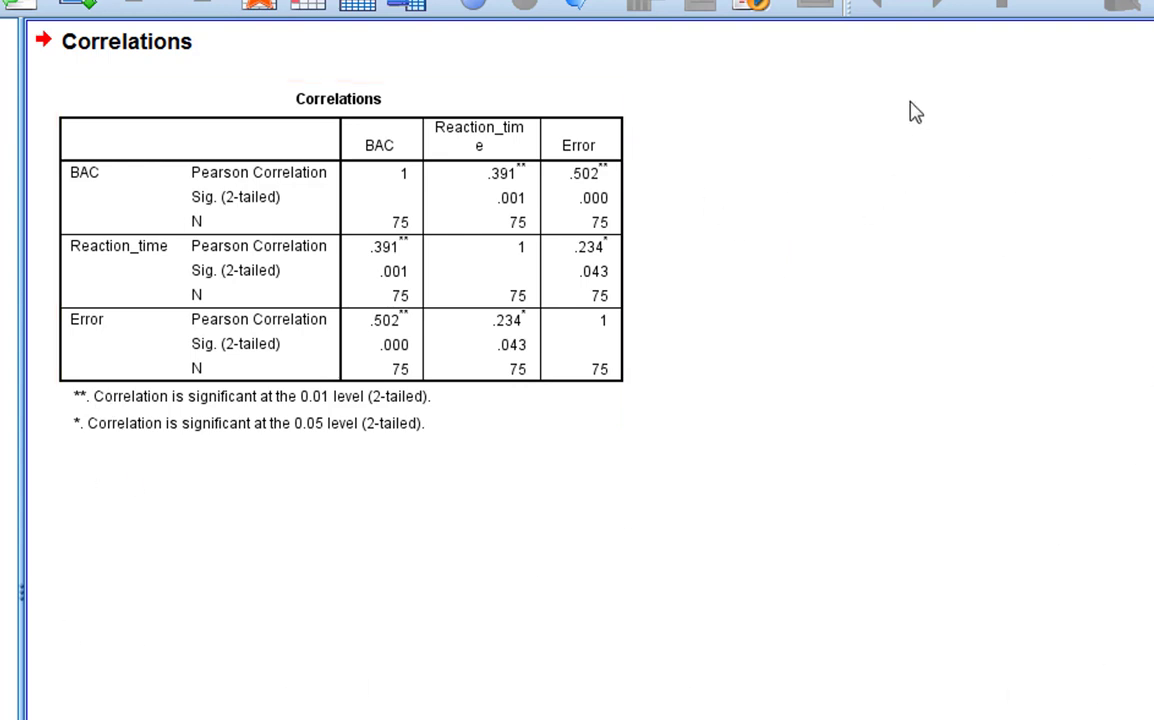
mouse_move(727, 181)
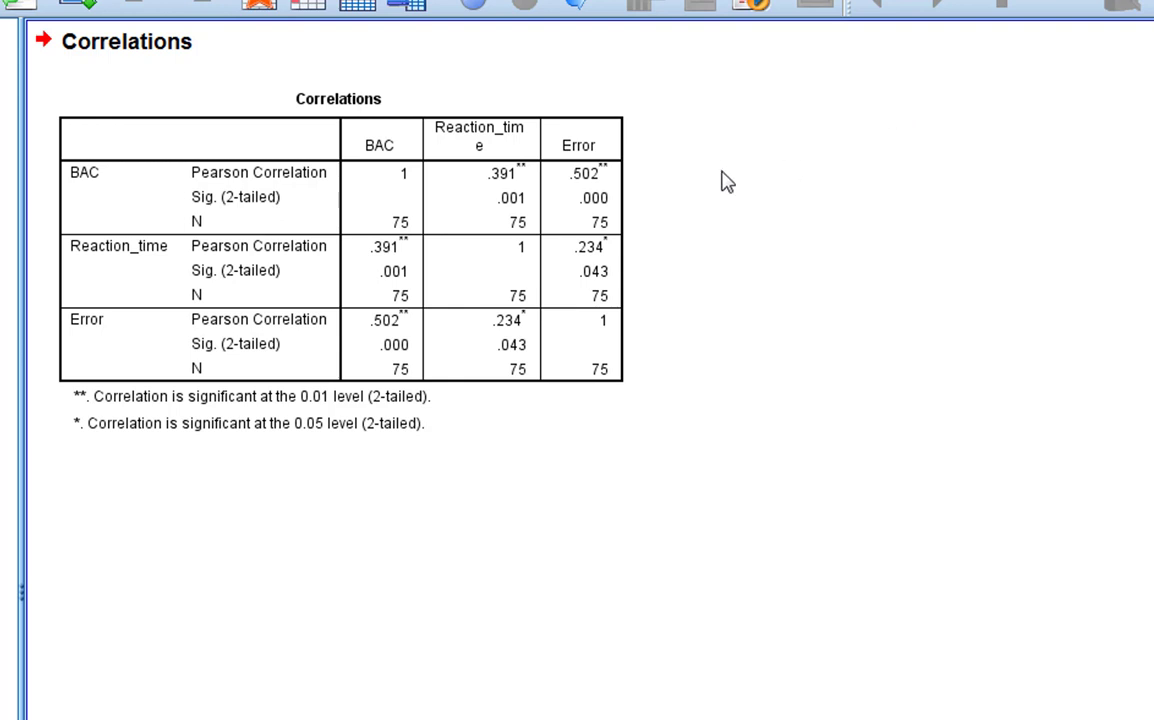
mouse_move(878, 251)
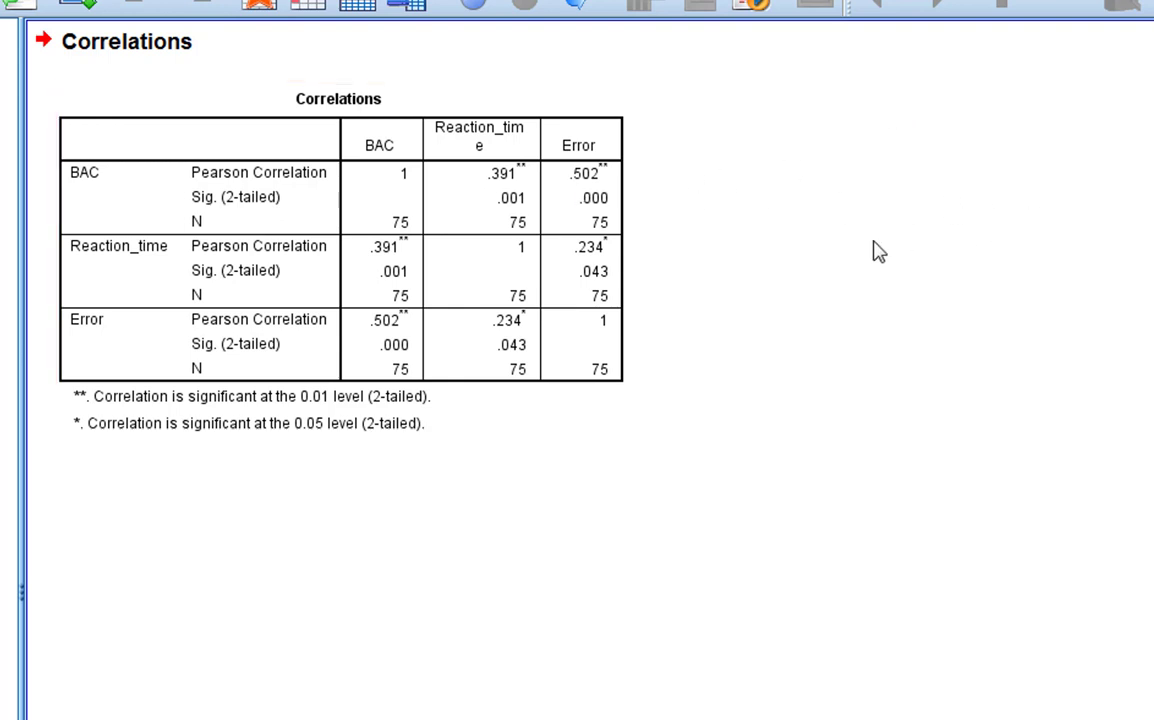
mouse_move(764, 453)
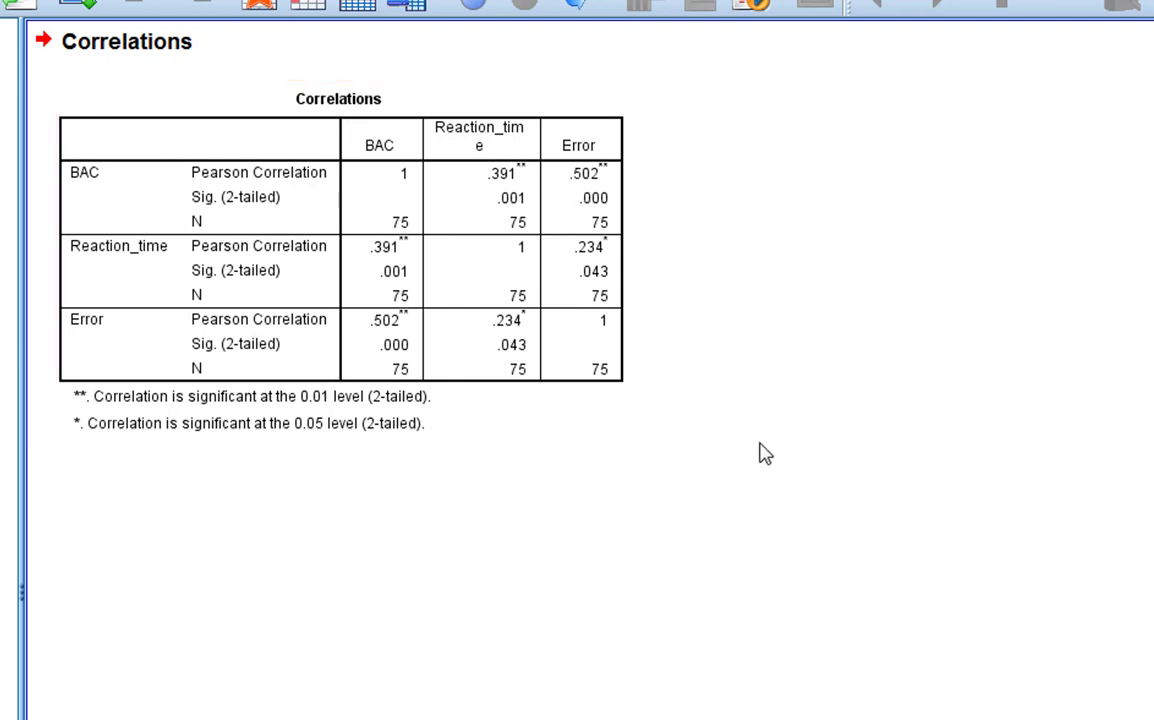
left_click(338, 250)
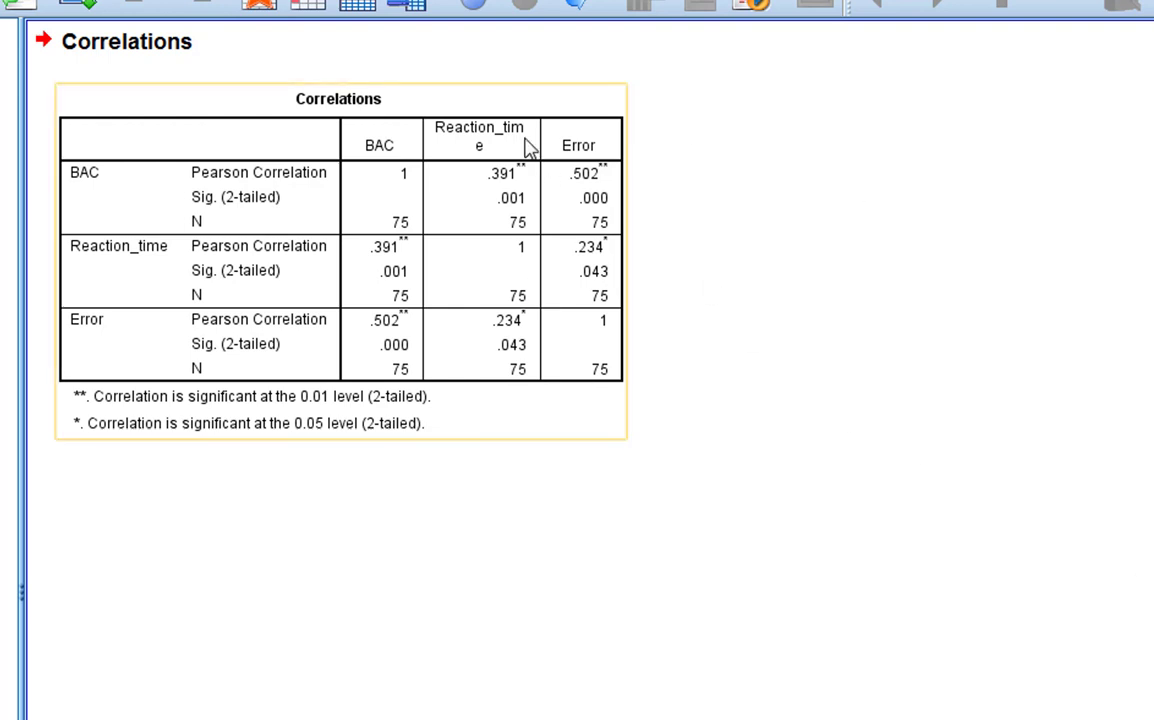
mouse_move(585, 210)
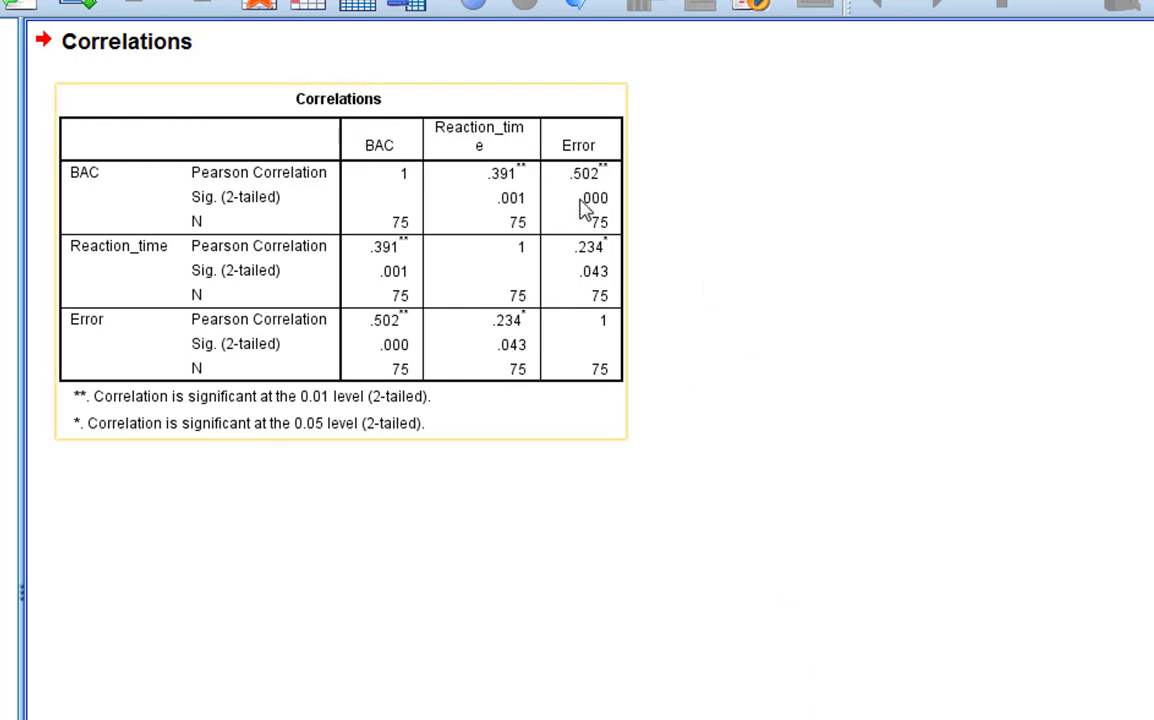
mouse_move(683, 273)
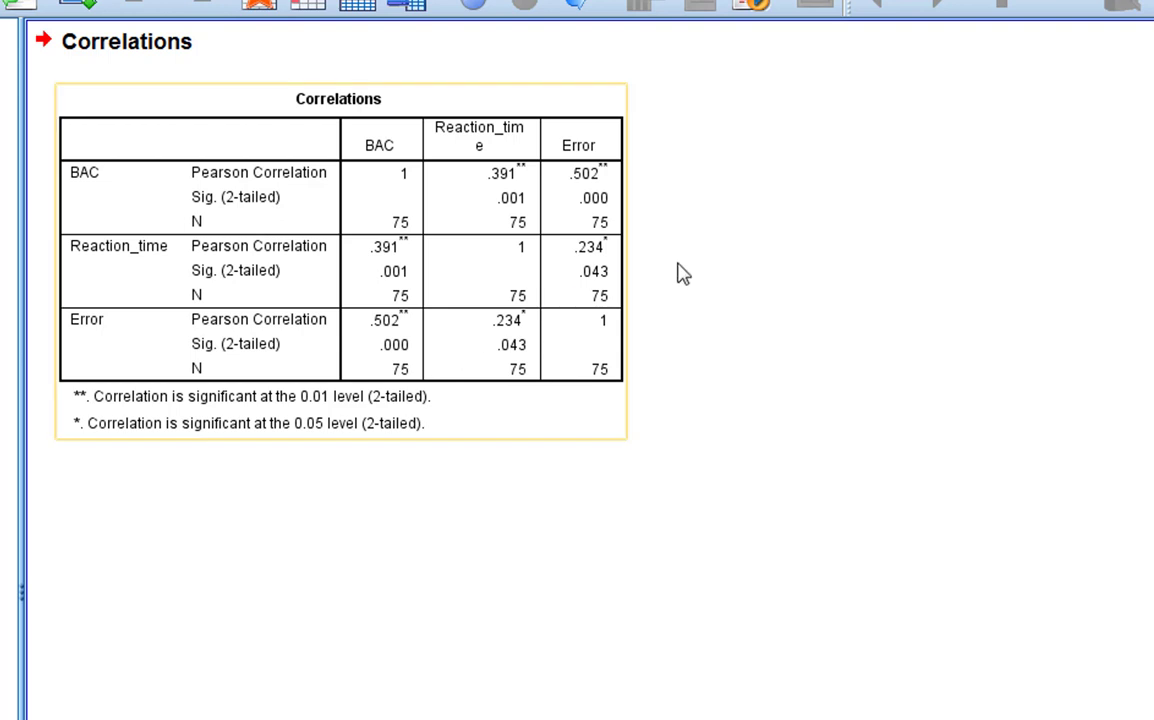
mouse_move(571, 92)
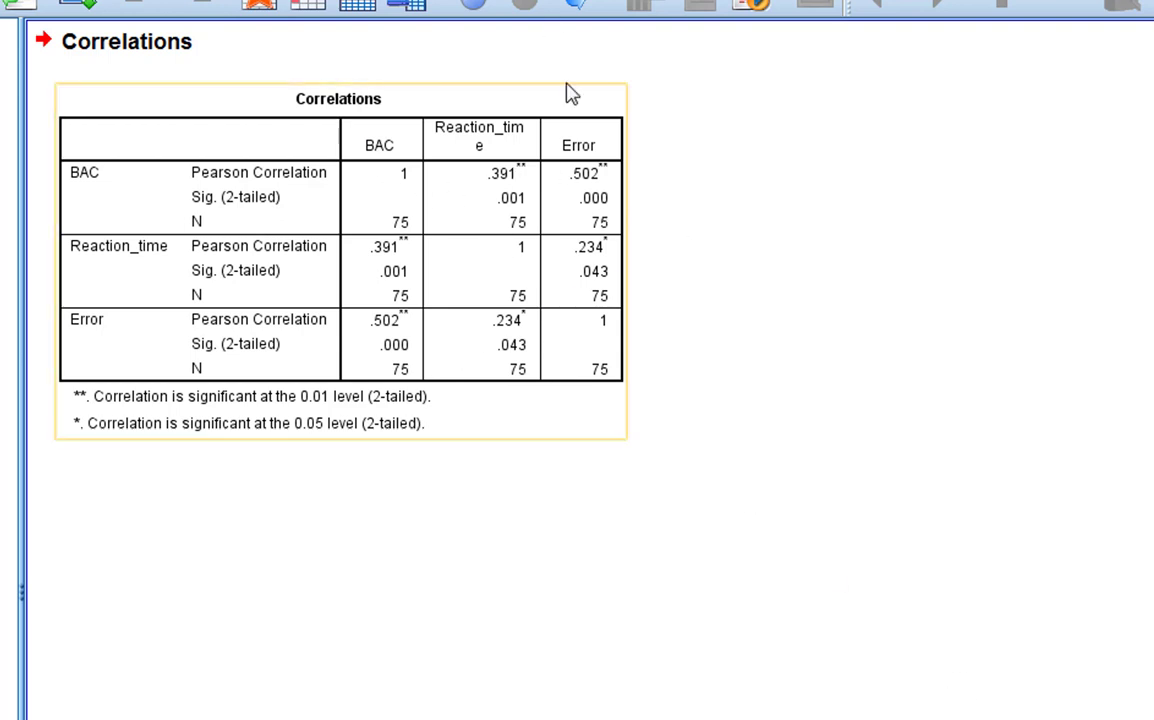
left_click(885, 291)
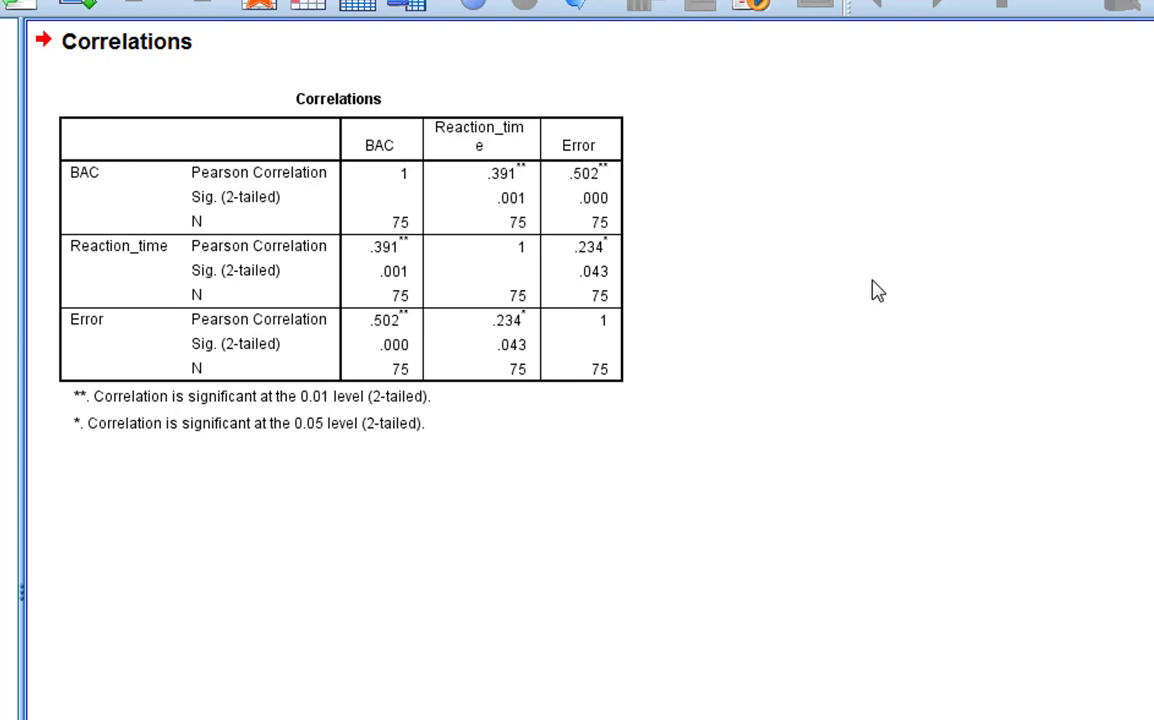
mouse_move(785, 457)
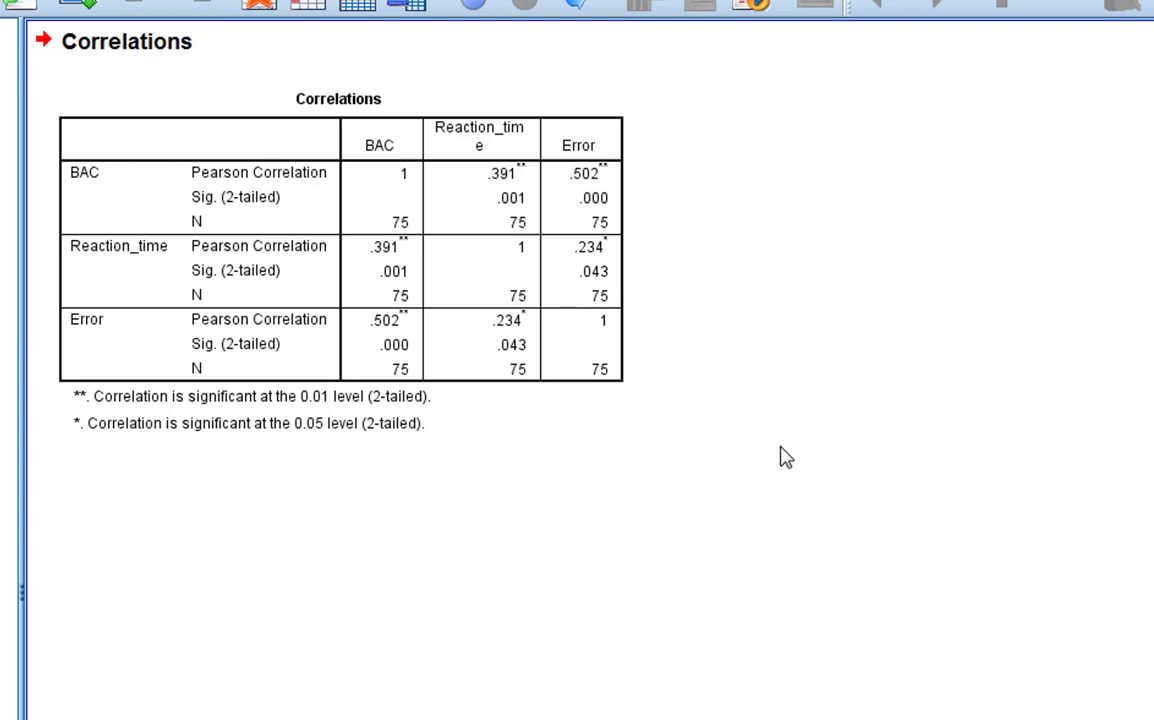
mouse_move(708, 424)
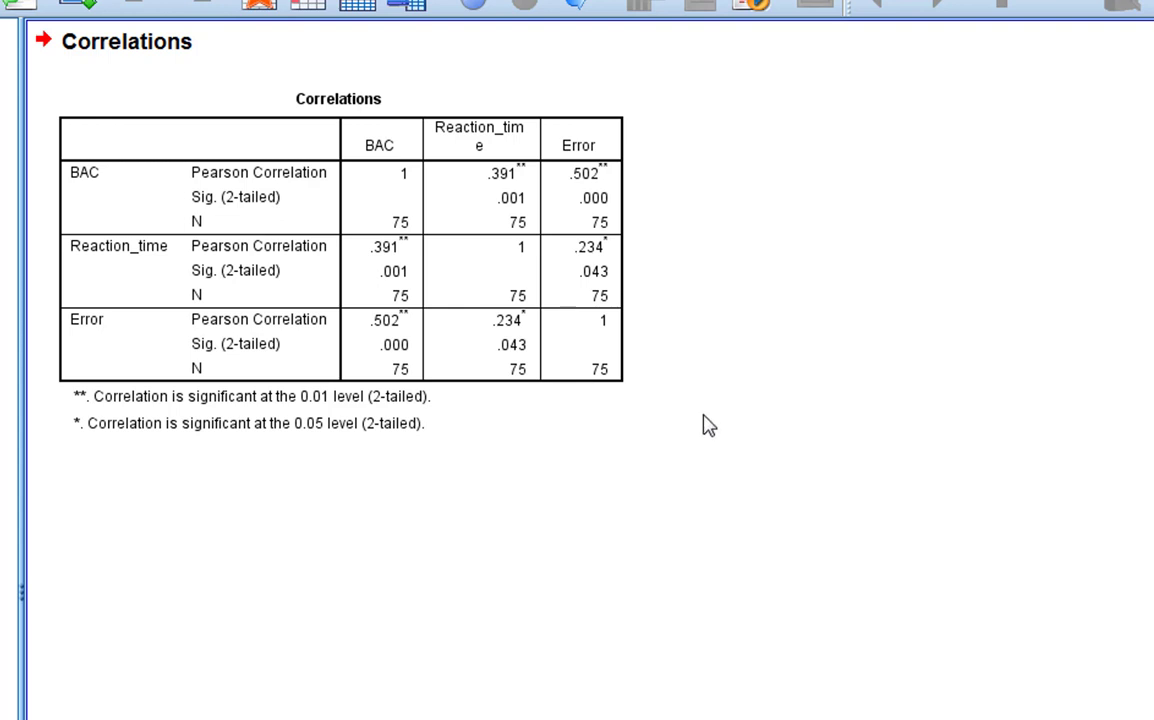
mouse_move(820, 450)
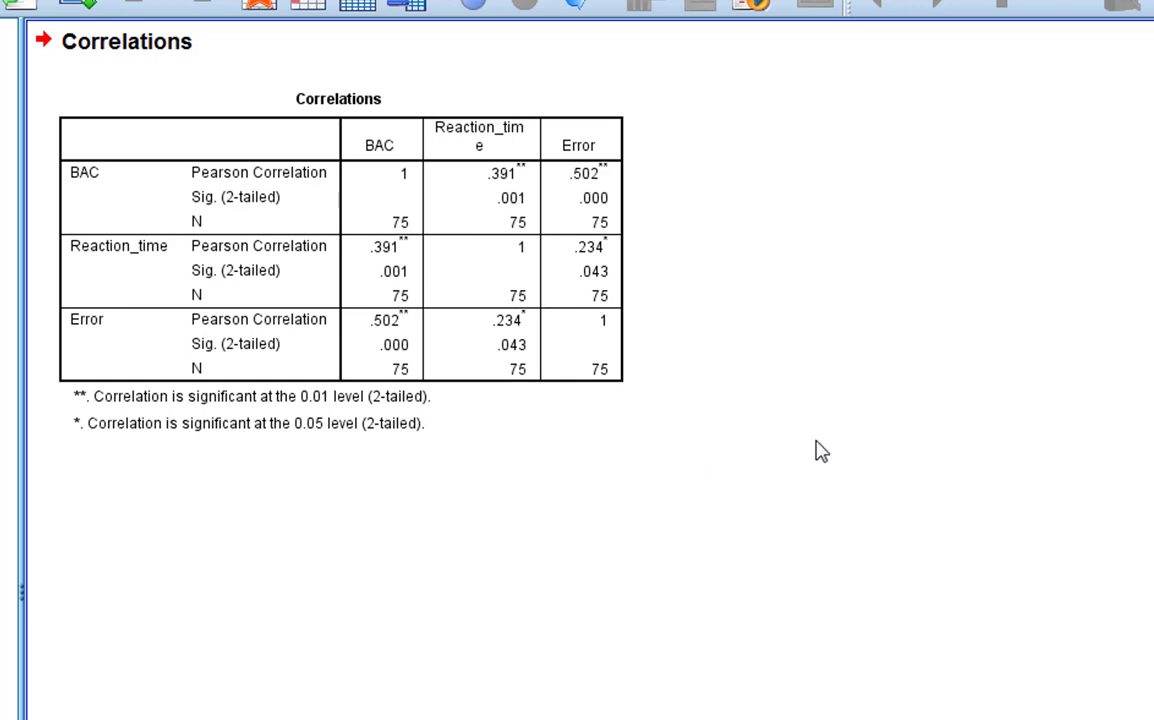